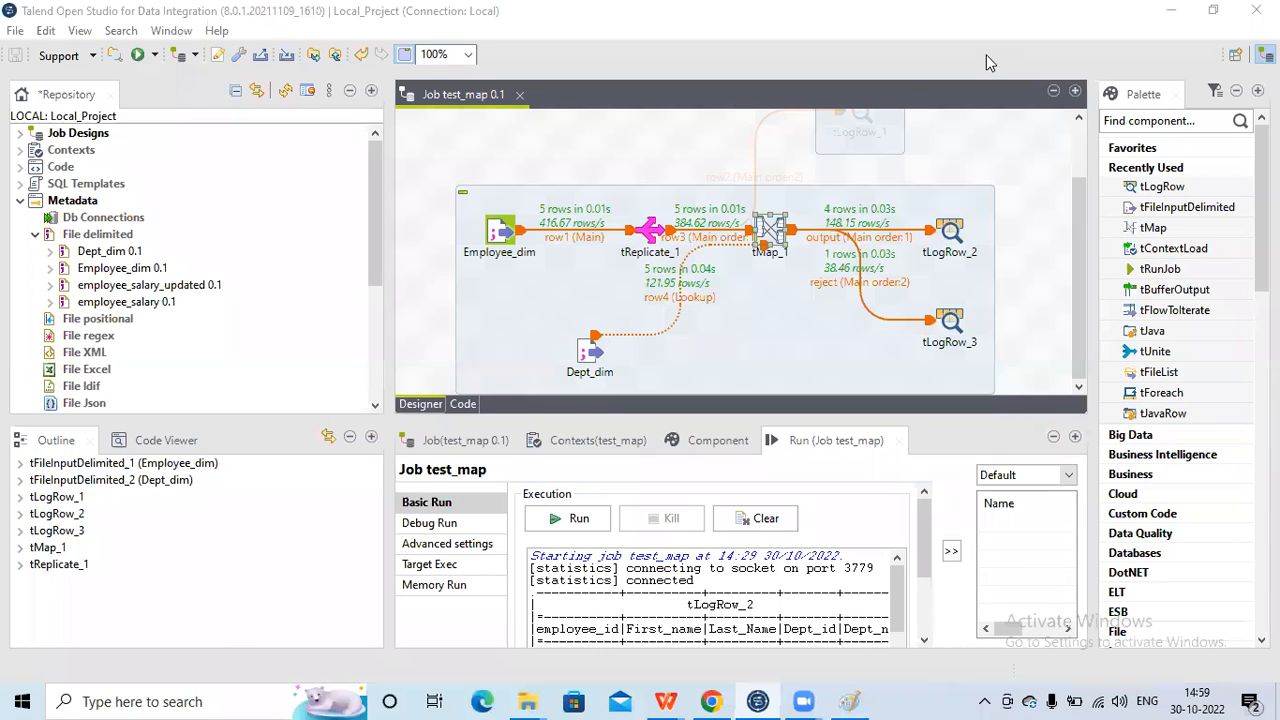
mouse_move(985, 74)
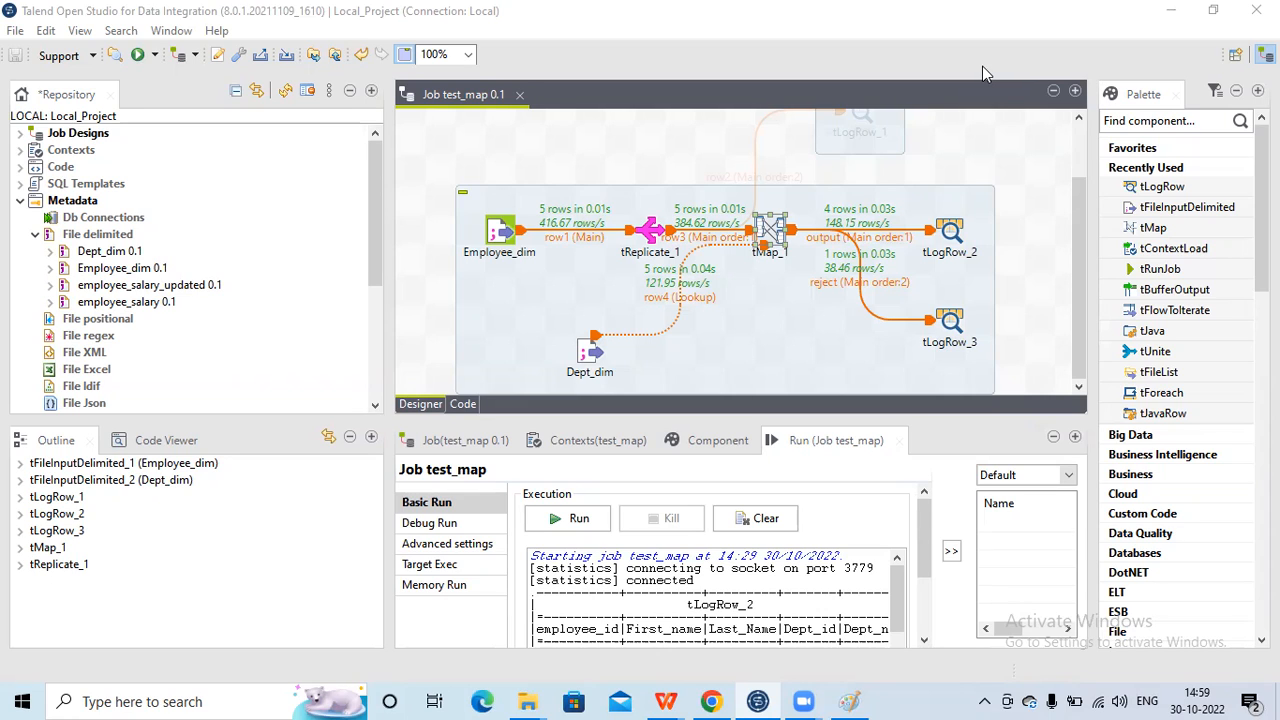
mouse_move(966, 127)
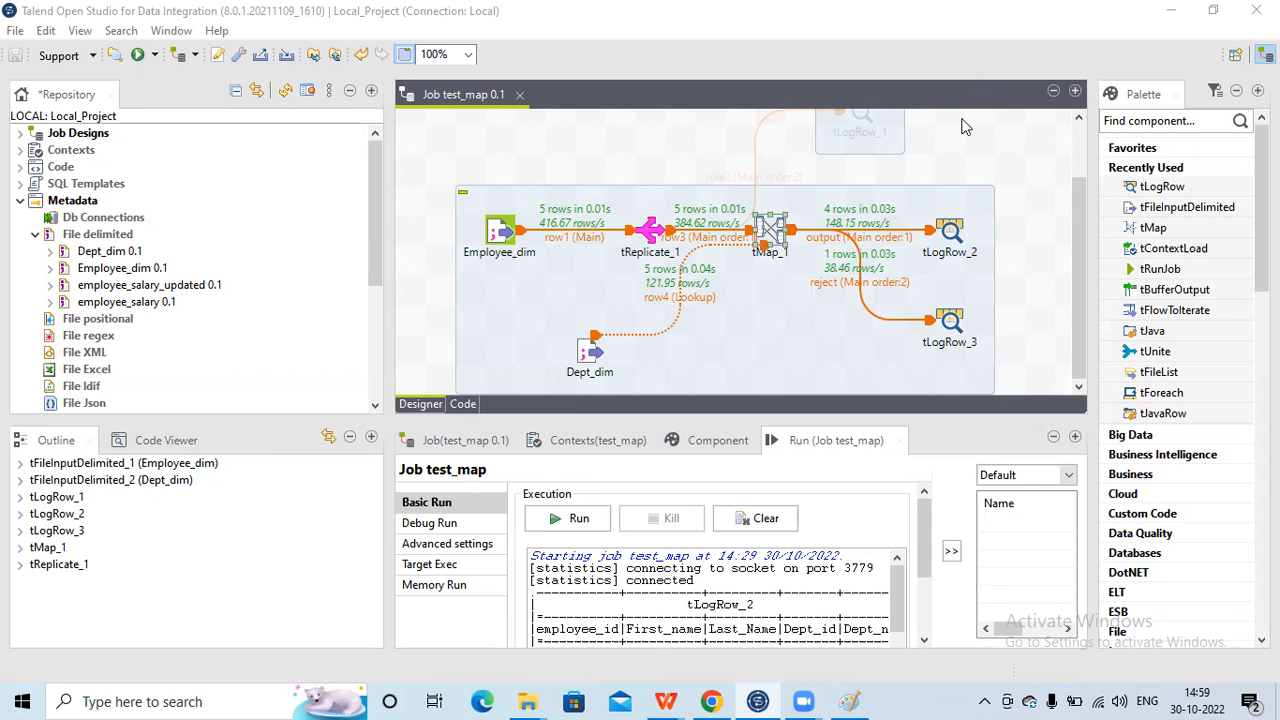
mouse_move(864, 147)
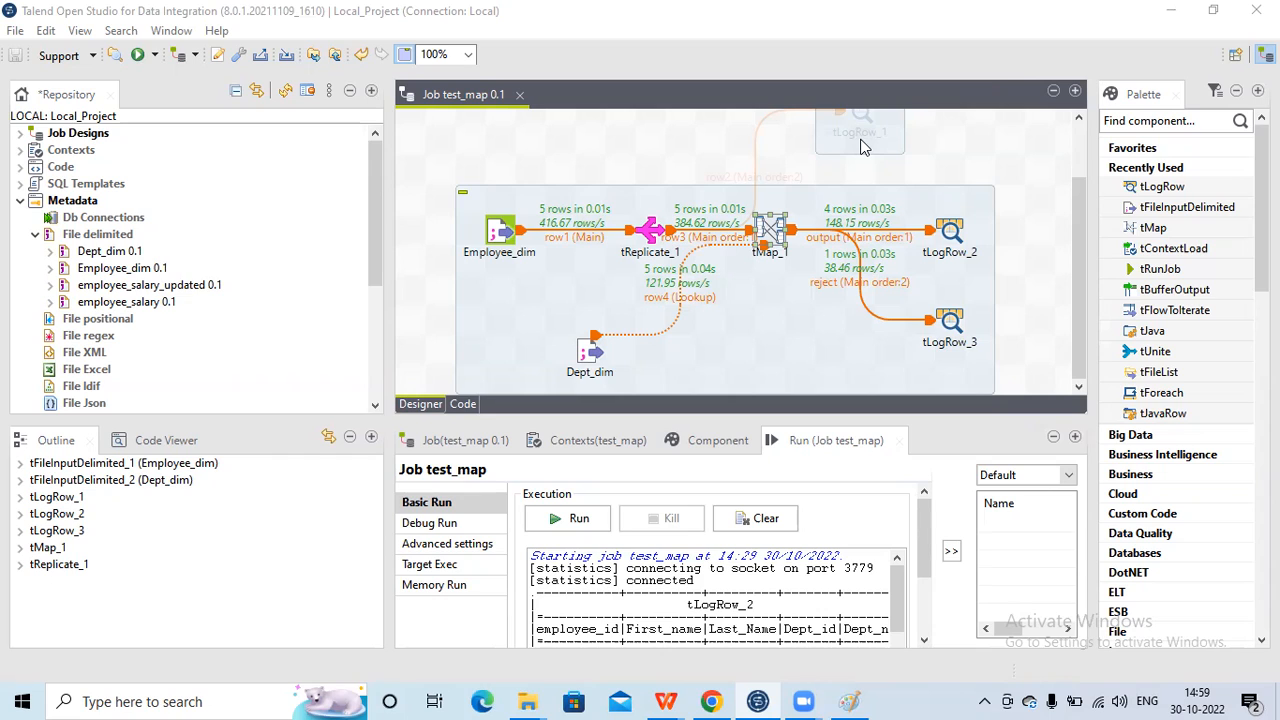
mouse_move(838, 160)
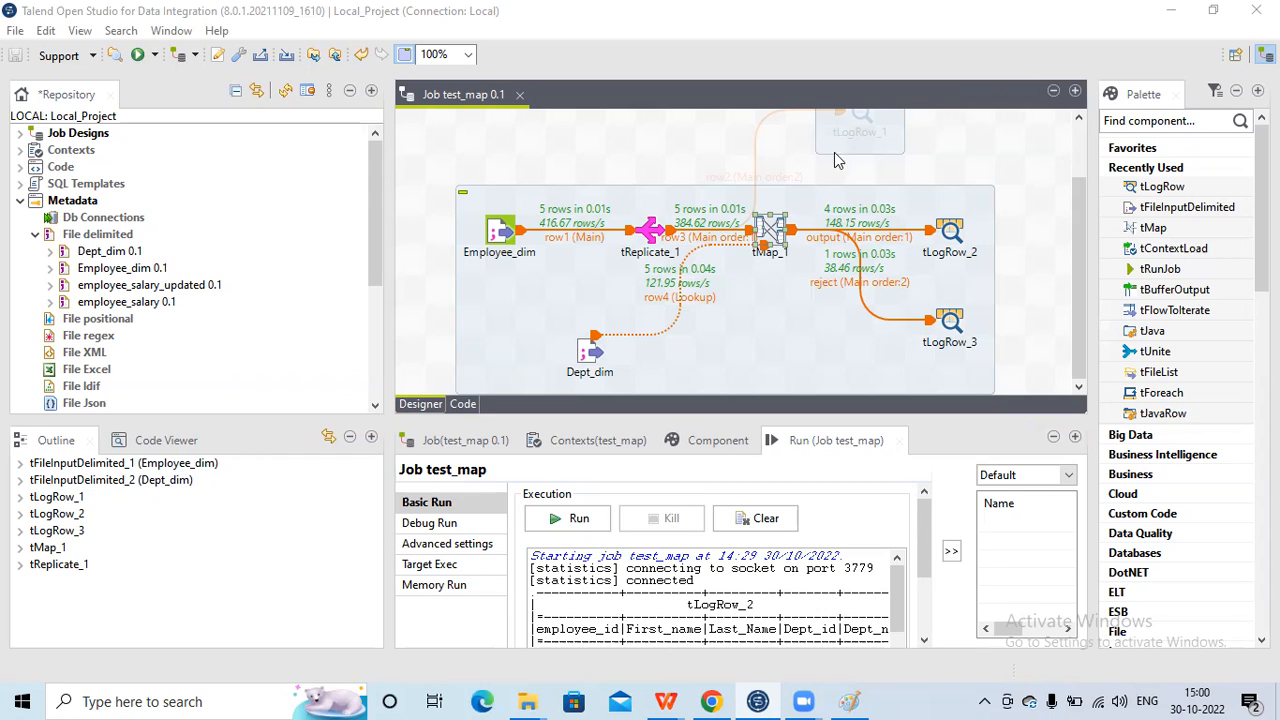
mouse_move(673, 228)
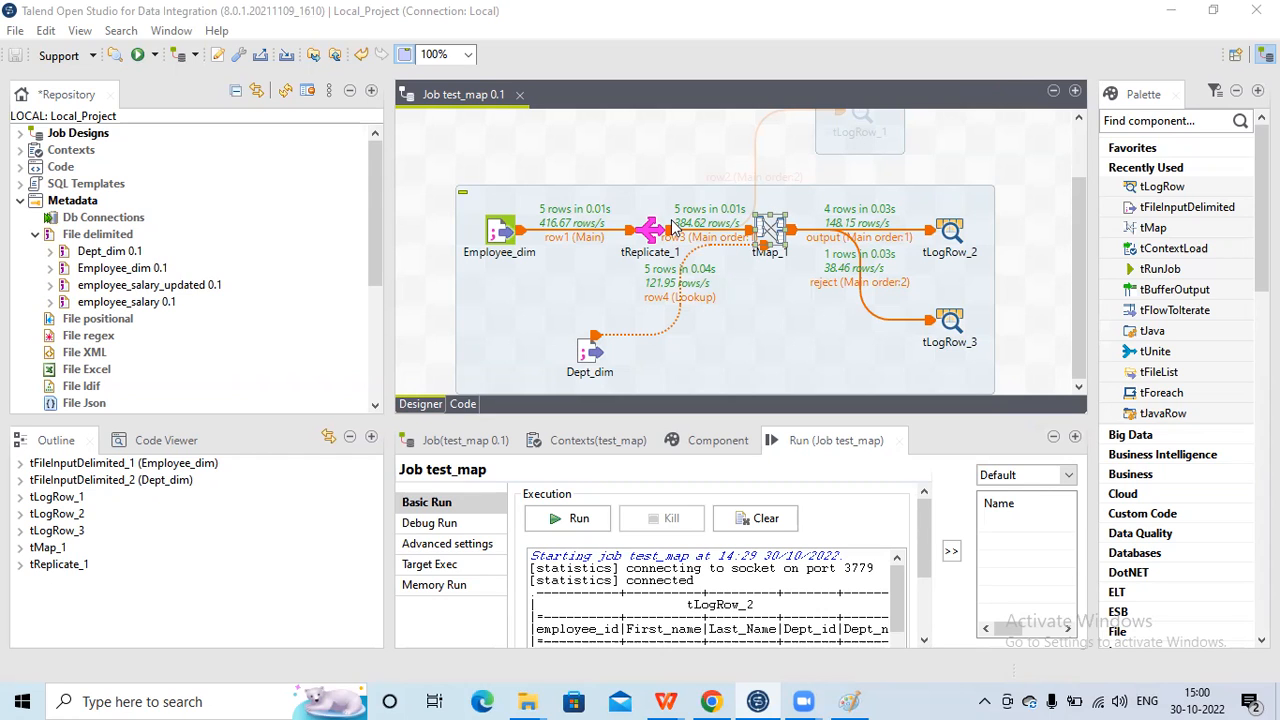
mouse_move(563, 243)
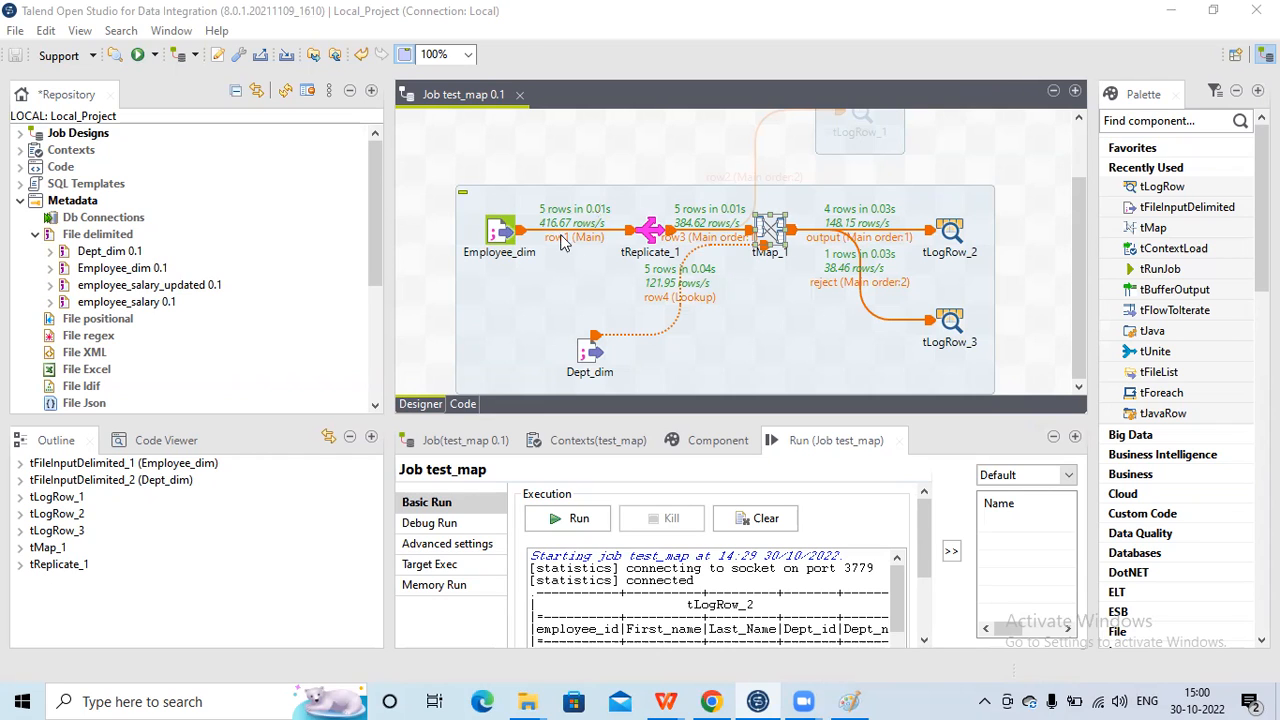
mouse_move(538, 224)
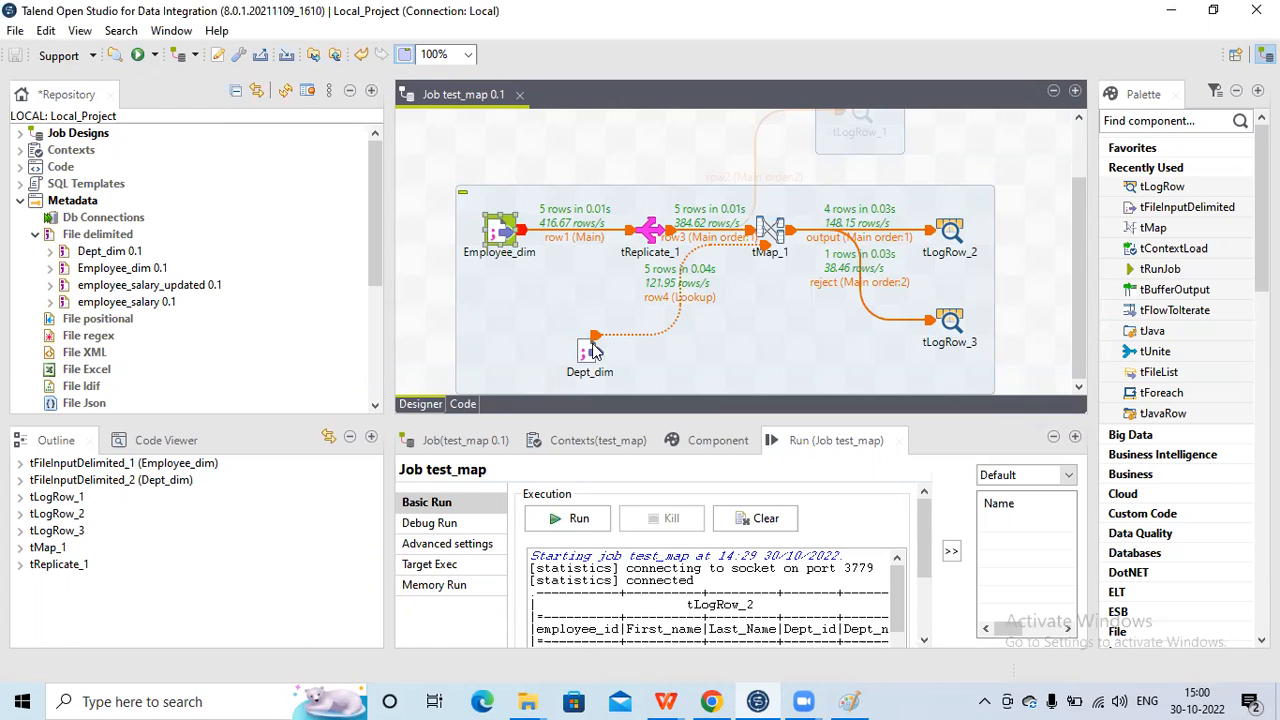
Step: Add employee_salary_updated 0.1 as a tFileInputDelimited component and begin its Main link to tMap_1
left_click(589, 355)
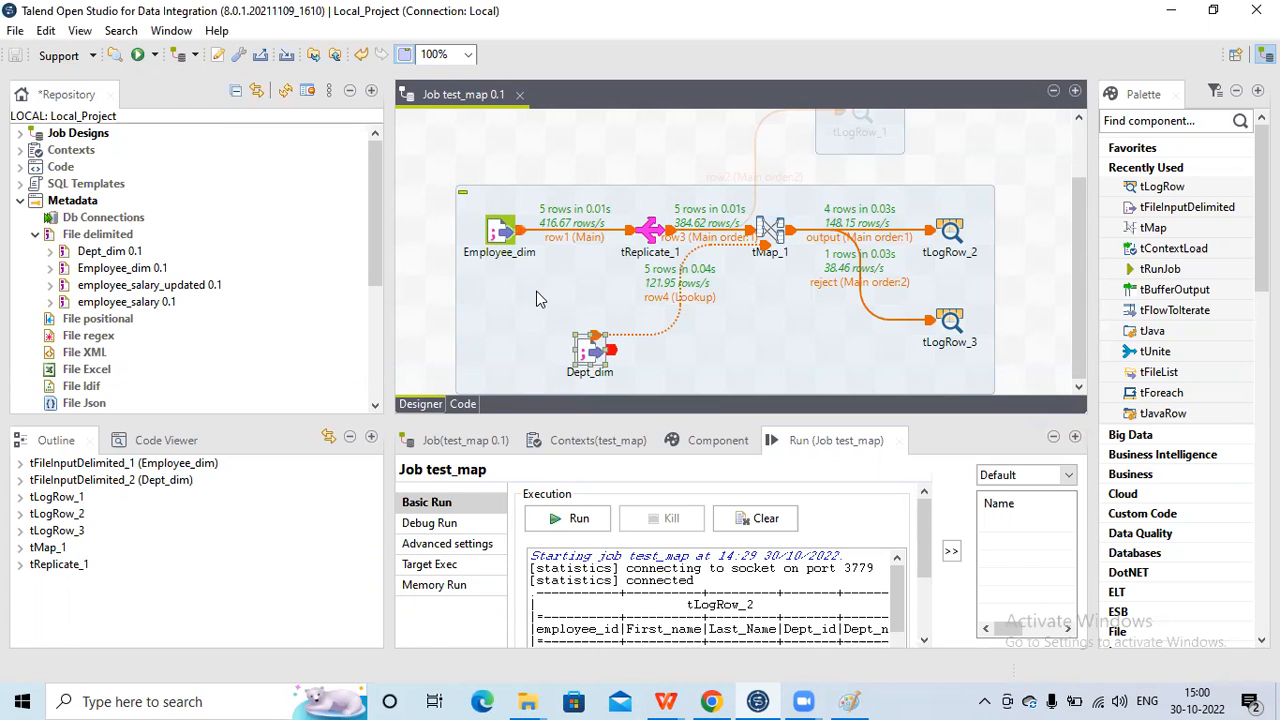
mouse_move(650, 323)
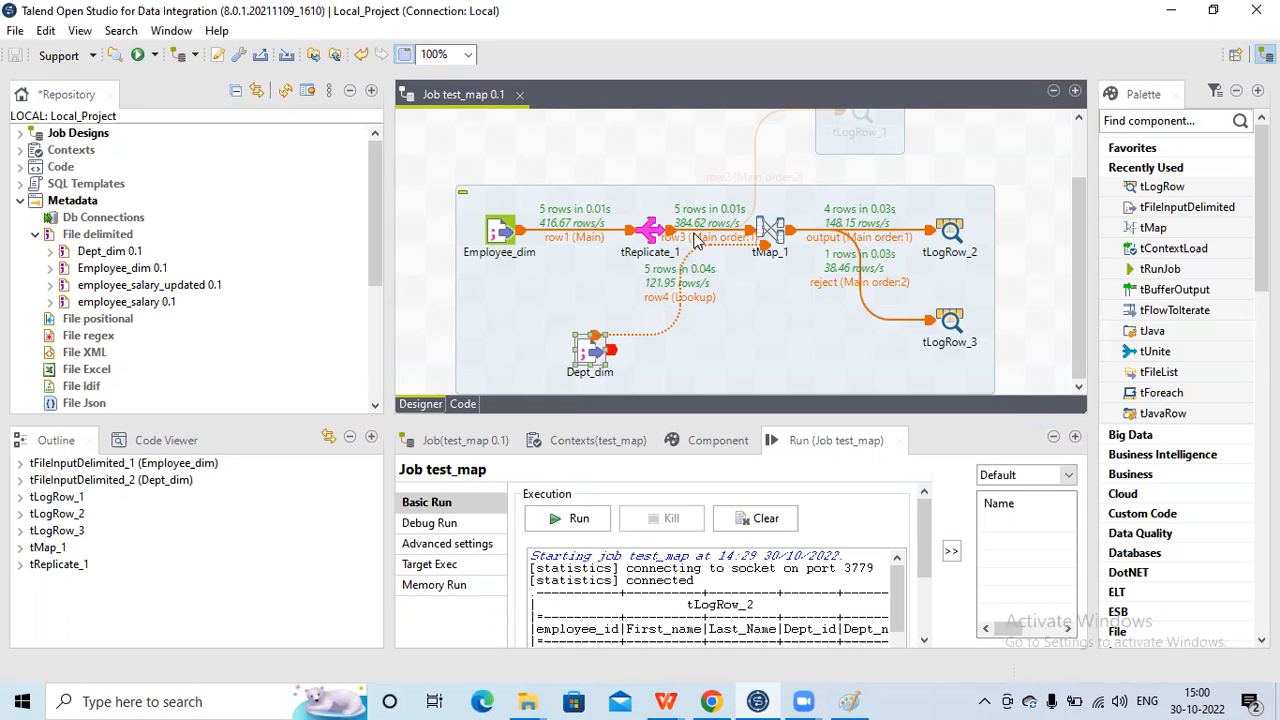
mouse_move(675, 307)
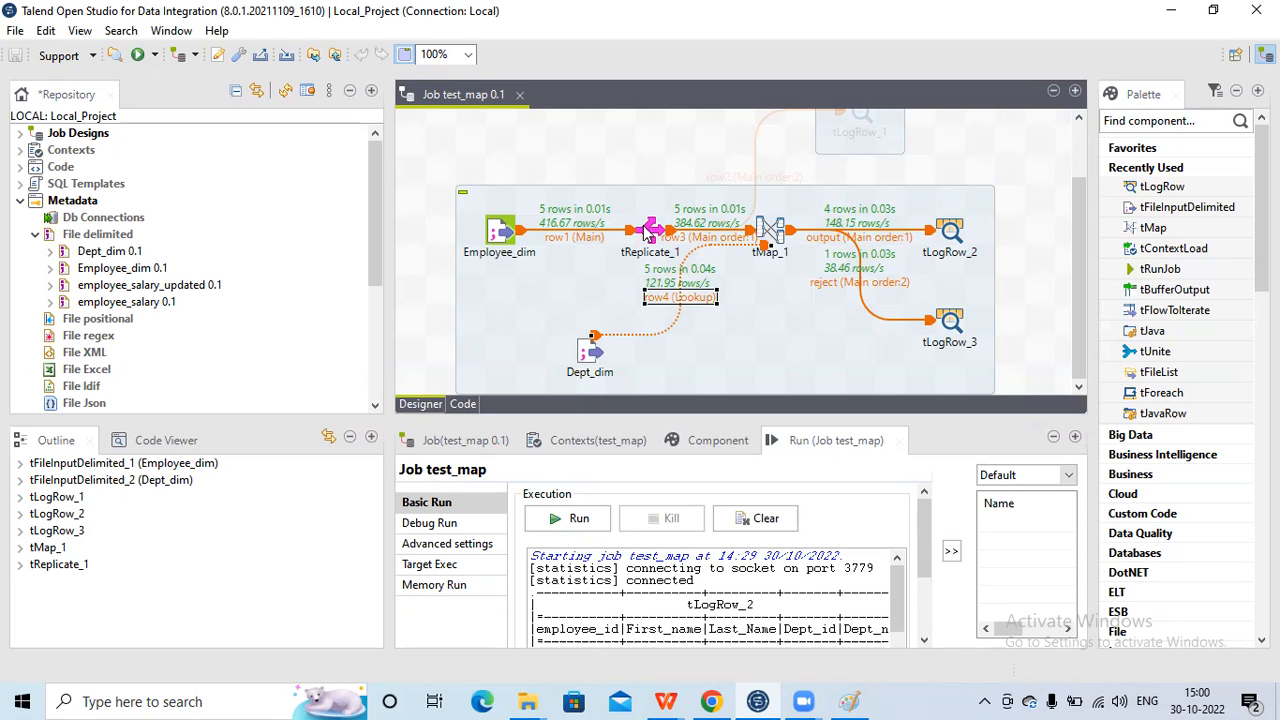
mouse_move(675, 243)
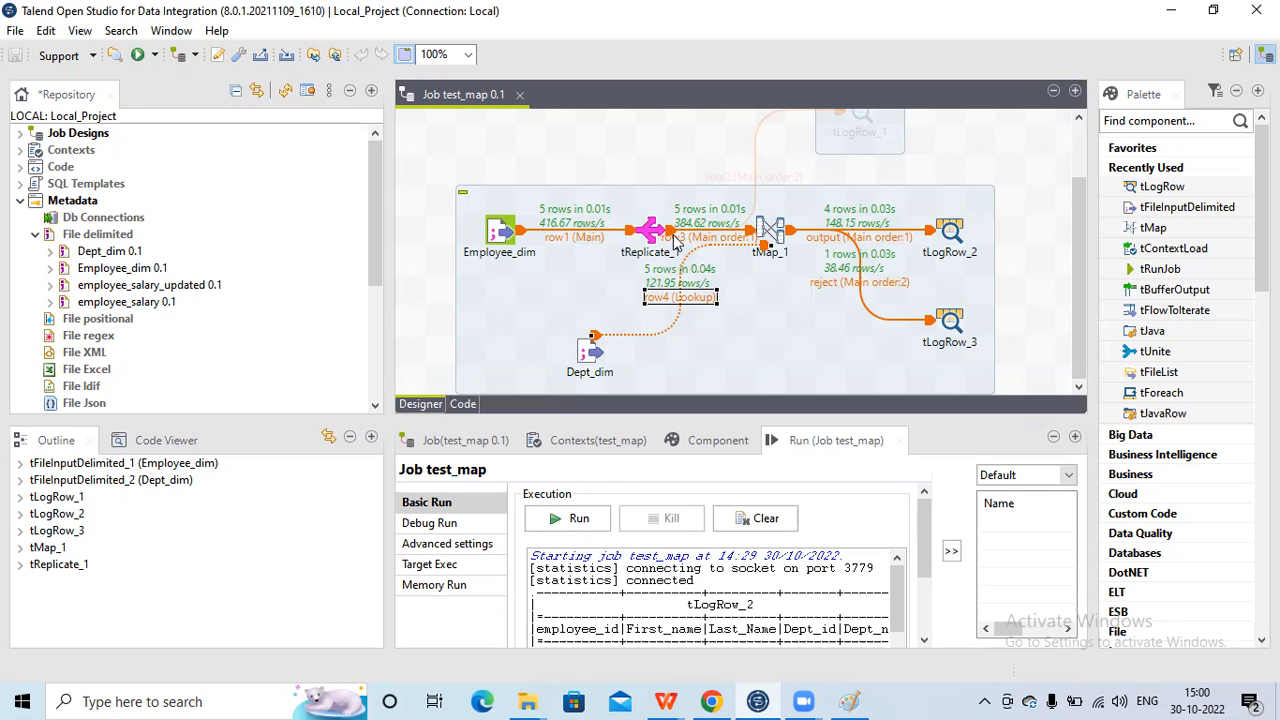
mouse_move(200, 289)
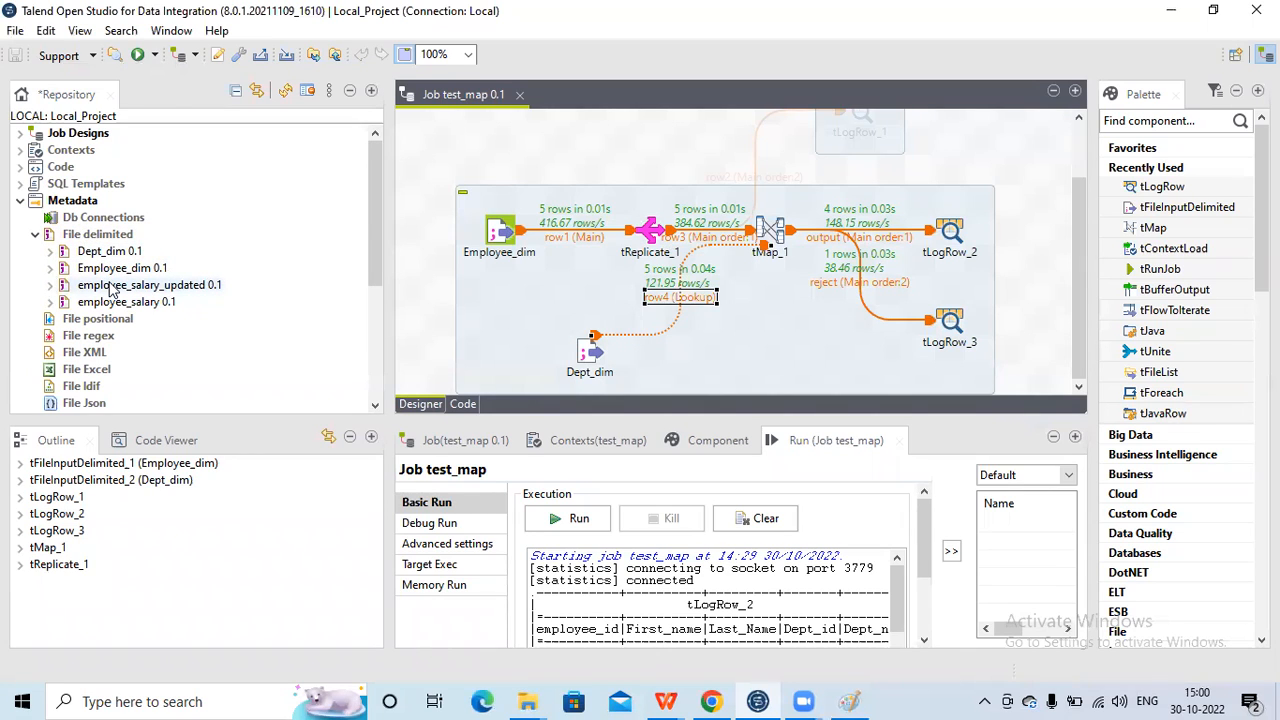
left_click(149, 285)
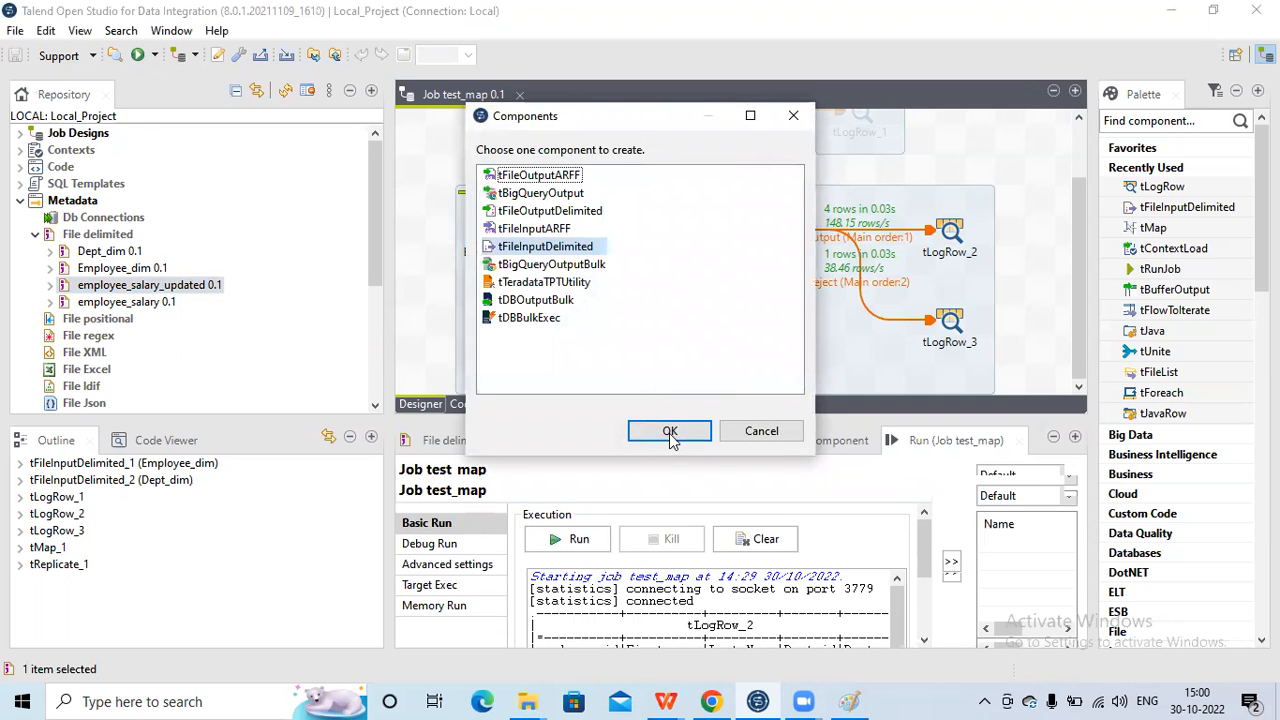
left_click(669, 431)
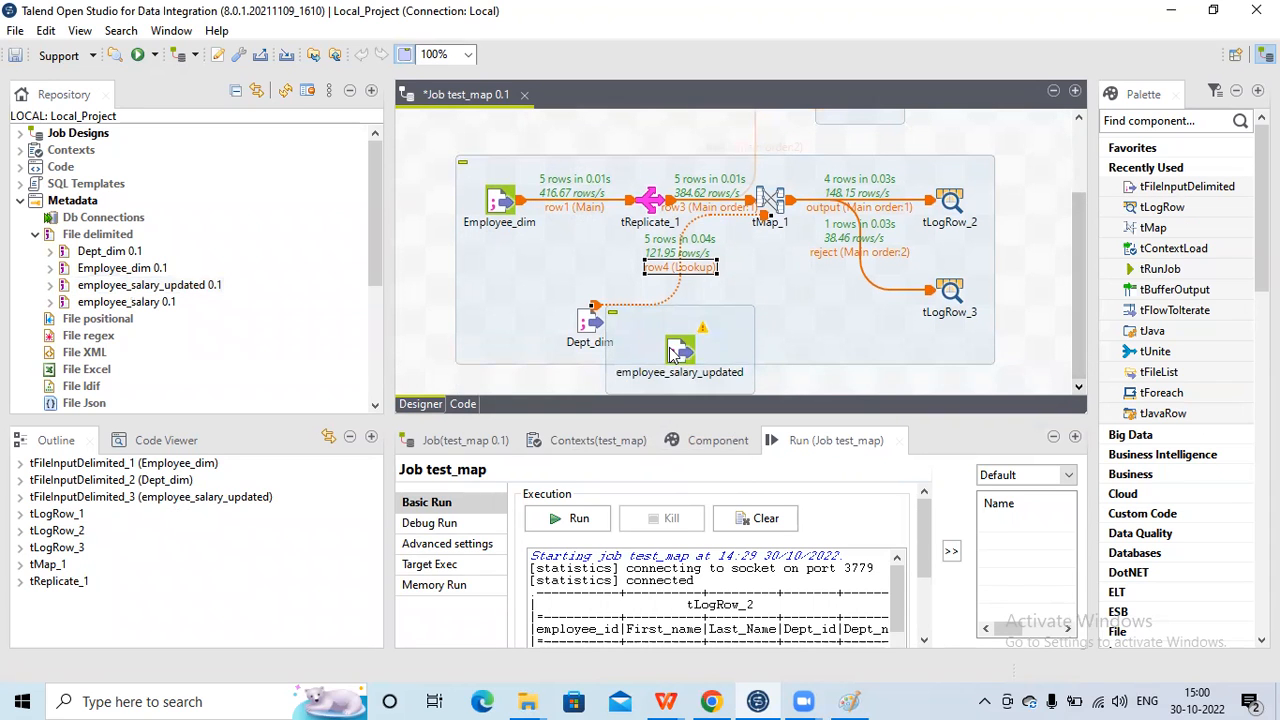
right_click(679, 353)
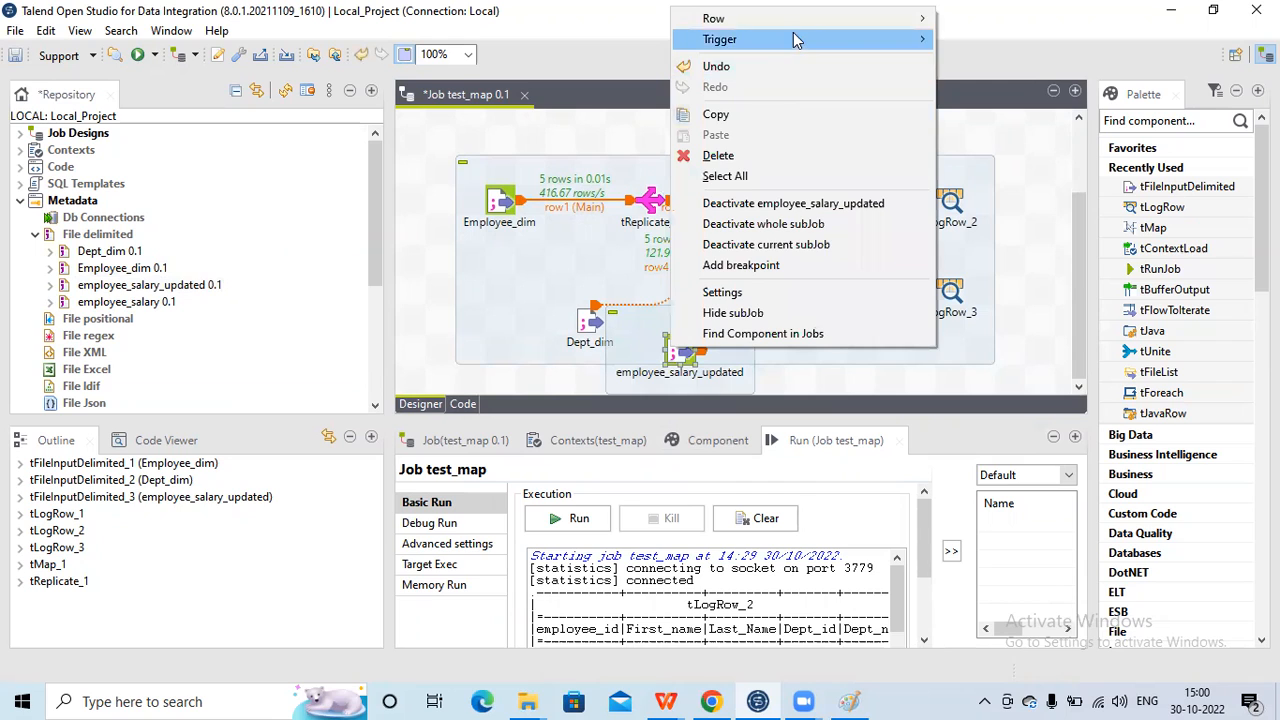
mouse_move(713, 18)
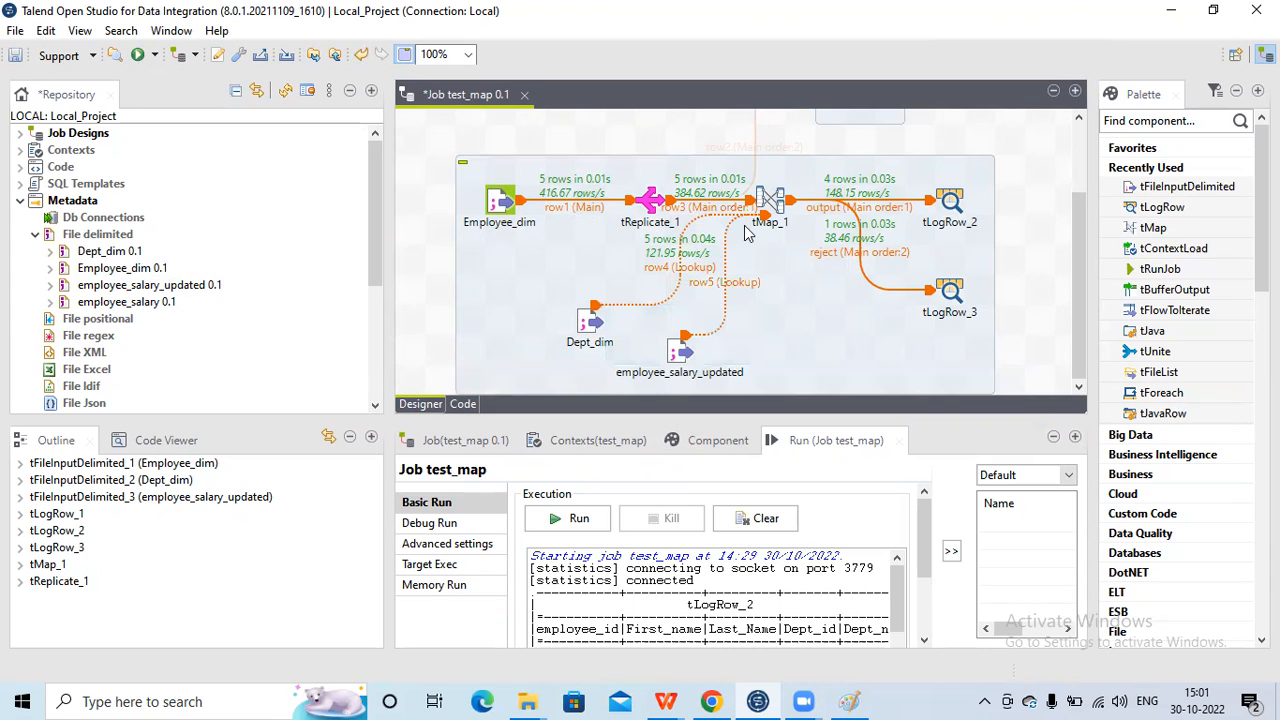
mouse_move(660, 200)
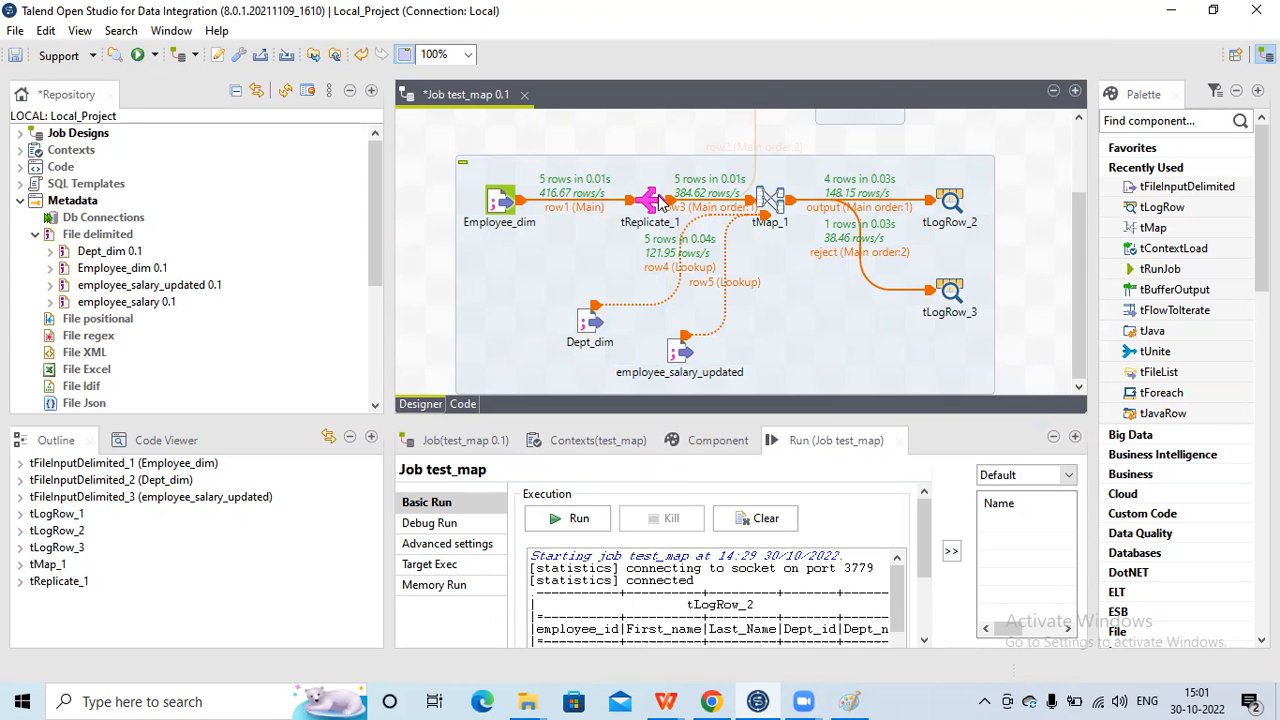
mouse_move(645, 308)
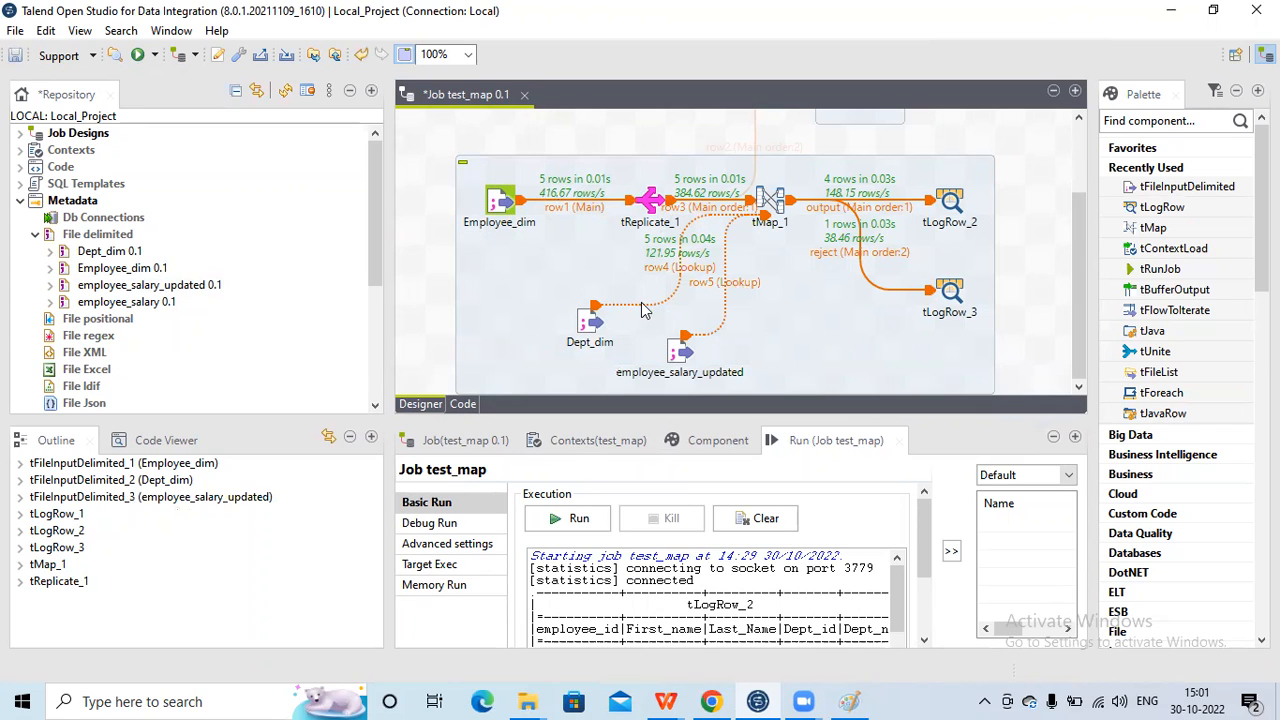
mouse_move(680, 338)
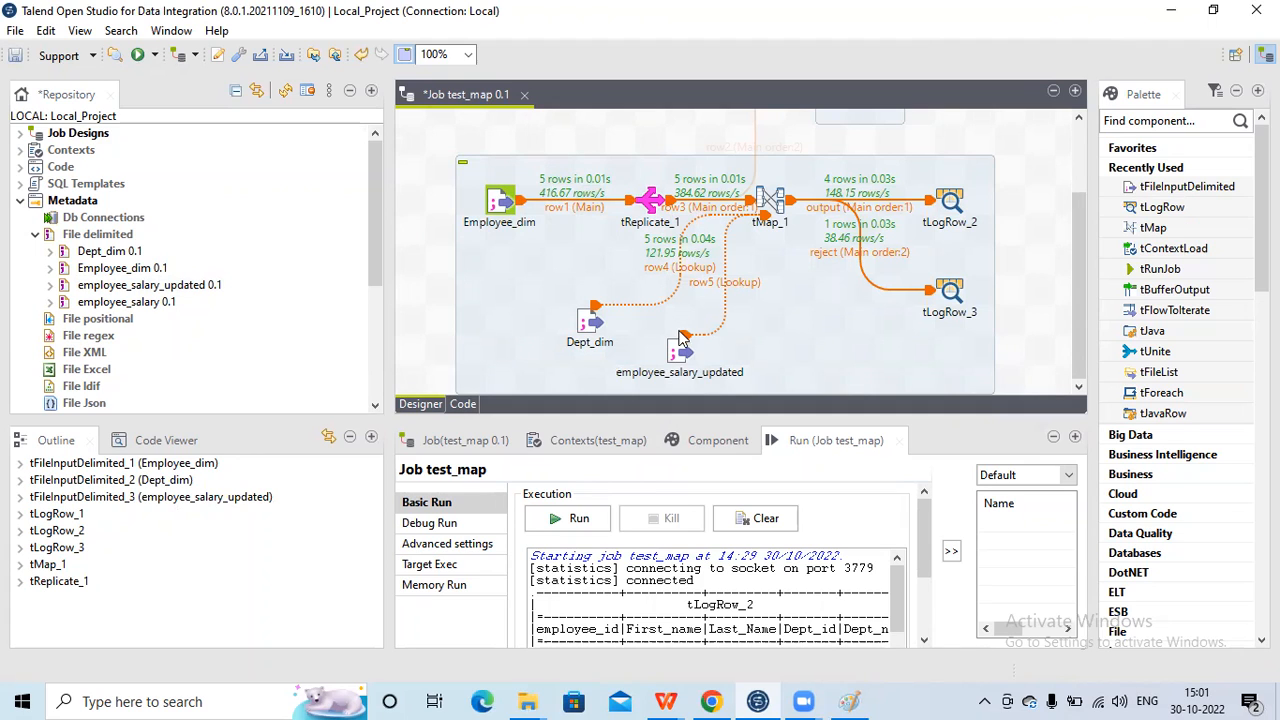
mouse_move(713, 315)
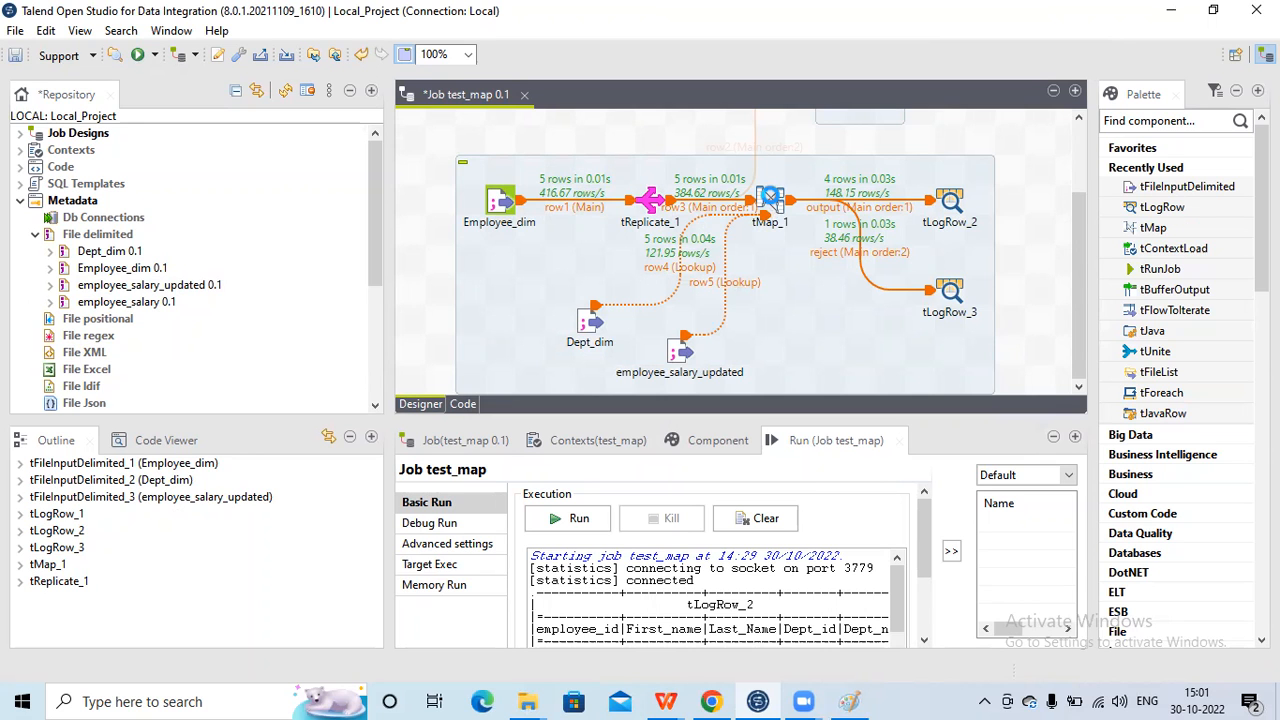
Step: Open the tMap_1 mapping editor and scroll through its input and output tables
double_click(770, 200)
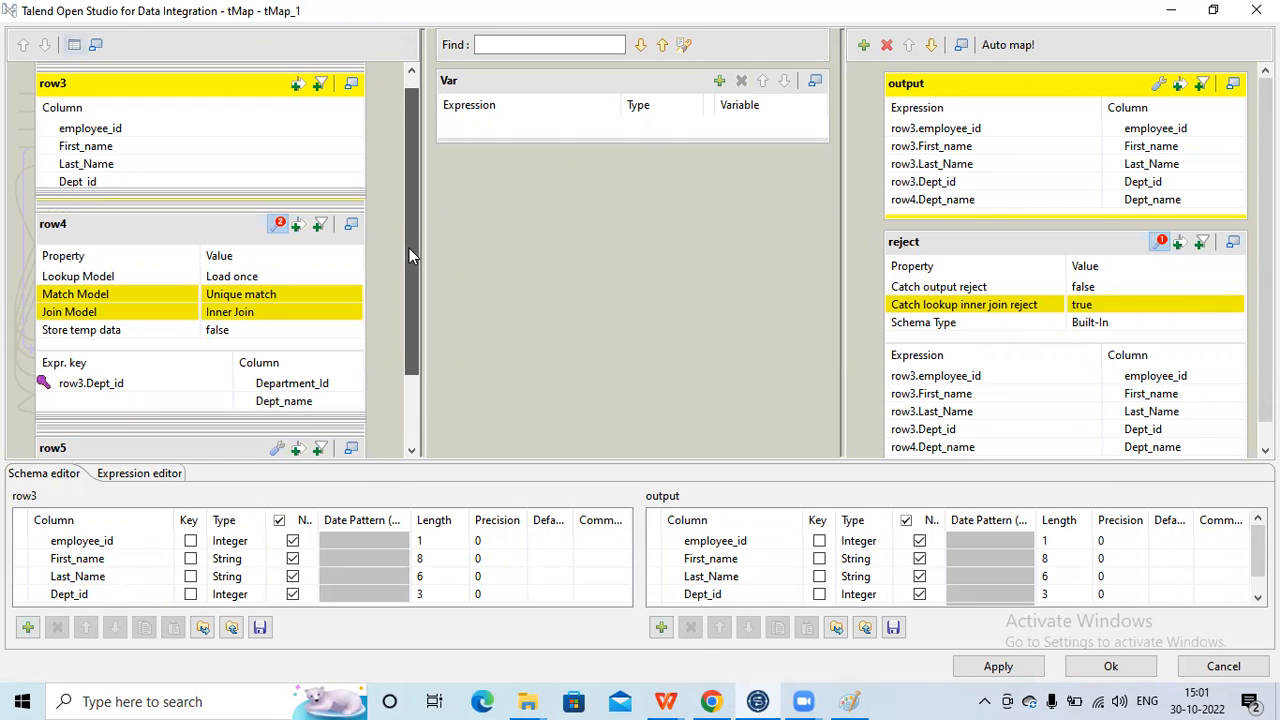
scroll("down", 3)
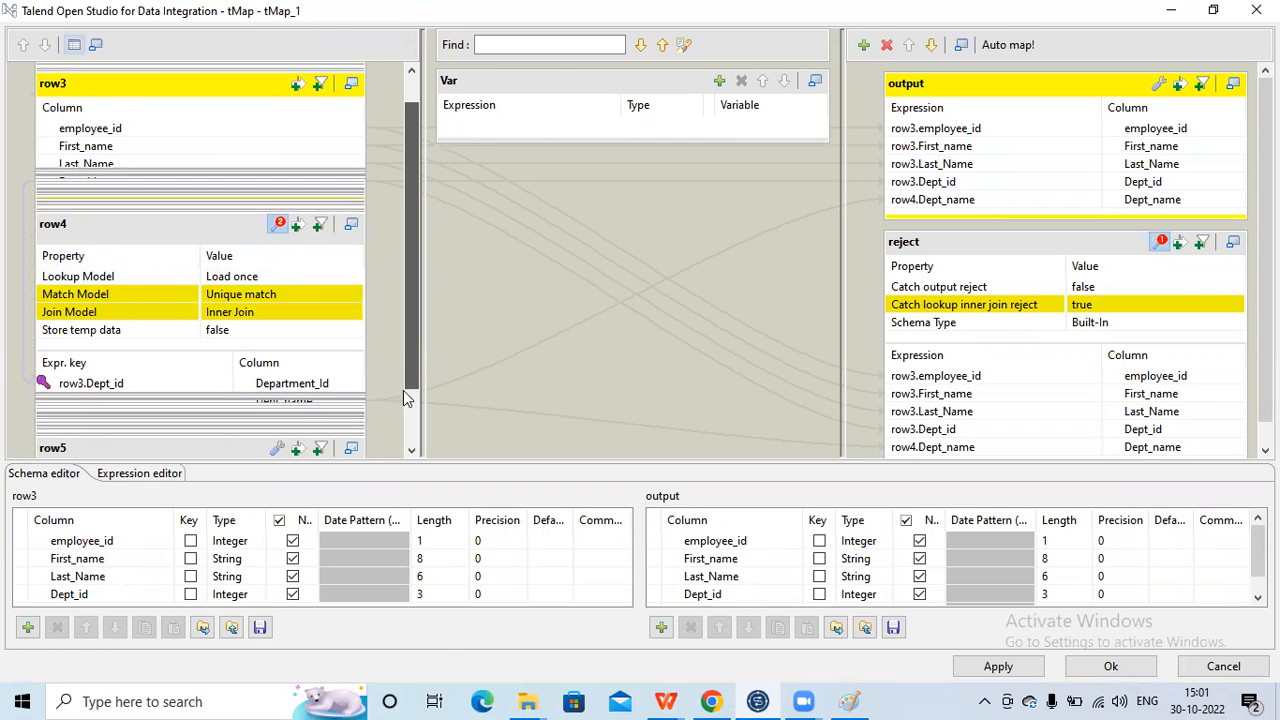
scroll("down", 3)
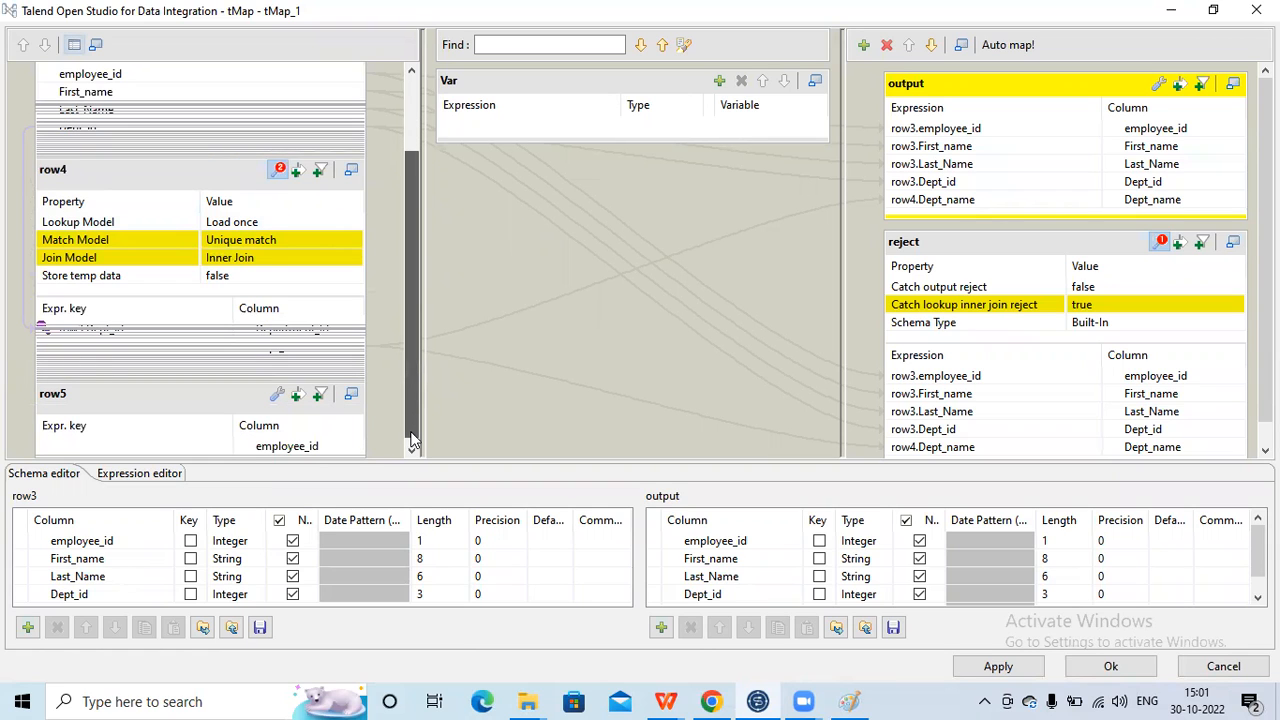
scroll("up", 3)
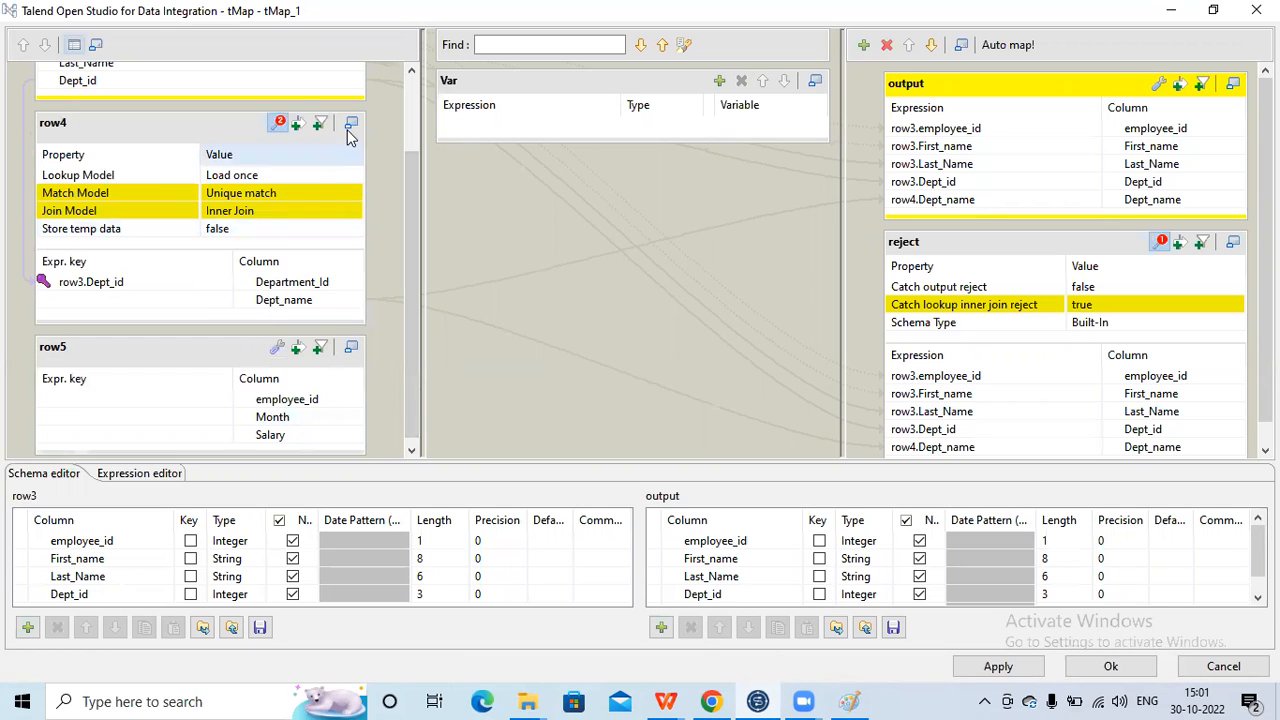
mouse_move(350, 131)
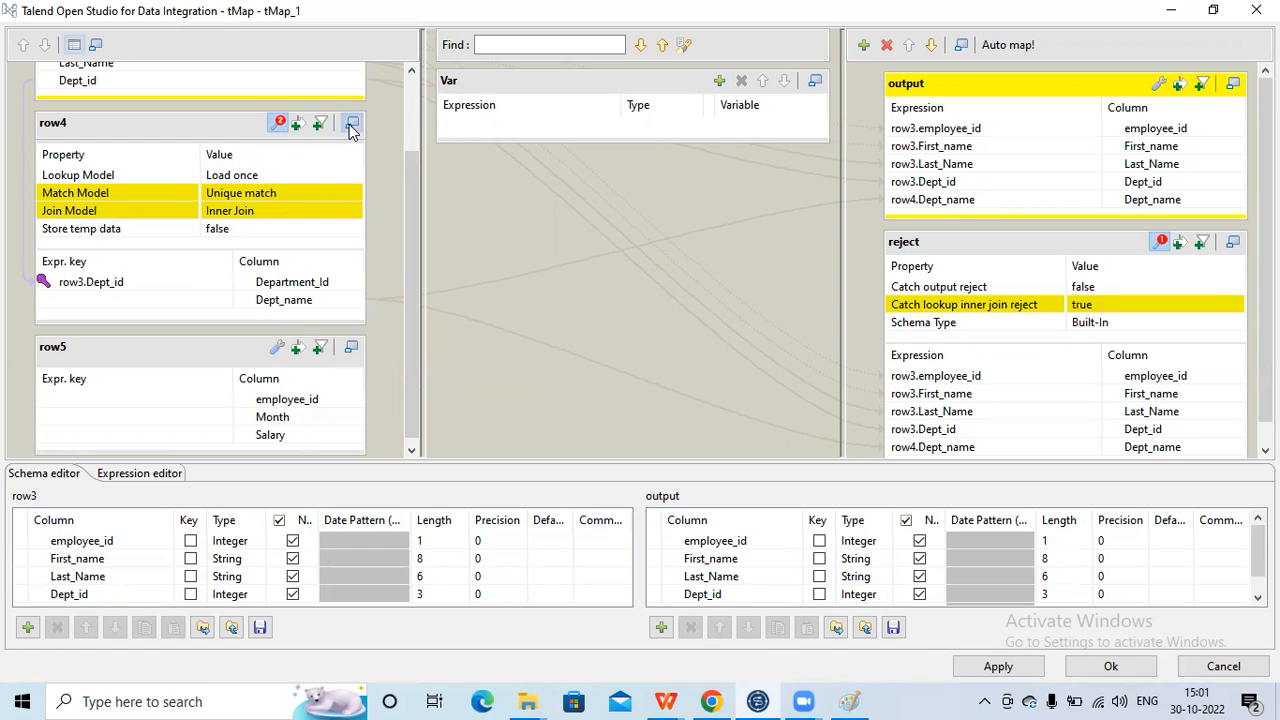
Step: Expand and collapse row4's lookup settings for the inner join on row3.Dept_id
left_click(351, 122)
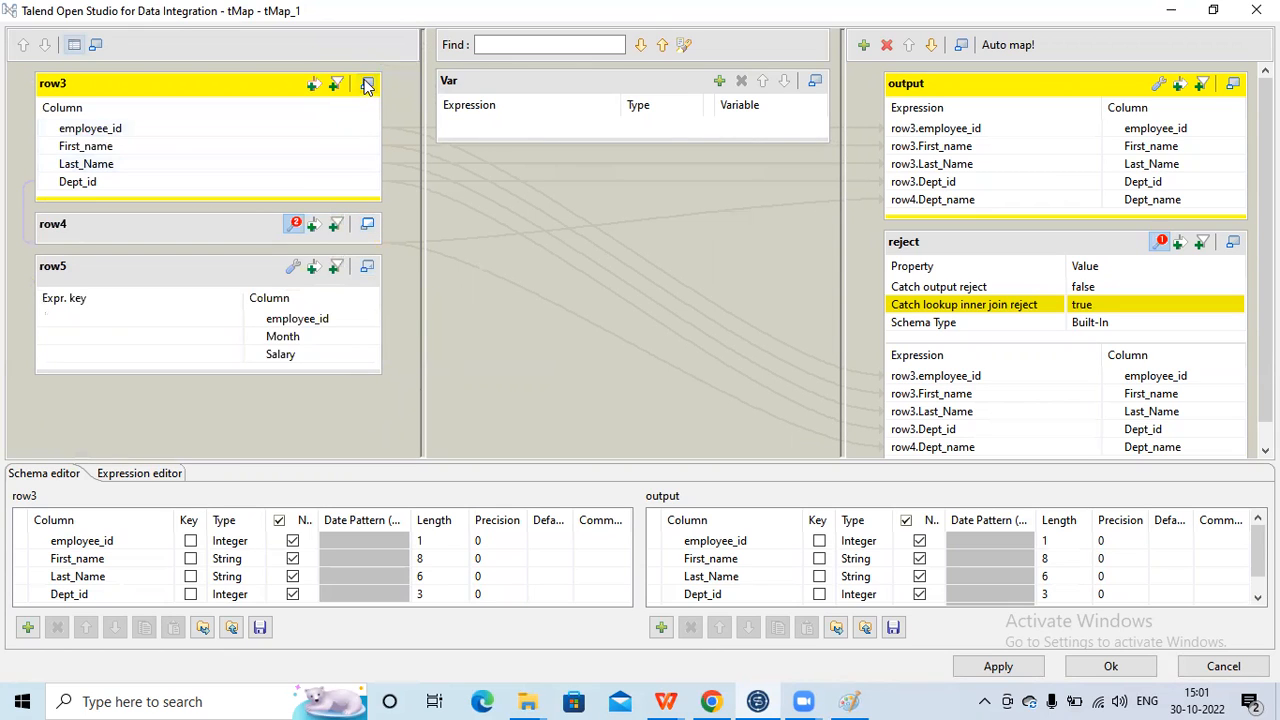
mouse_move(368, 228)
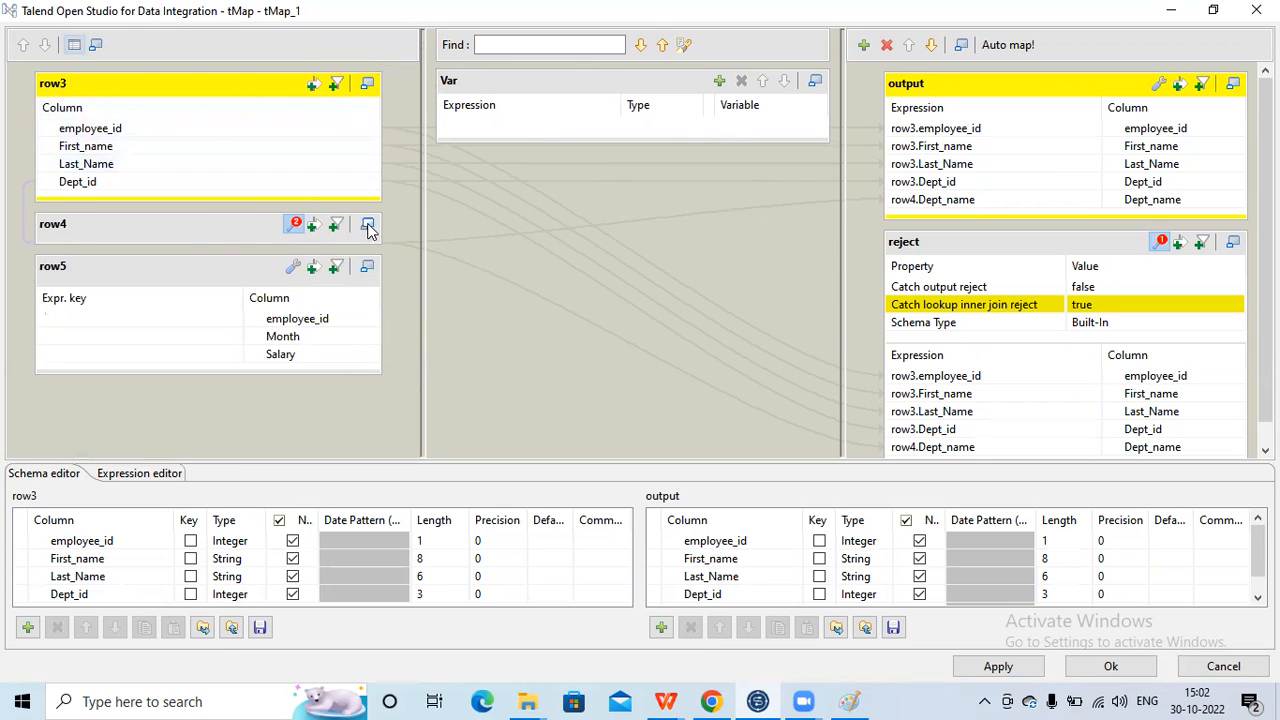
mouse_move(368, 224)
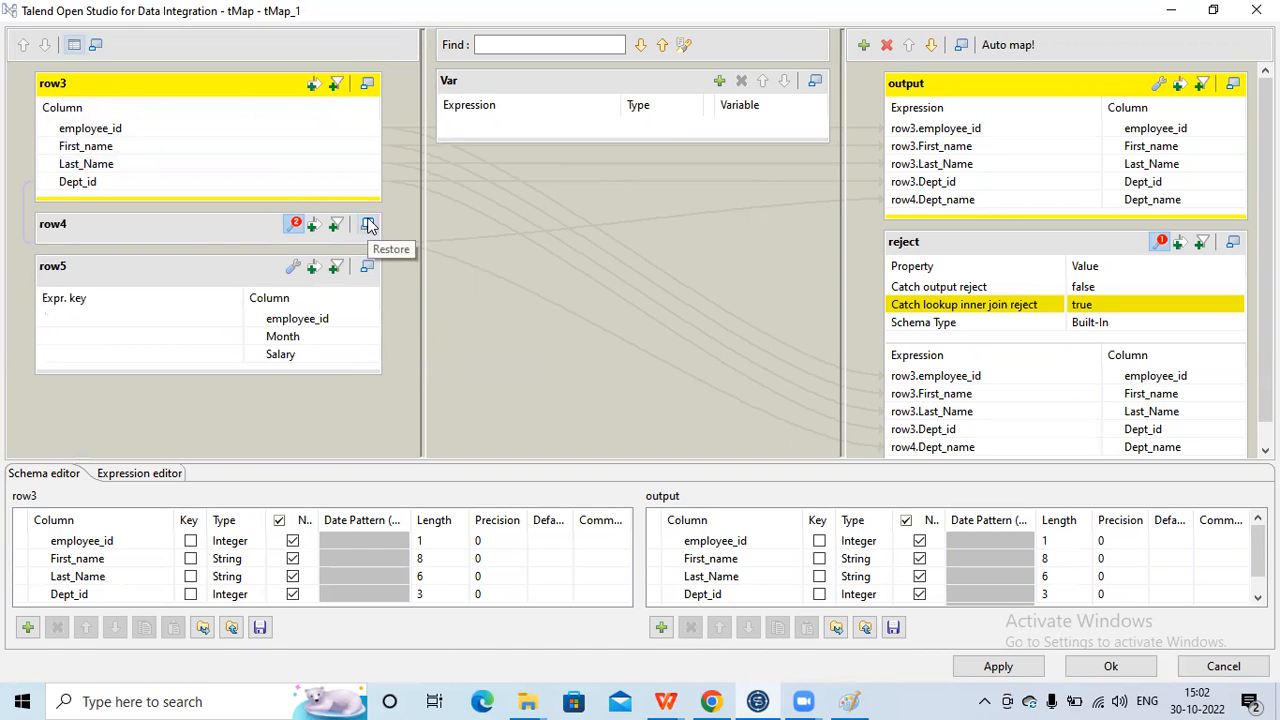
mouse_move(368, 228)
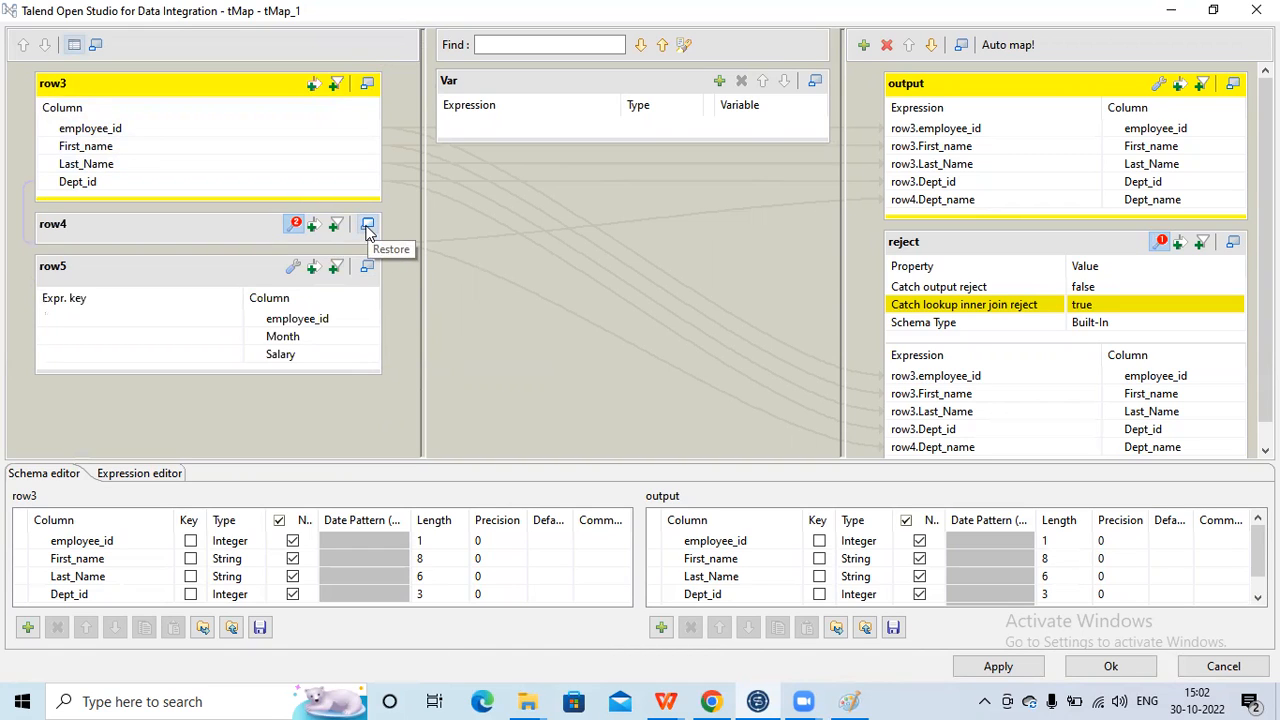
left_click(367, 224)
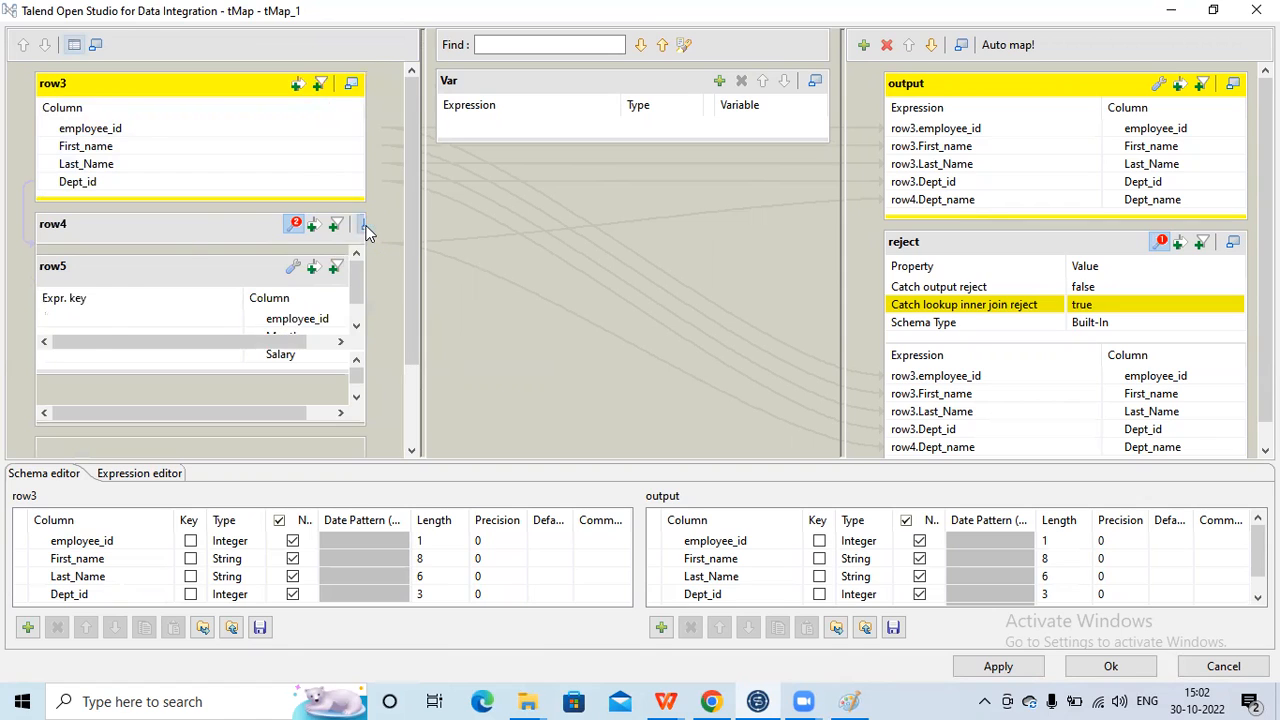
left_click(351, 224)
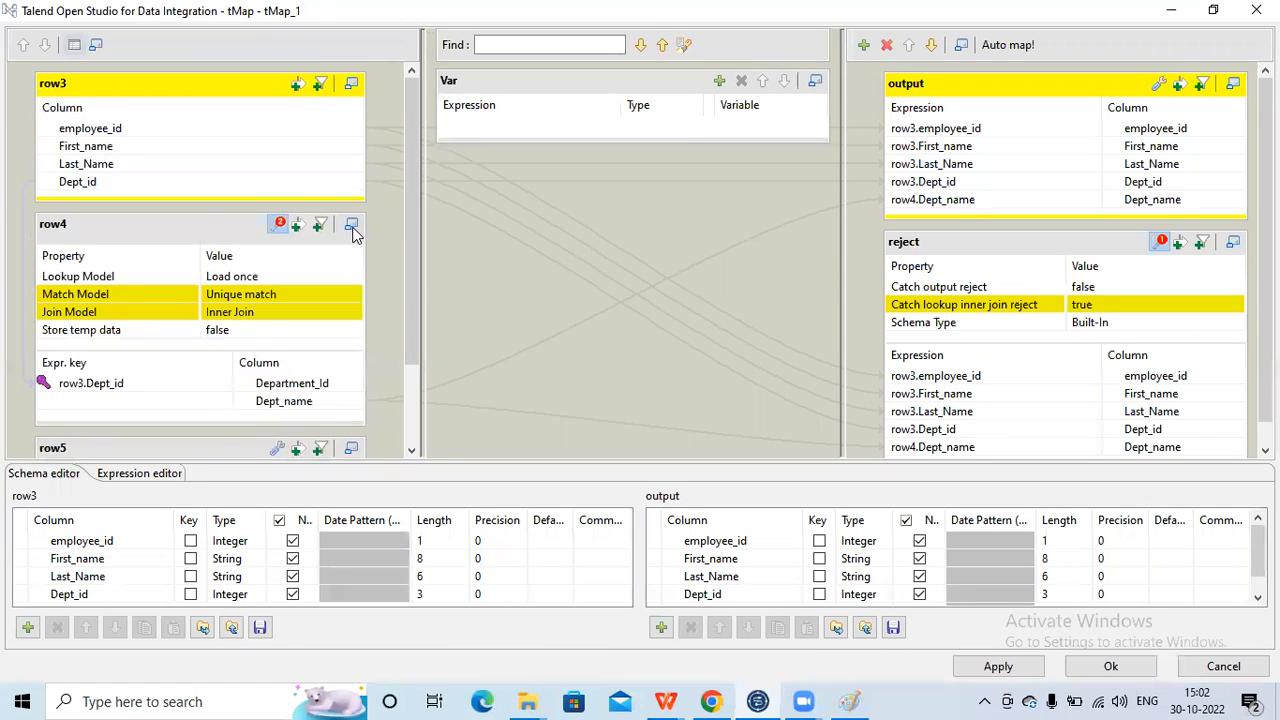
mouse_move(351, 224)
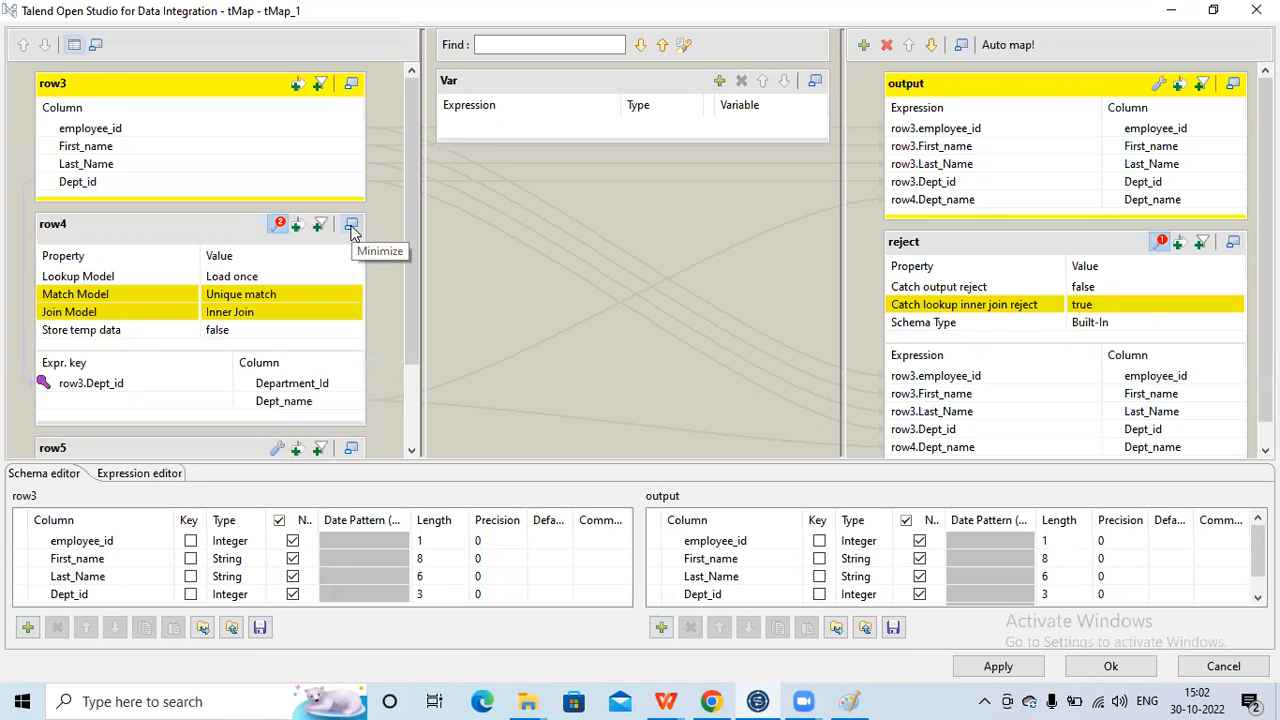
left_click(351, 224)
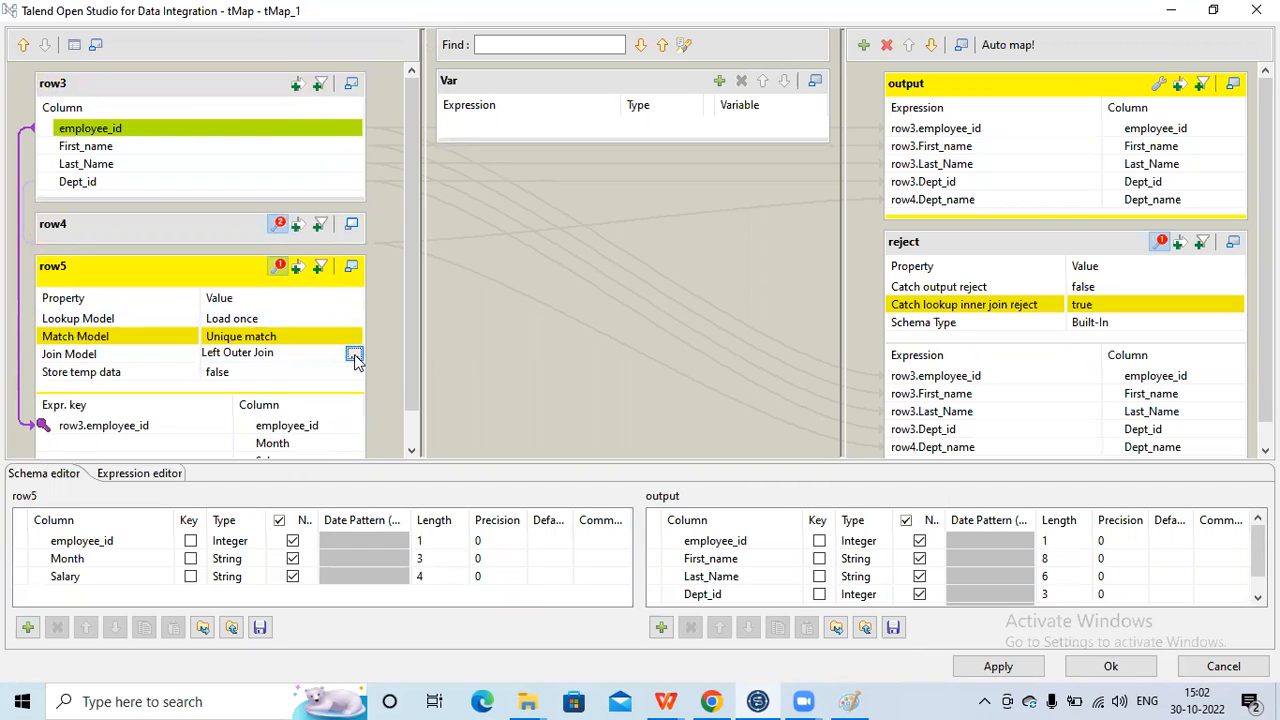
Step: Change row5's Join Model from Left Outer Join to Inner Join and apply the map
left_click(354, 353)
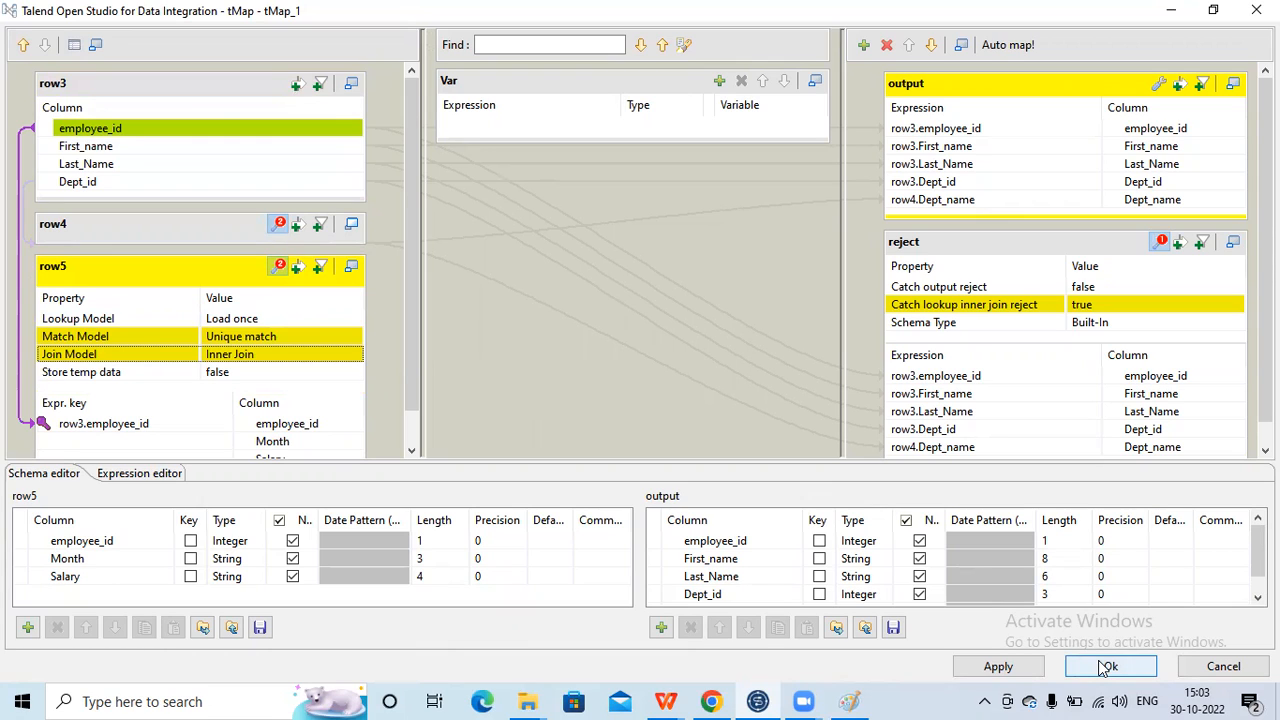
left_click(1109, 666)
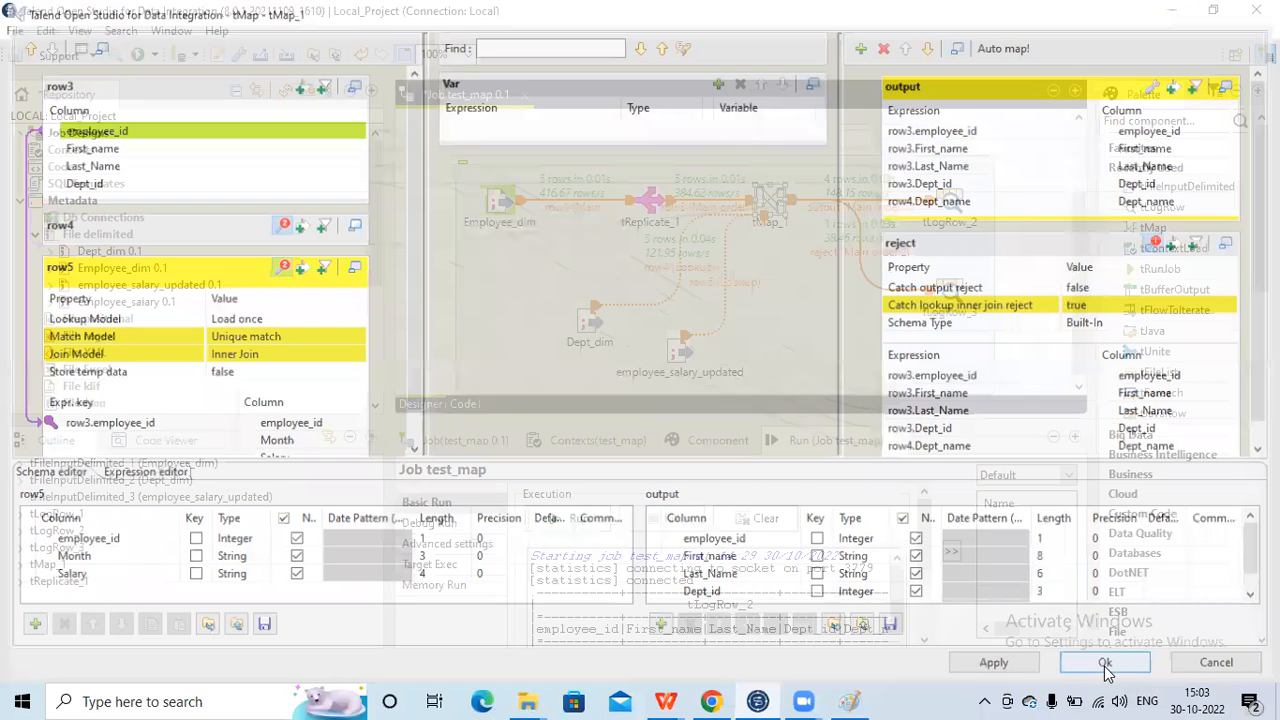
left_click(1104, 662)
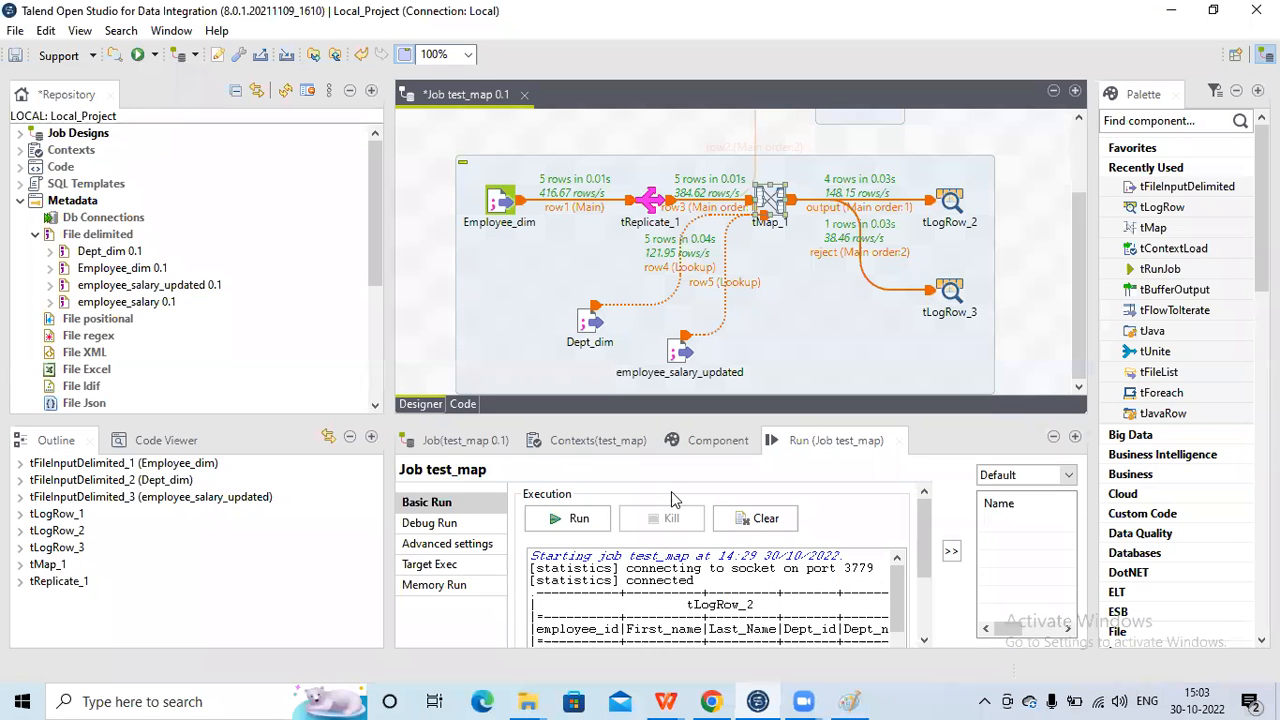
left_click(770, 200)
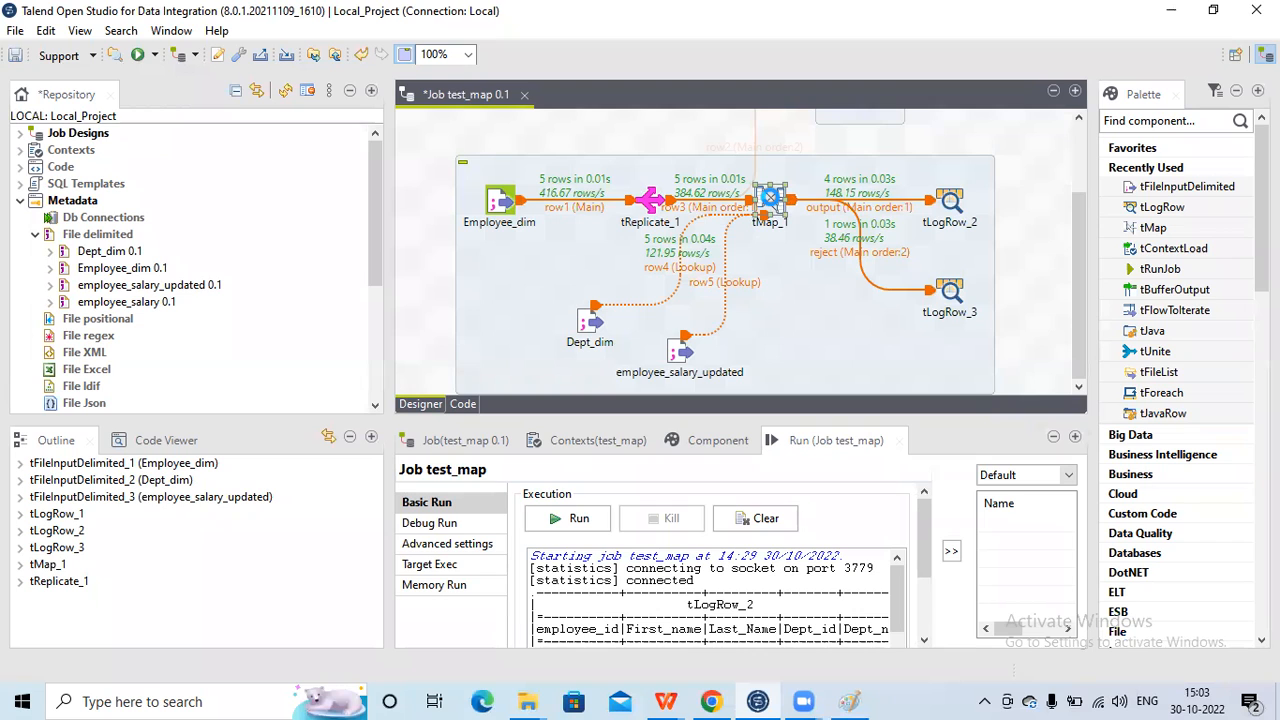
Step: Reopen tMap_1 and drag row5's Month and Salary onto the Dept_name output expression
double_click(770, 200)
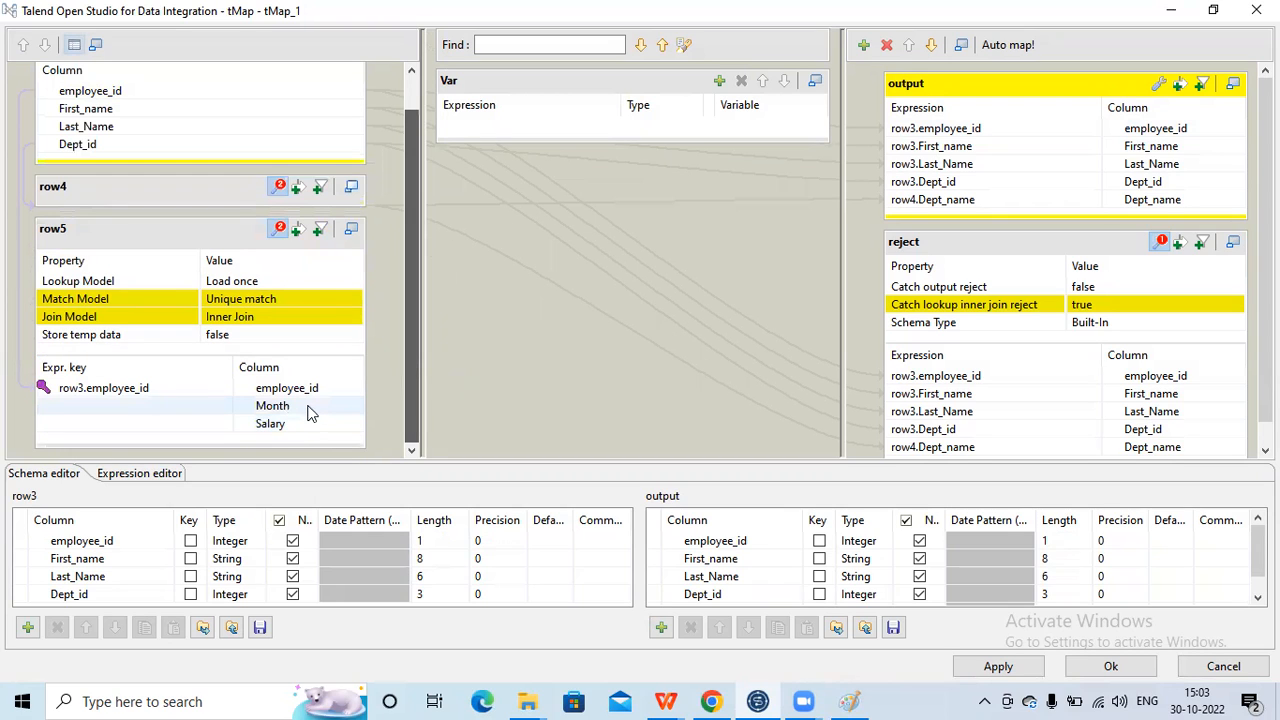
left_click(273, 405)
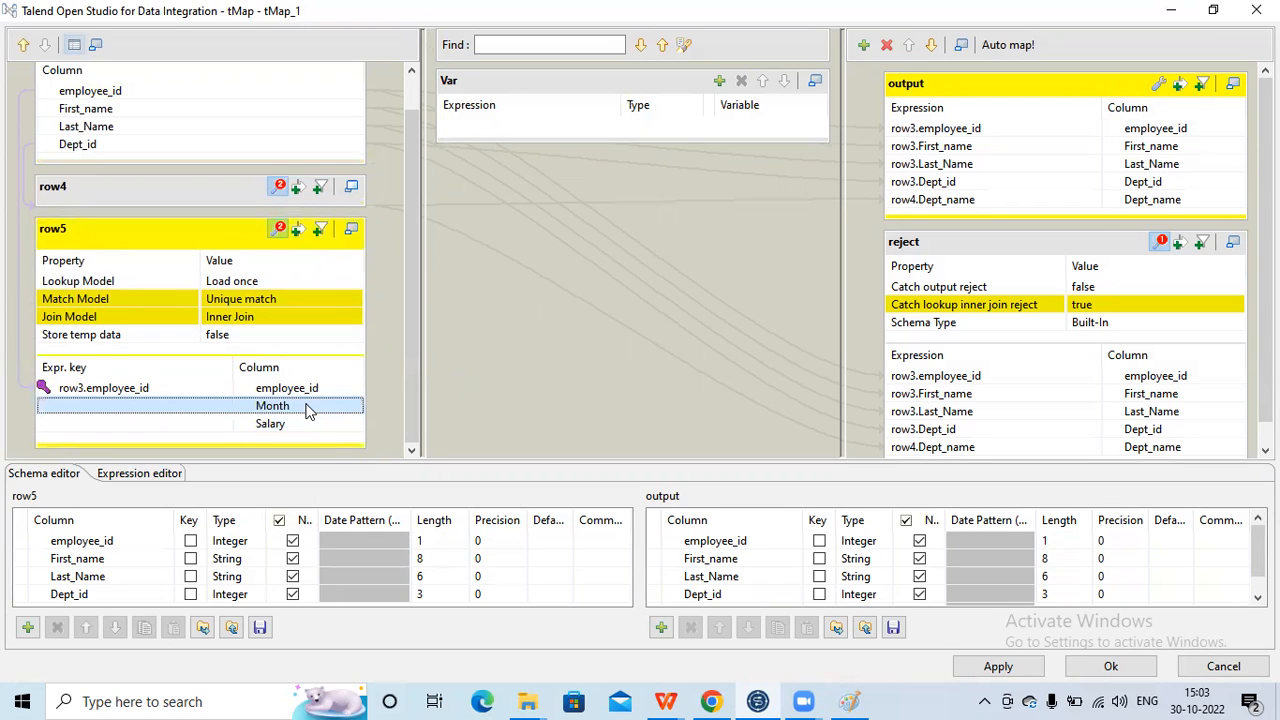
left_click(270, 423)
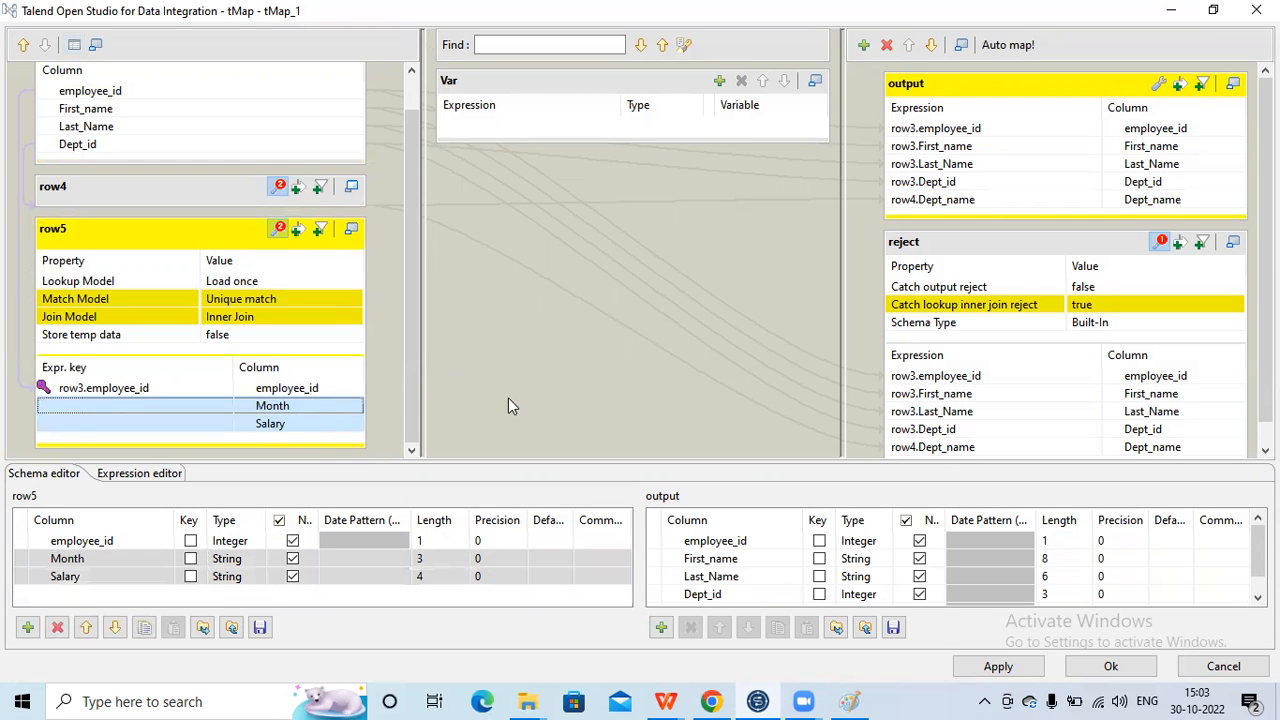
left_click_drag(272, 405, 1025, 220)
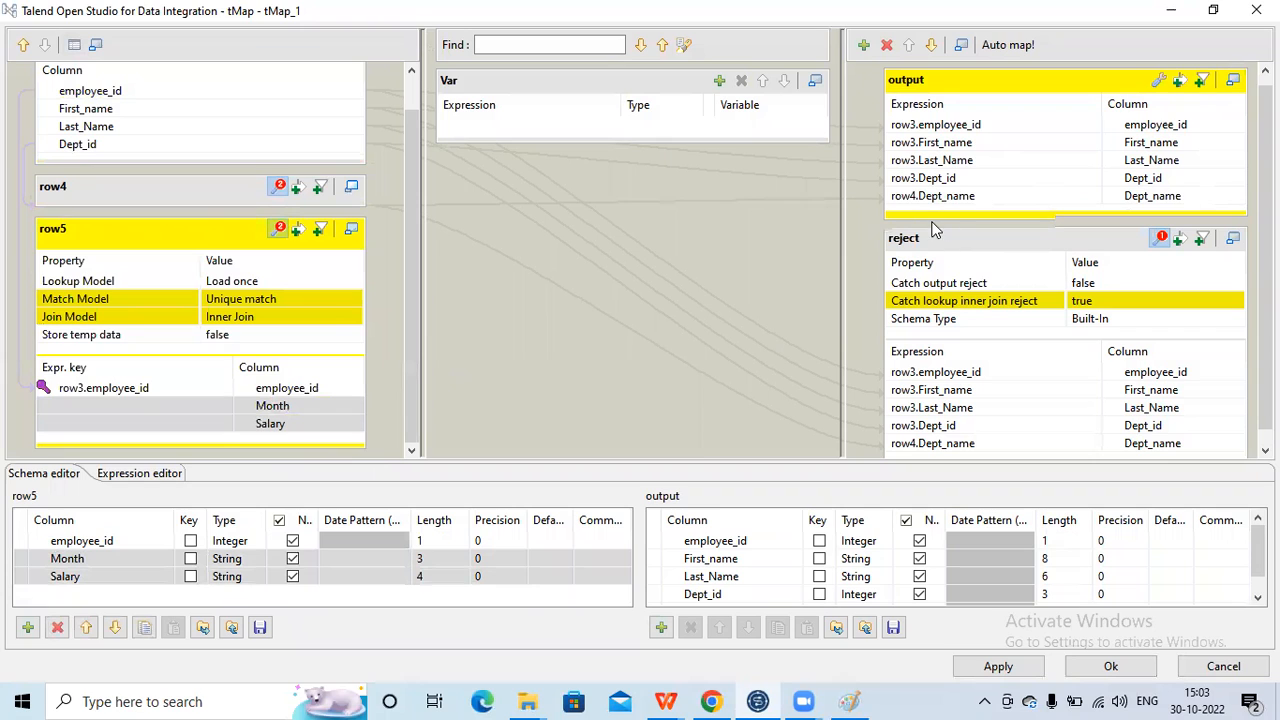
left_click(272, 405)
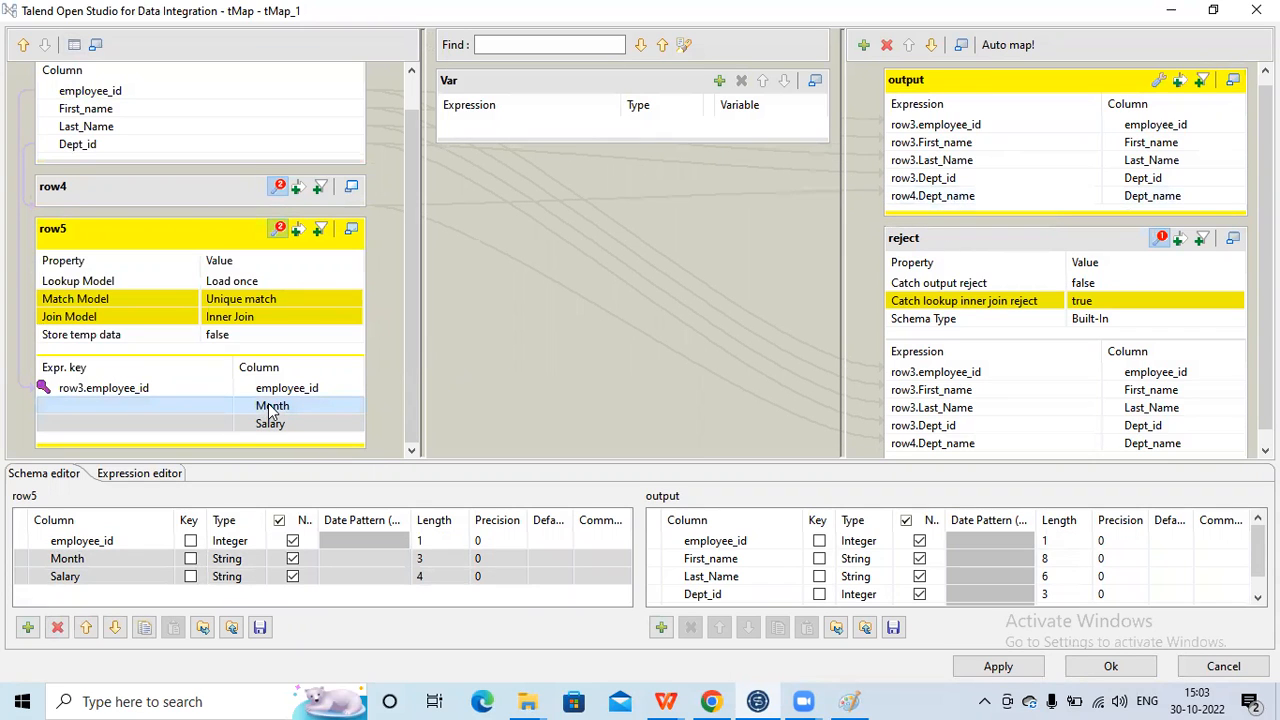
left_click_drag(272, 405, 850, 280)
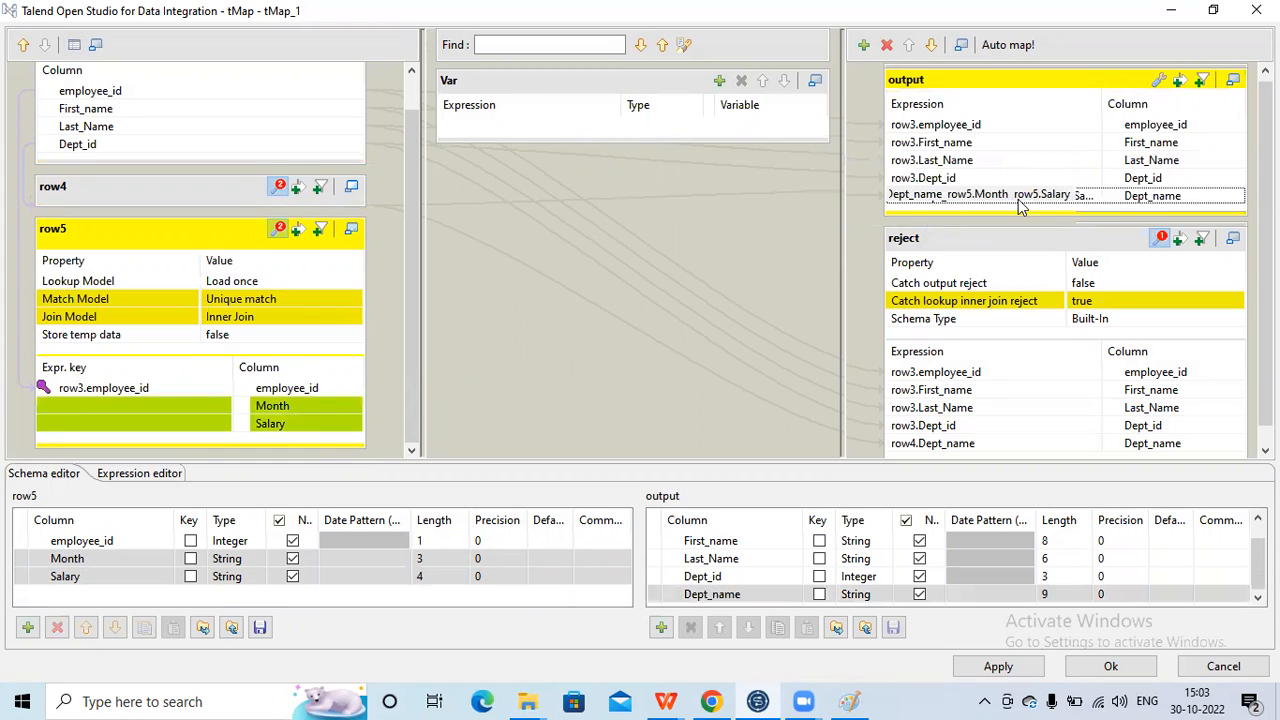
Step: Delete row5.Month and row5.Salary from Dept_name's expression, leaving only row4.Dept_name
double_click(1042, 193)
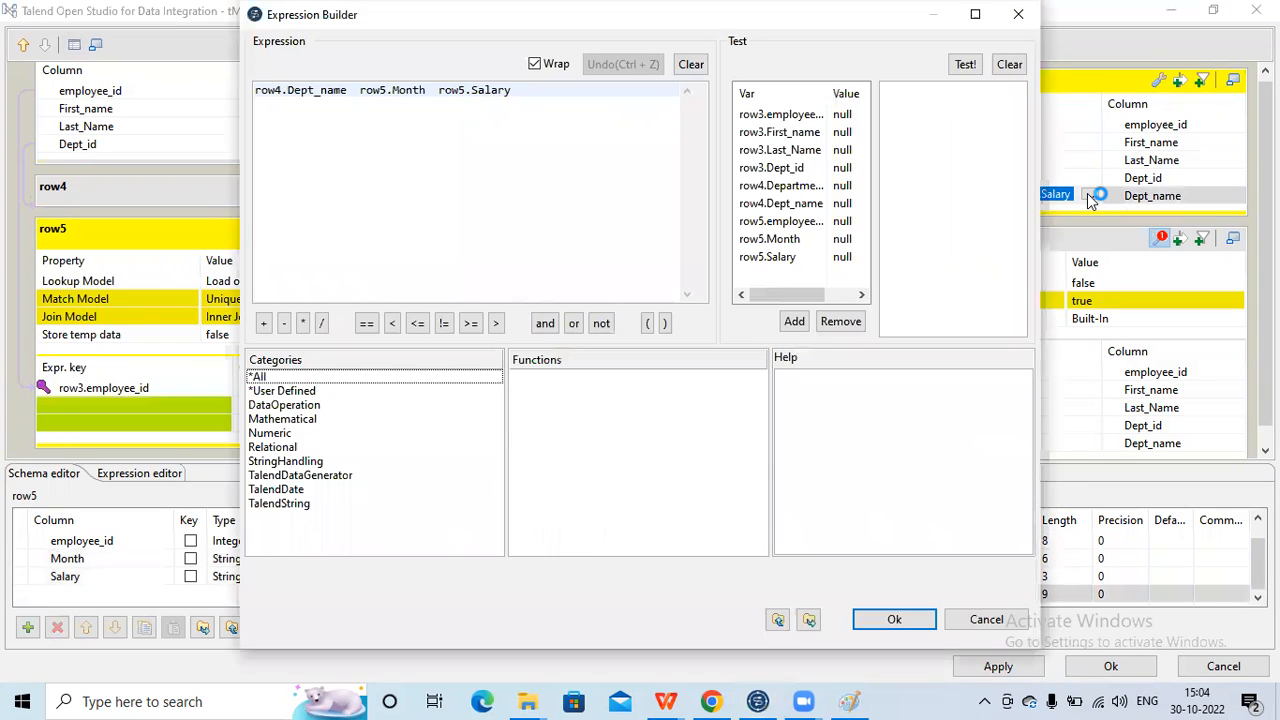
left_click(510, 90)
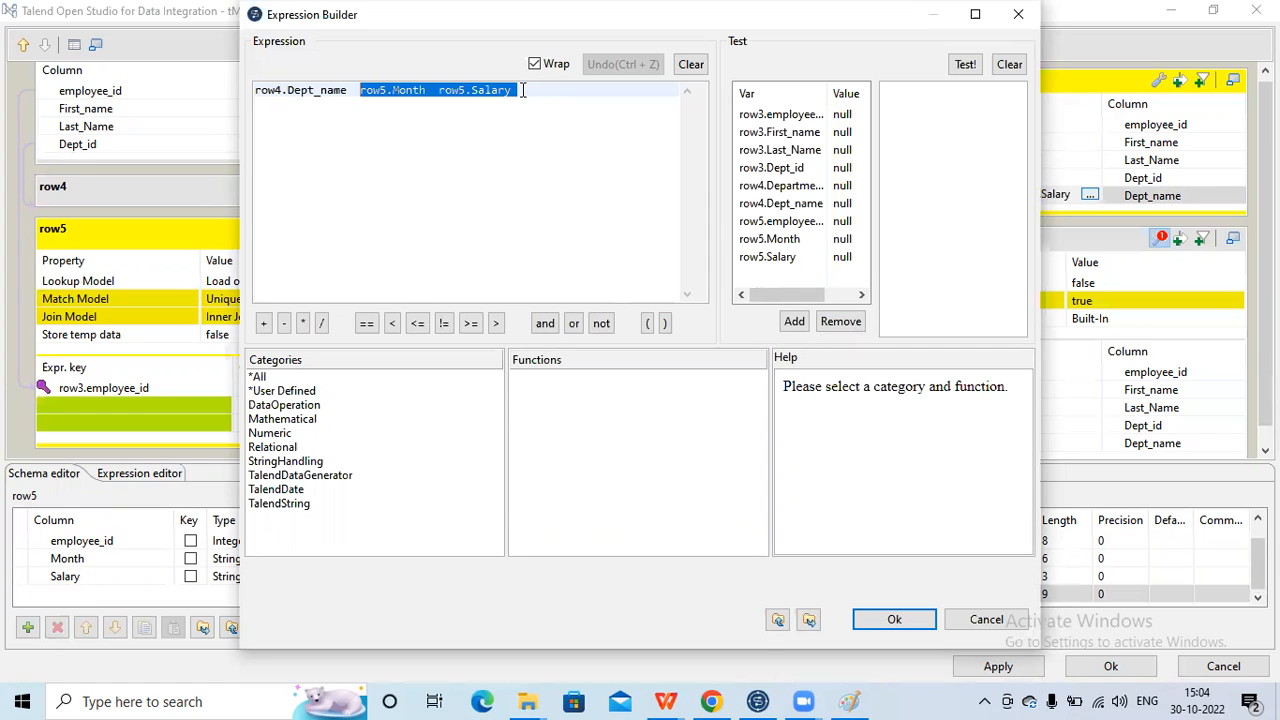
key("Delete")
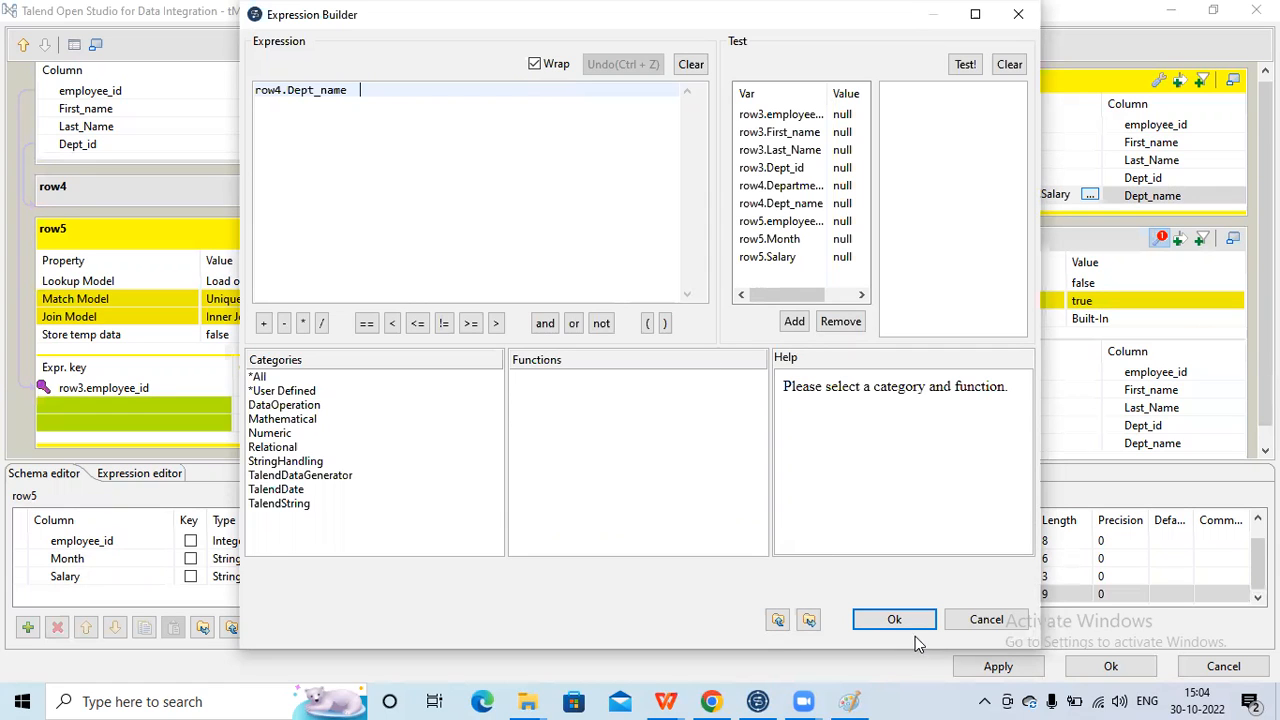
left_click(894, 619)
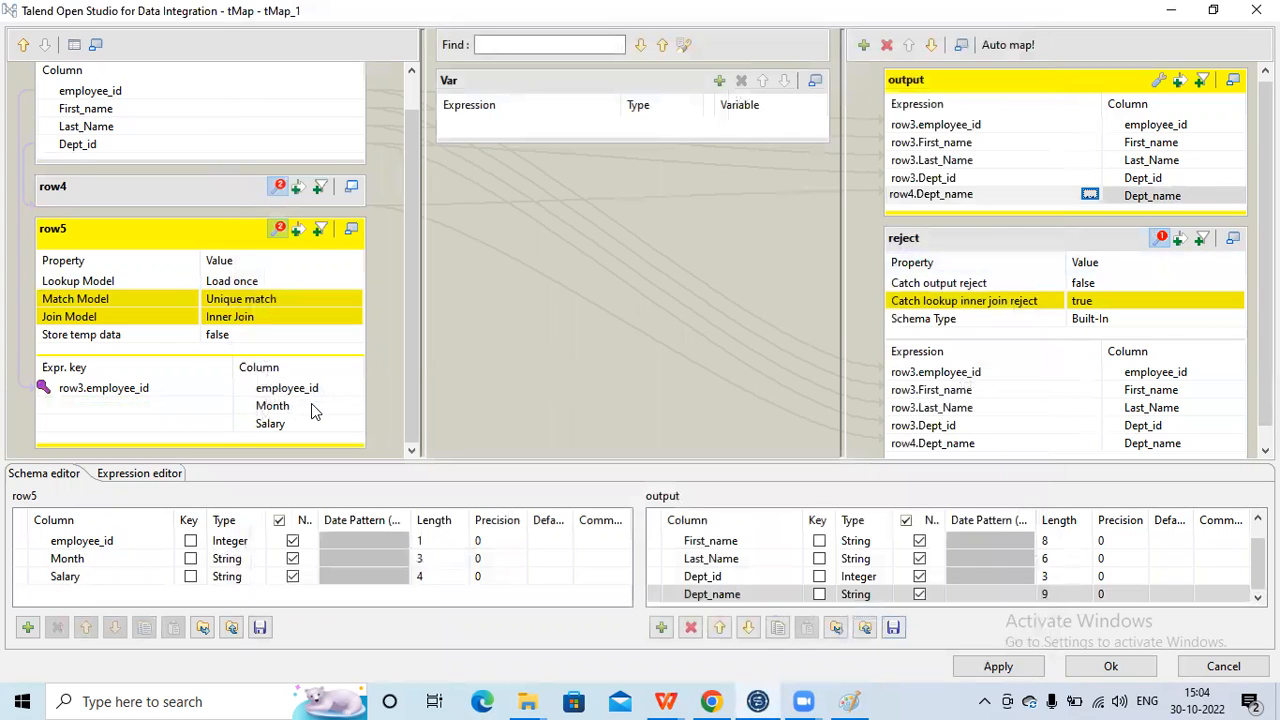
left_click(273, 405)
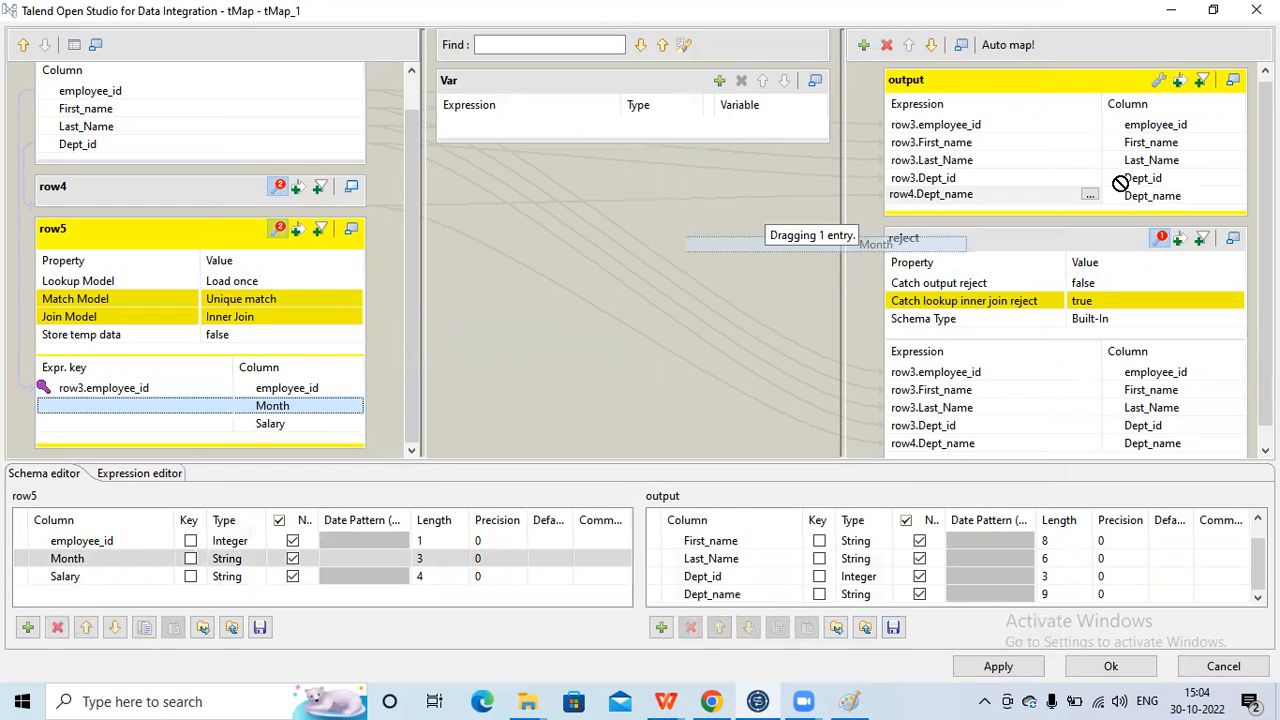
Step: Add row5 Month and Salary as output columns after Dept_name and map Salary to reject
left_click_drag(273, 405, 1104, 209)
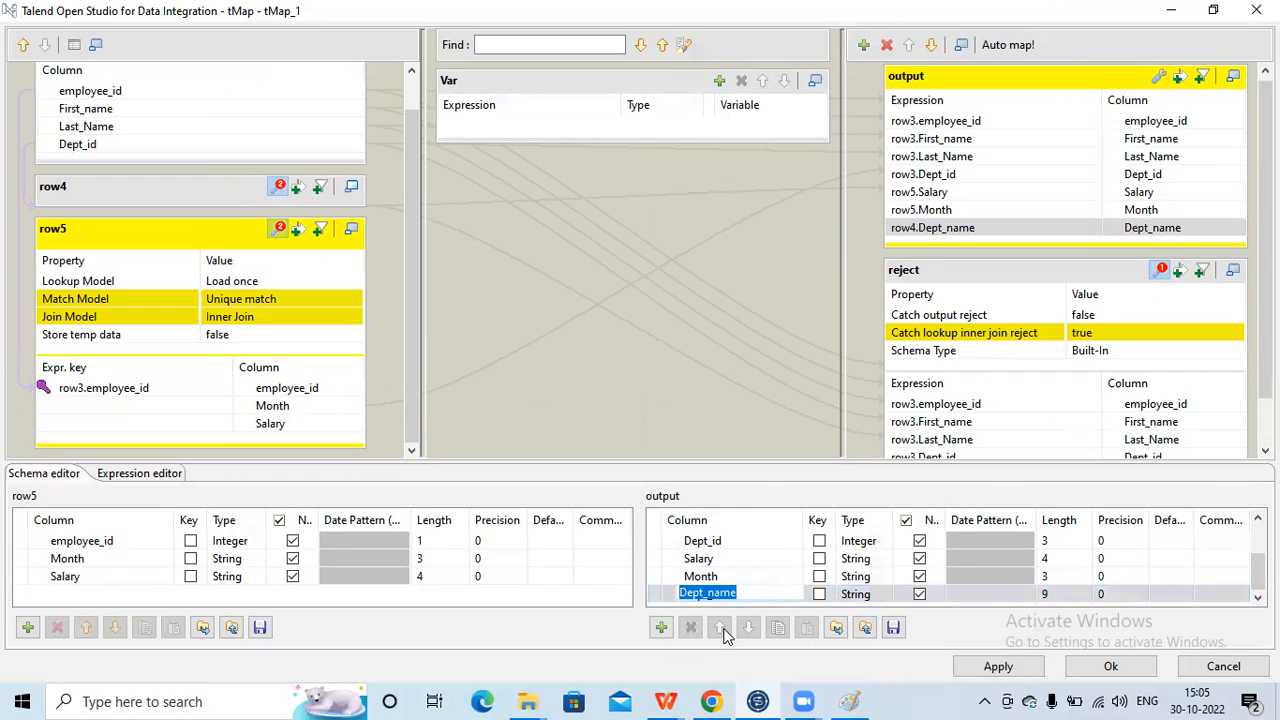
left_click(719, 627)
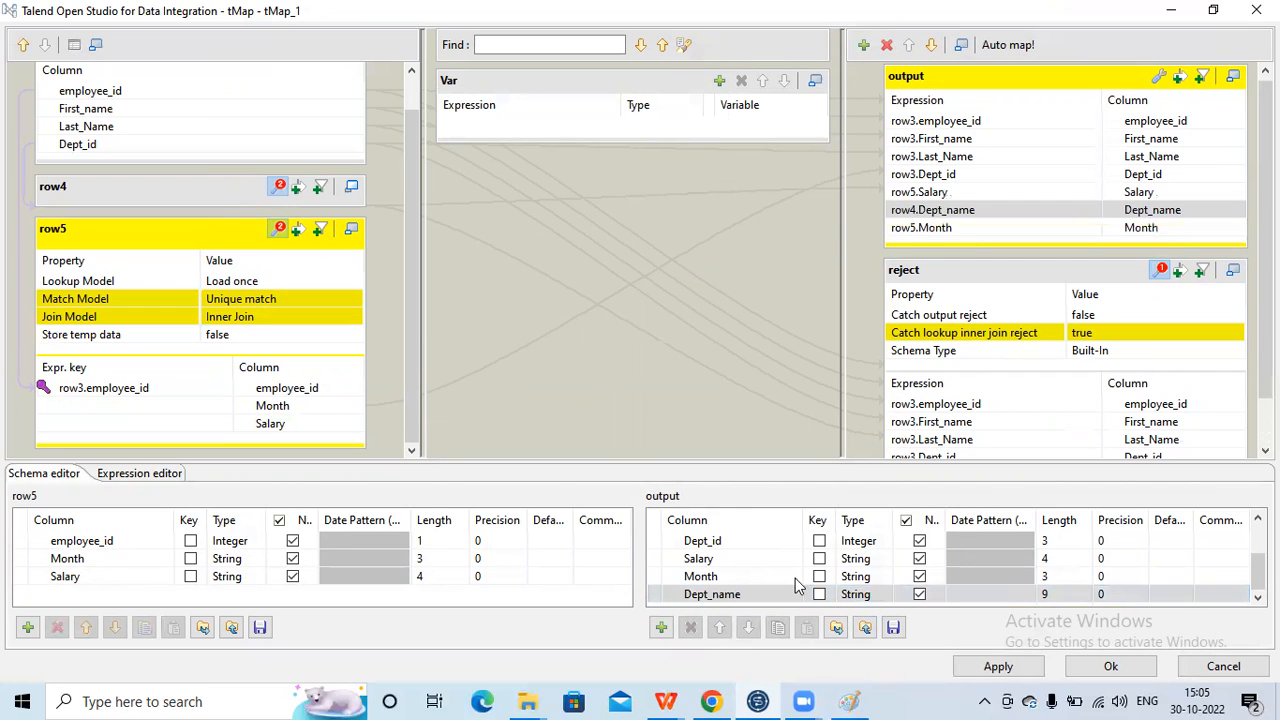
left_click(719, 627)
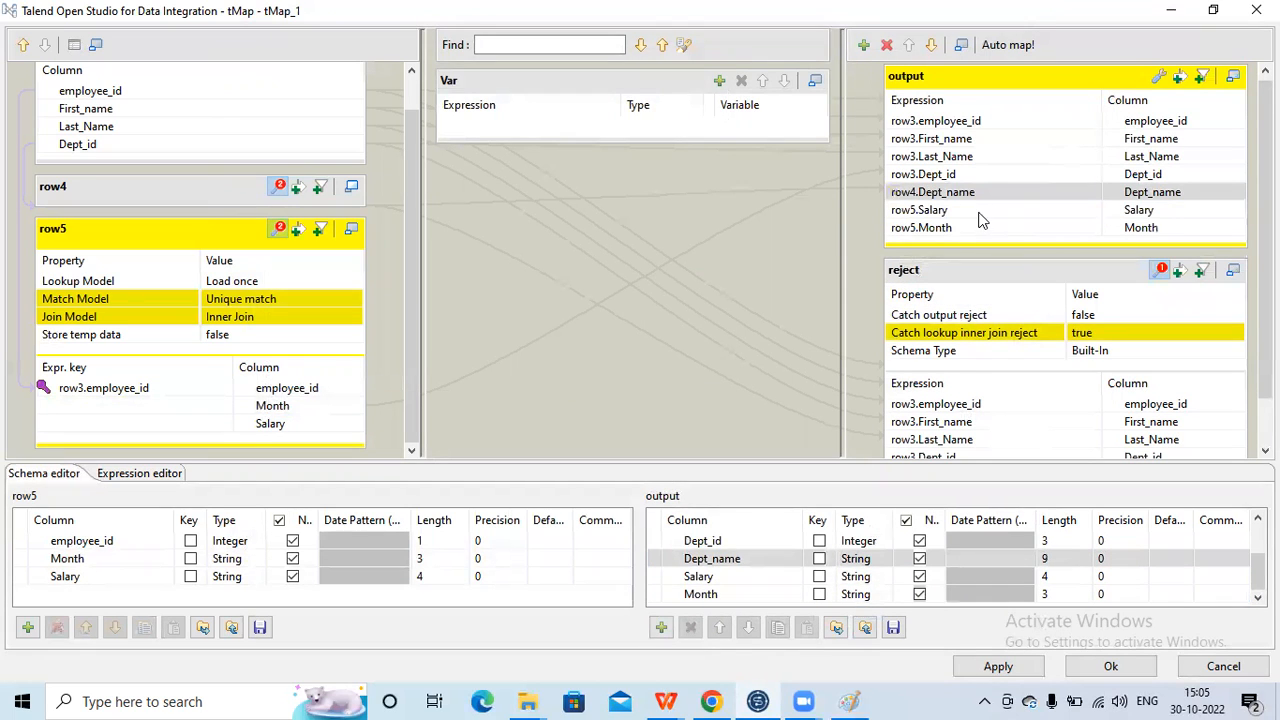
left_click(935, 208)
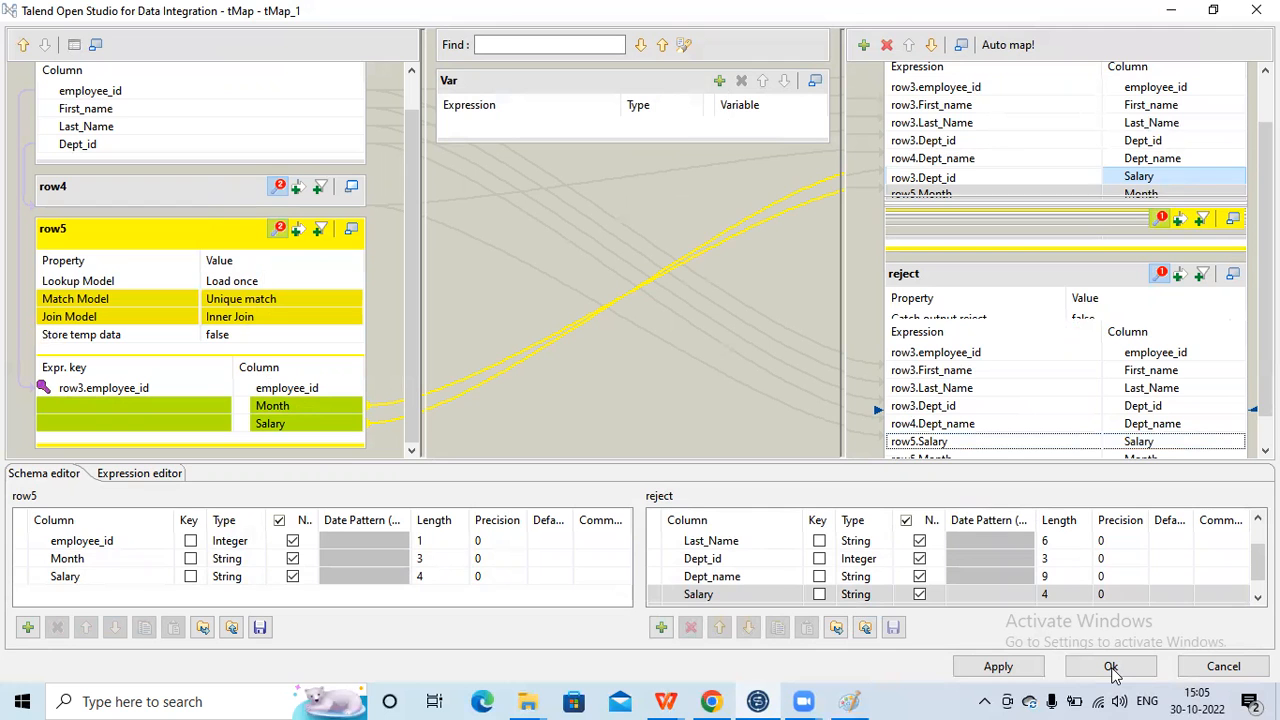
Step: Save the mapping, propagate schema changes, and run test_map: four rows output, one rejected
left_click(1110, 666)
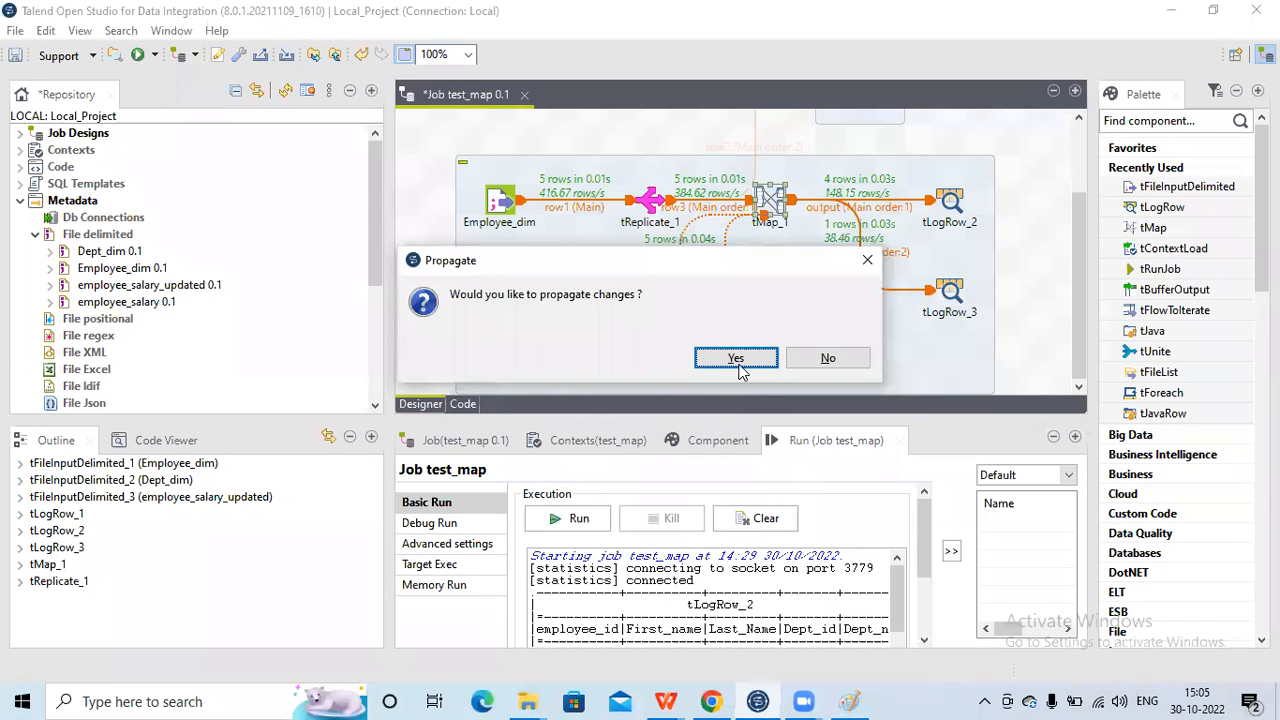
left_click(736, 357)
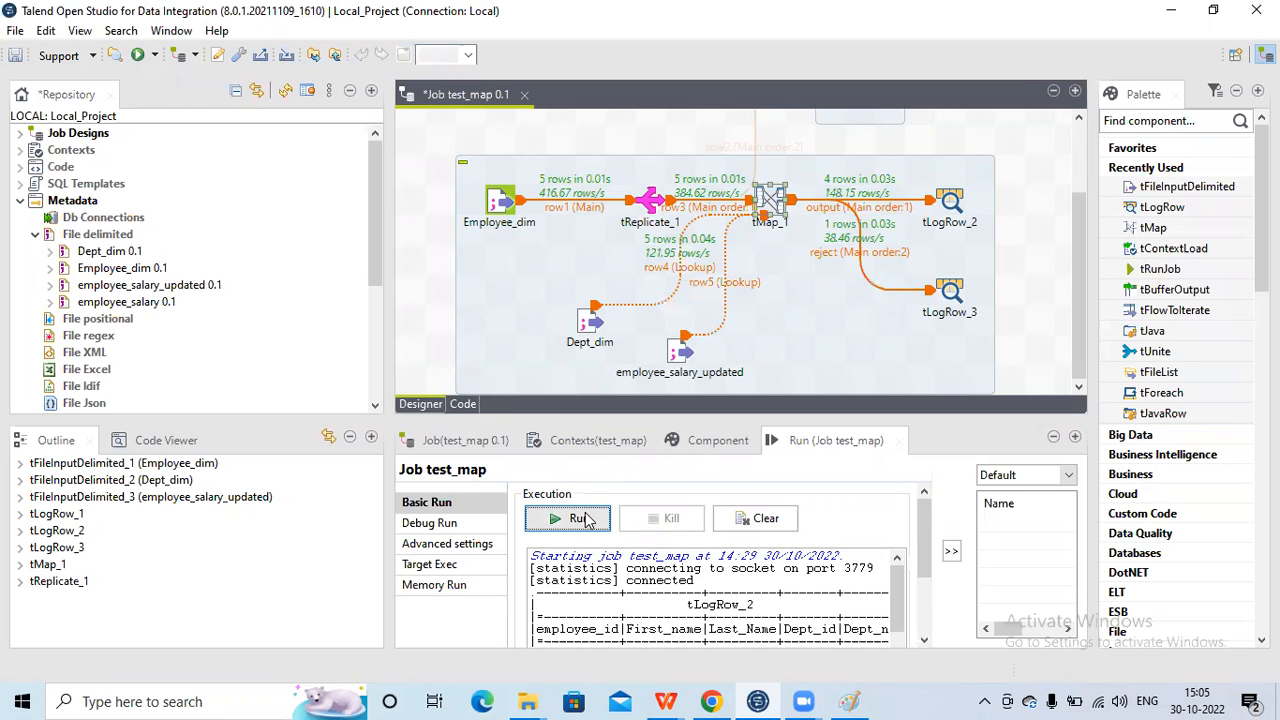
left_click(567, 518)
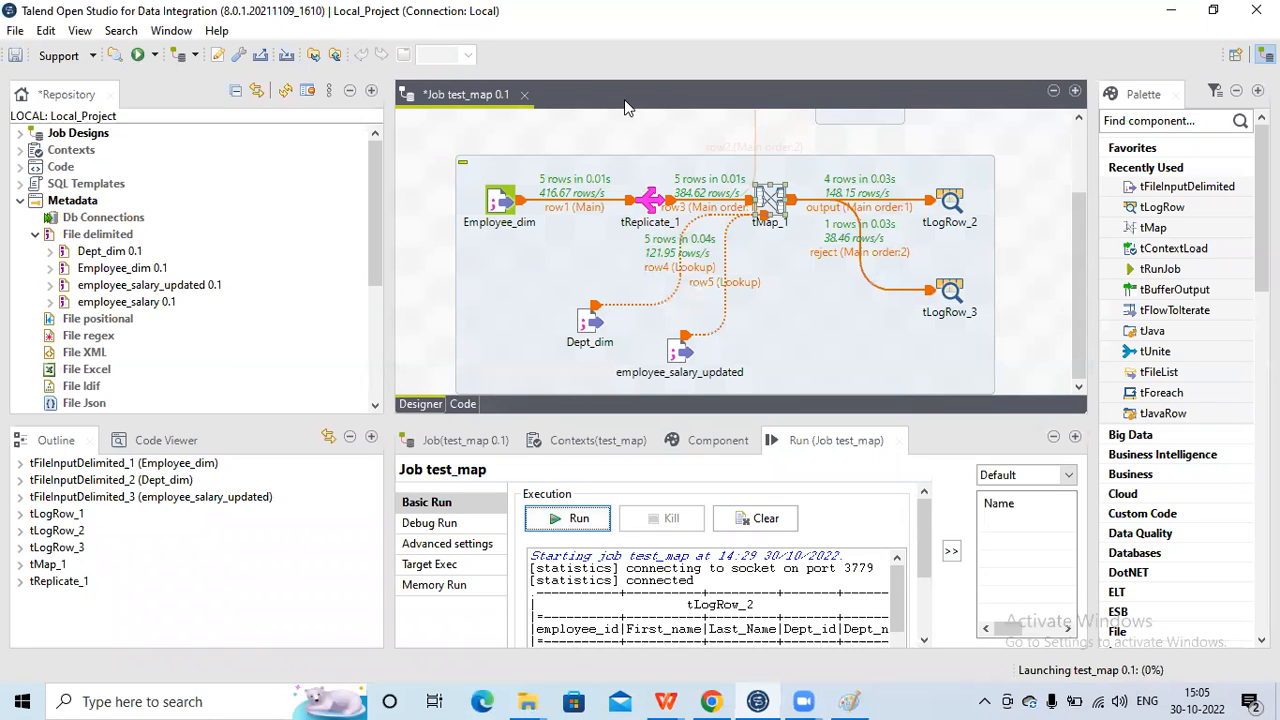
mouse_move(540, 9)
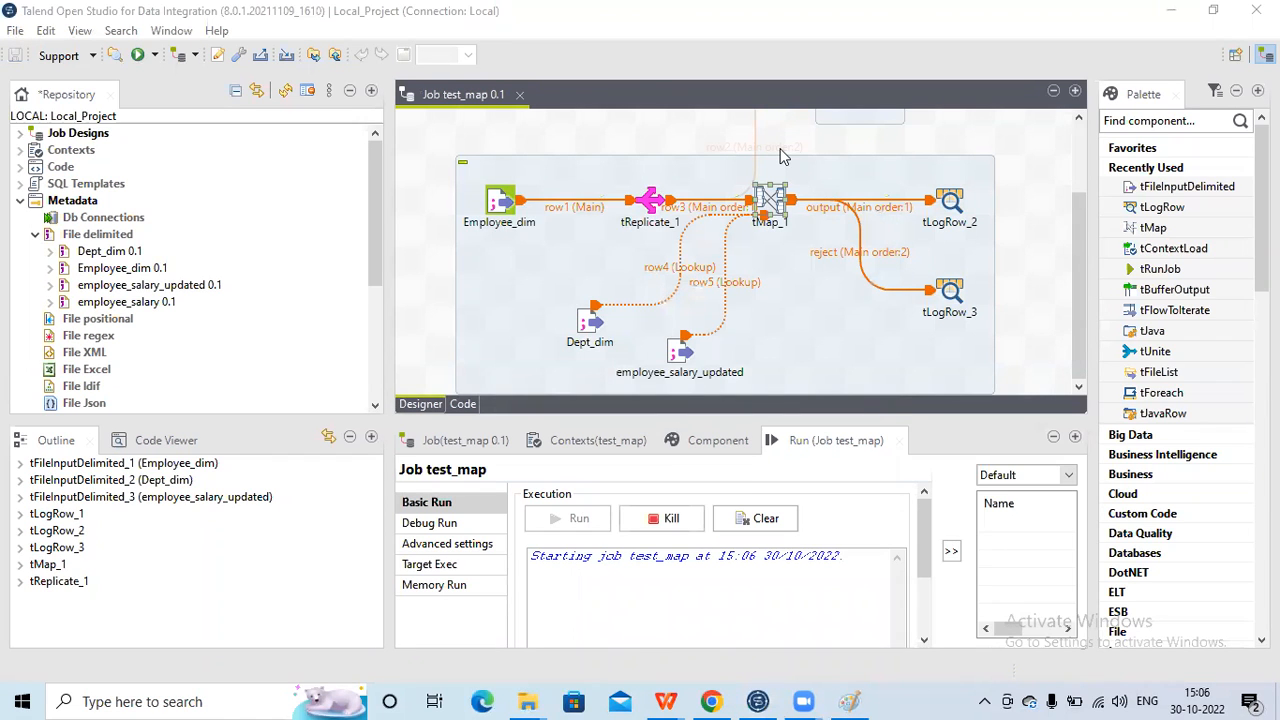
left_click(578, 518)
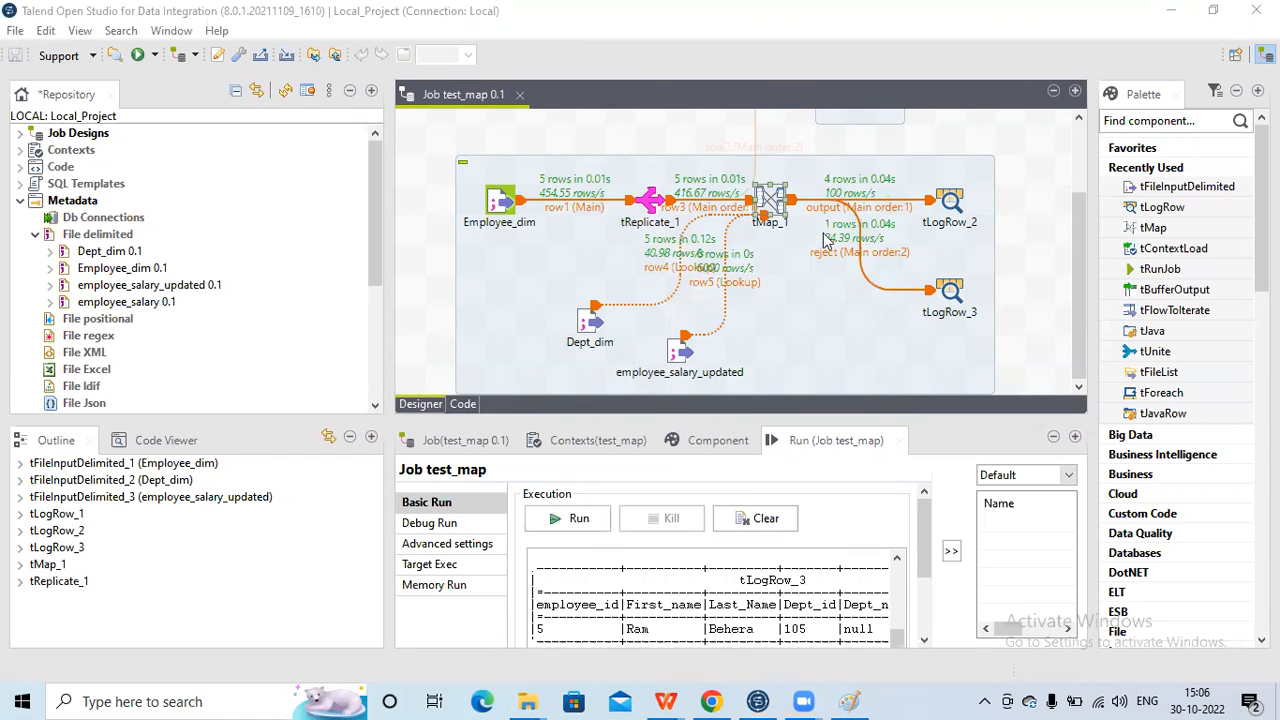
mouse_move(835, 440)
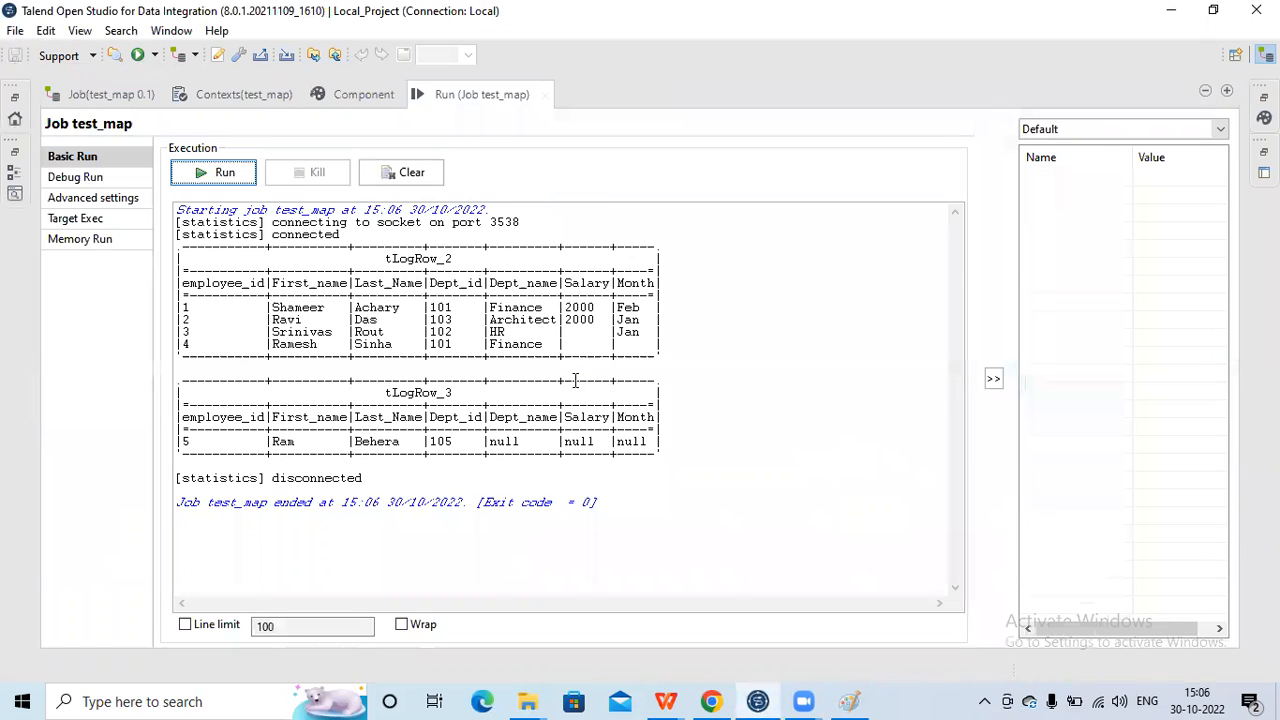
mouse_move(283, 298)
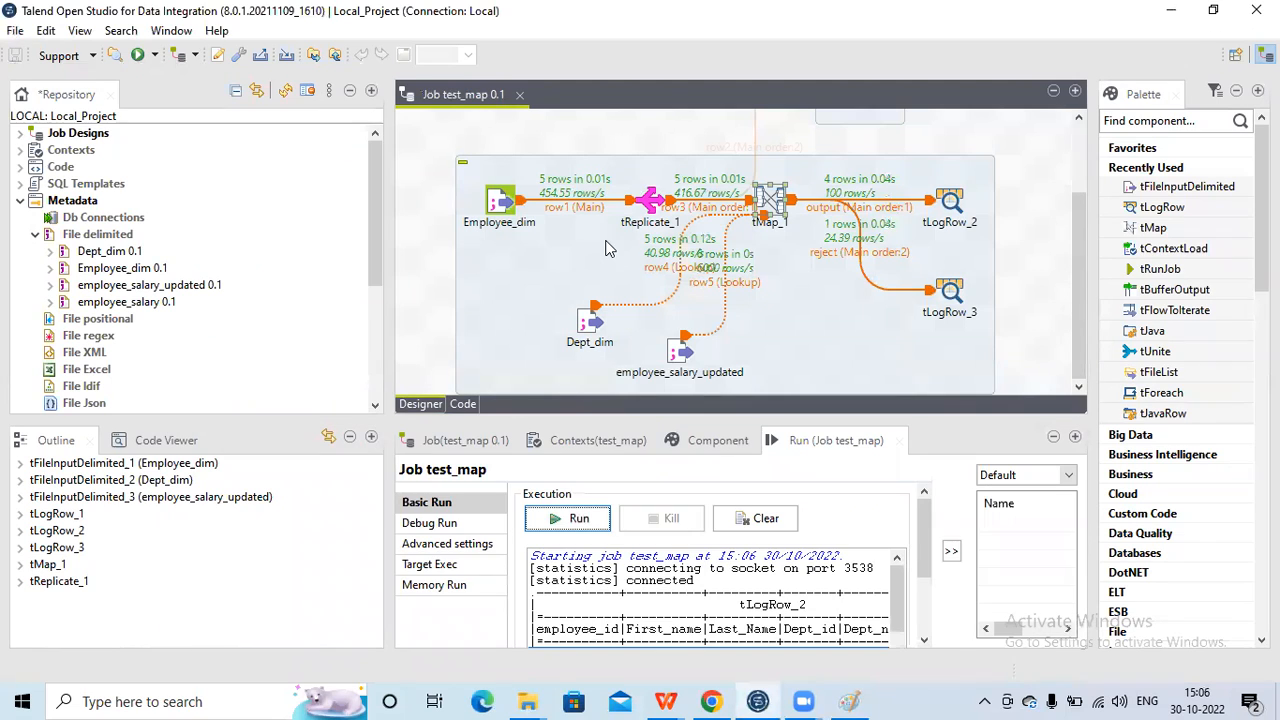
mouse_move(558, 248)
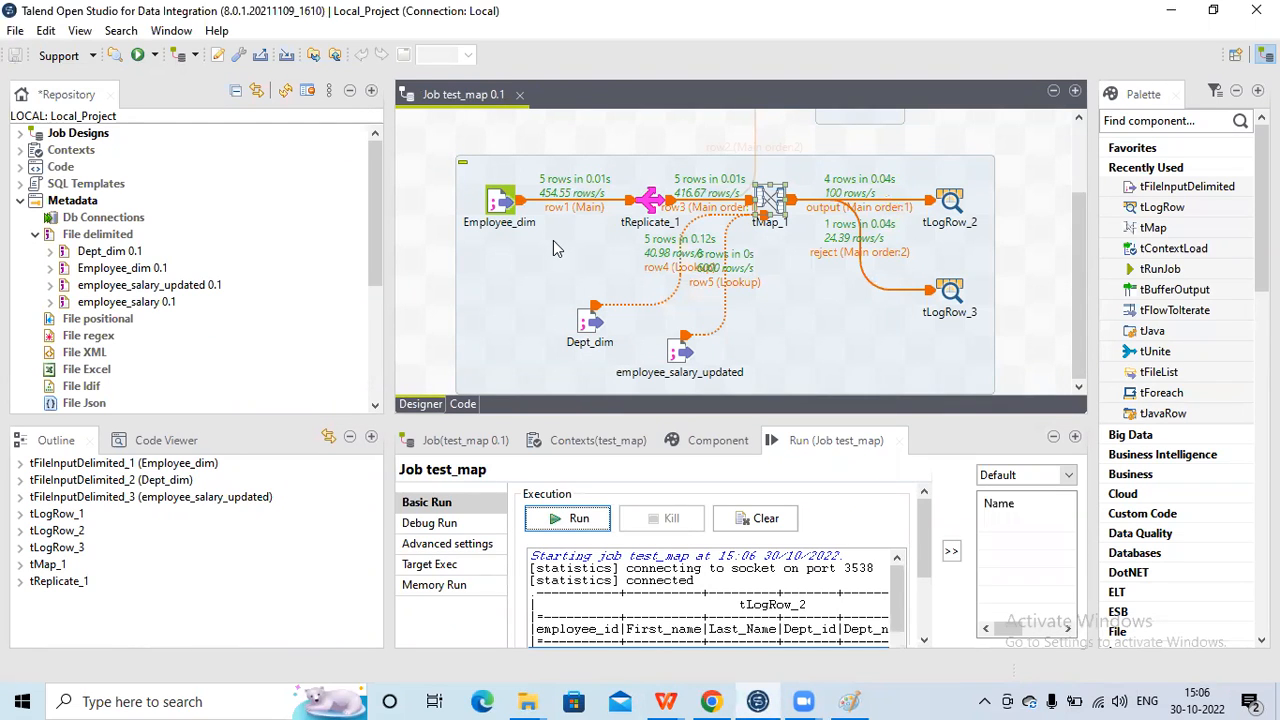
mouse_move(568, 260)
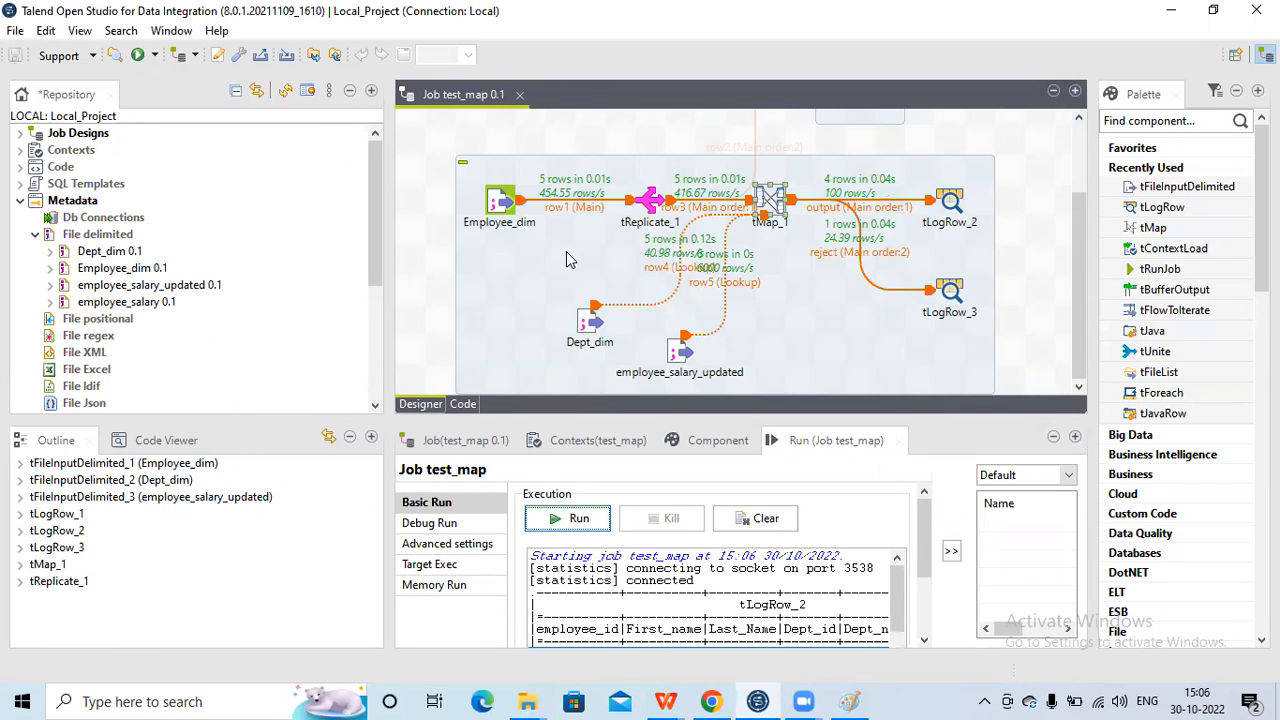
mouse_move(658, 303)
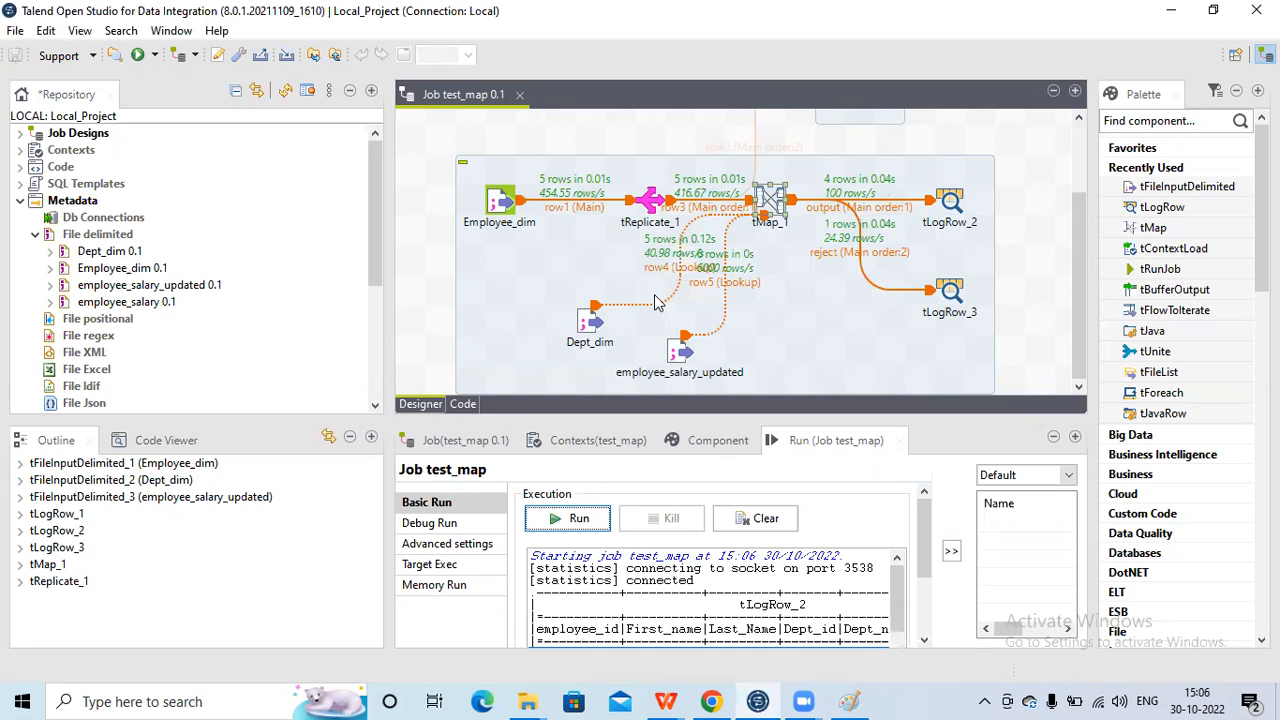
mouse_move(688, 272)
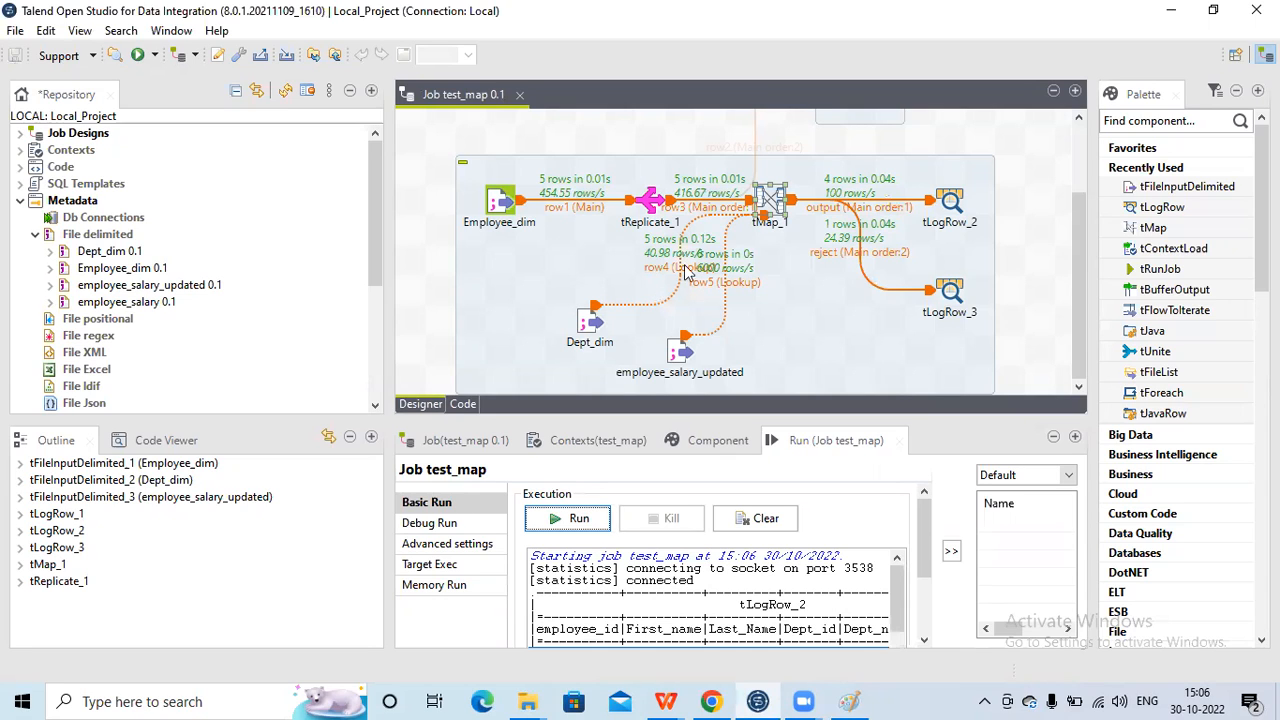
mouse_move(770, 207)
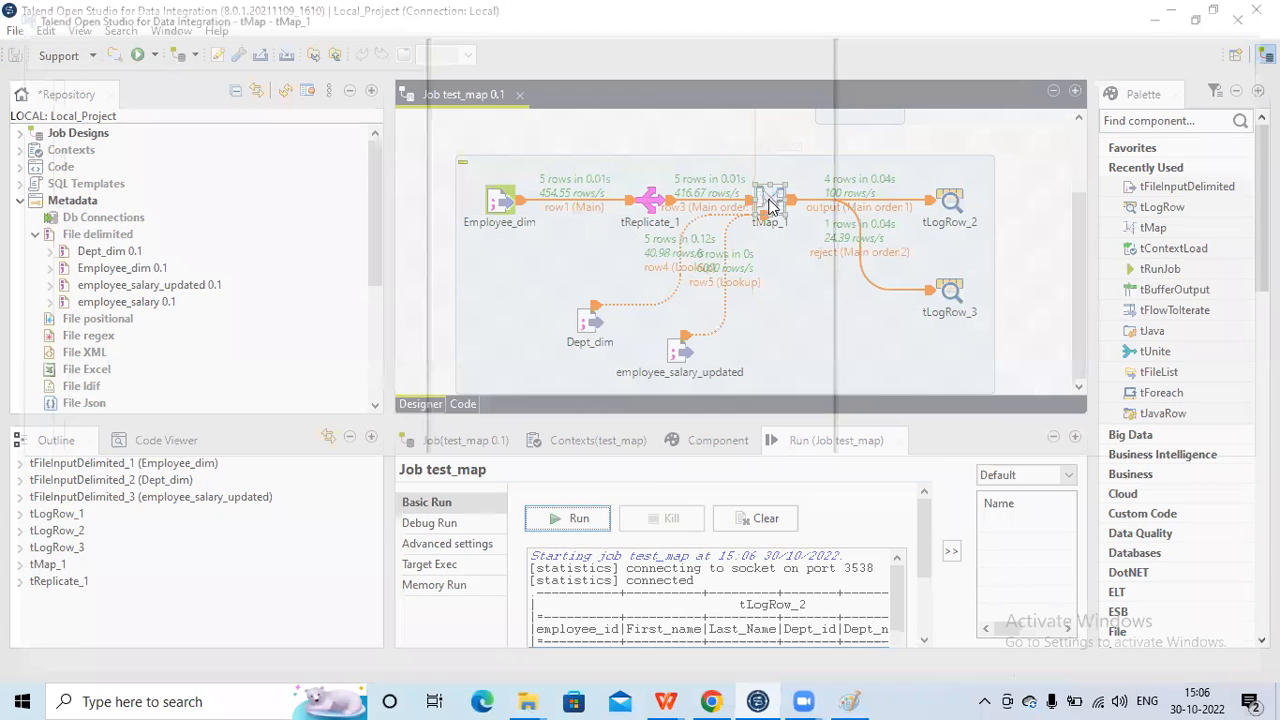
Step: Reopen the tMap_1 editor and show row5's Match Model options, currently Unique match
double_click(770, 200)
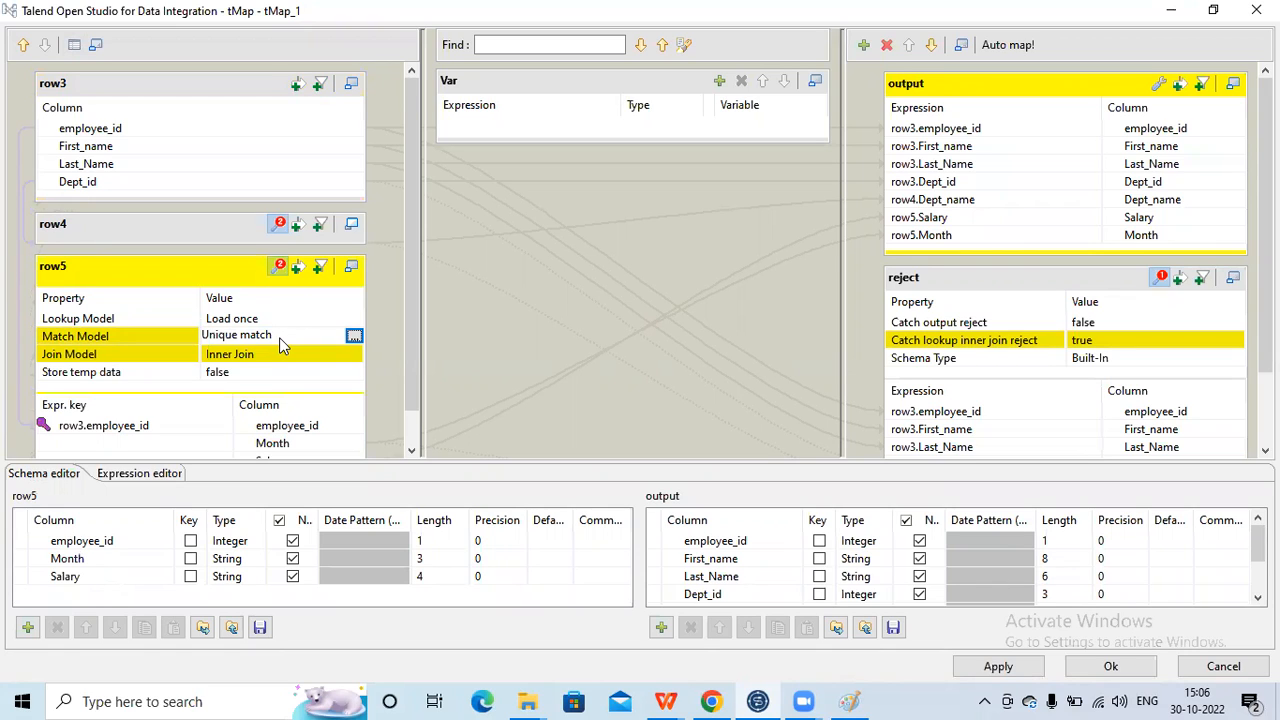
mouse_move(343, 343)
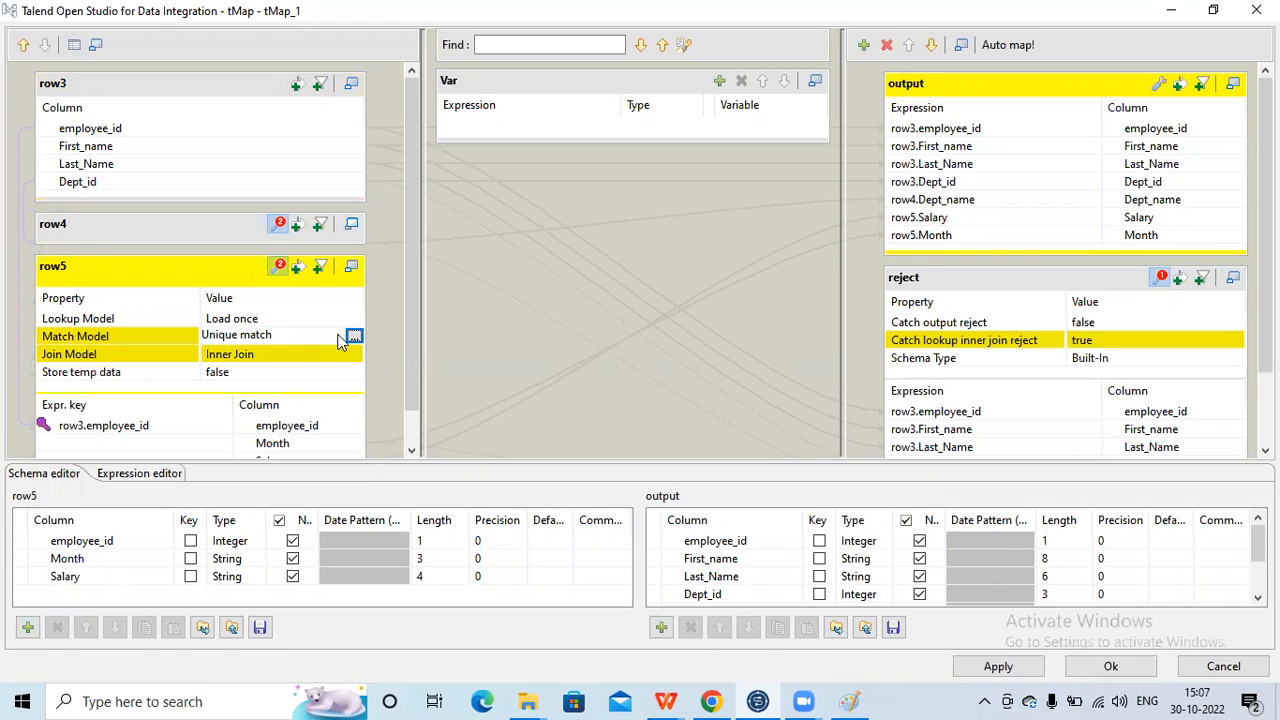
left_click(354, 336)
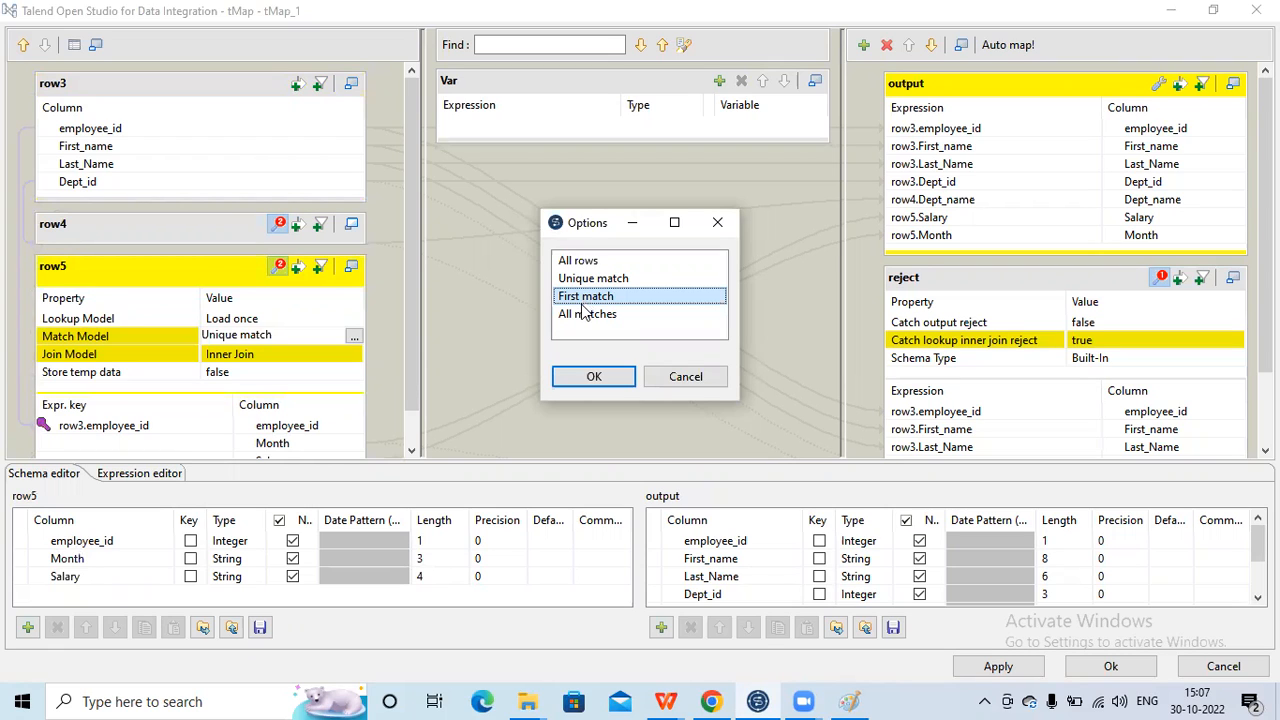
Step: Try All matches but cancel, keeping Unique match, then select row5's Lookup Model property
left_click(588, 314)
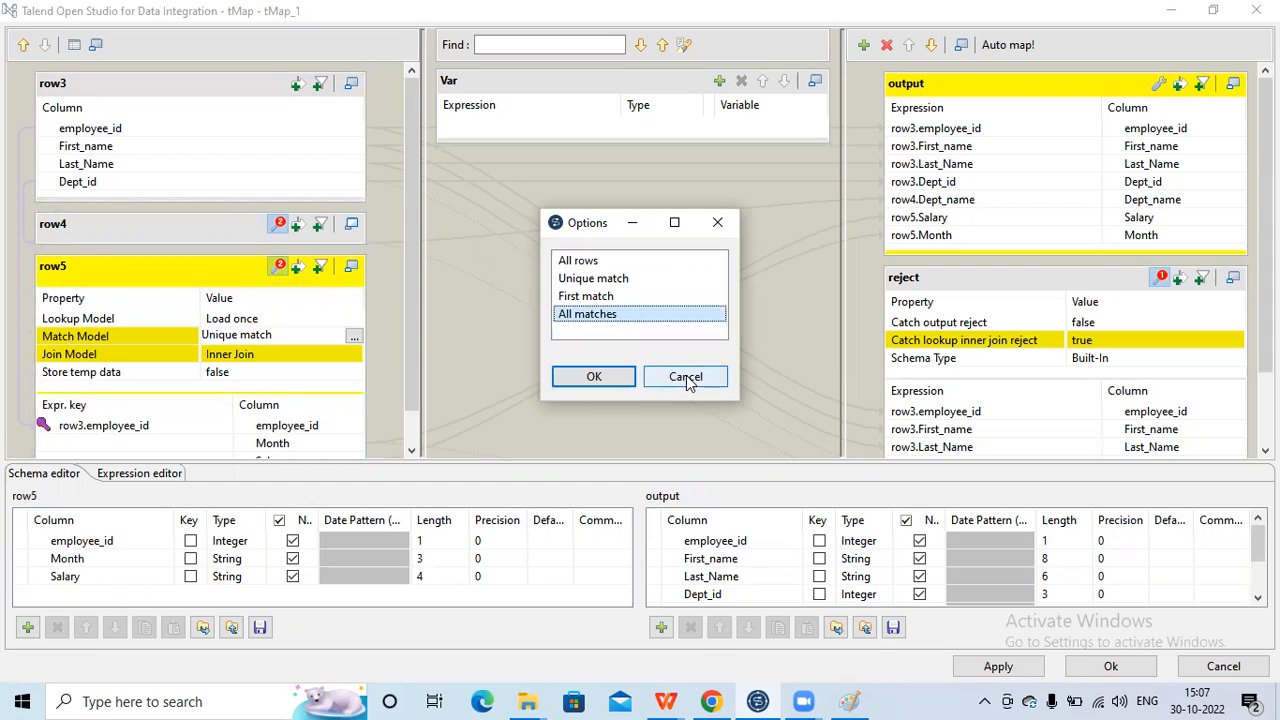
left_click(685, 376)
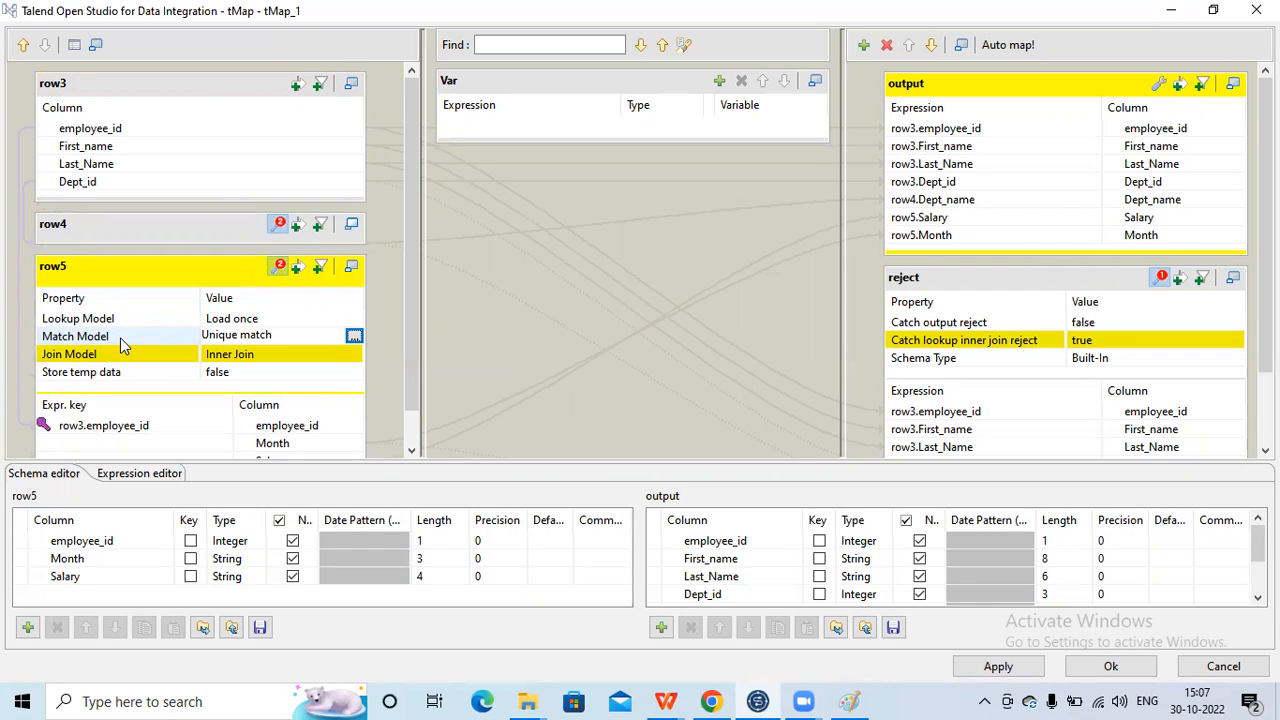
left_click(75, 336)
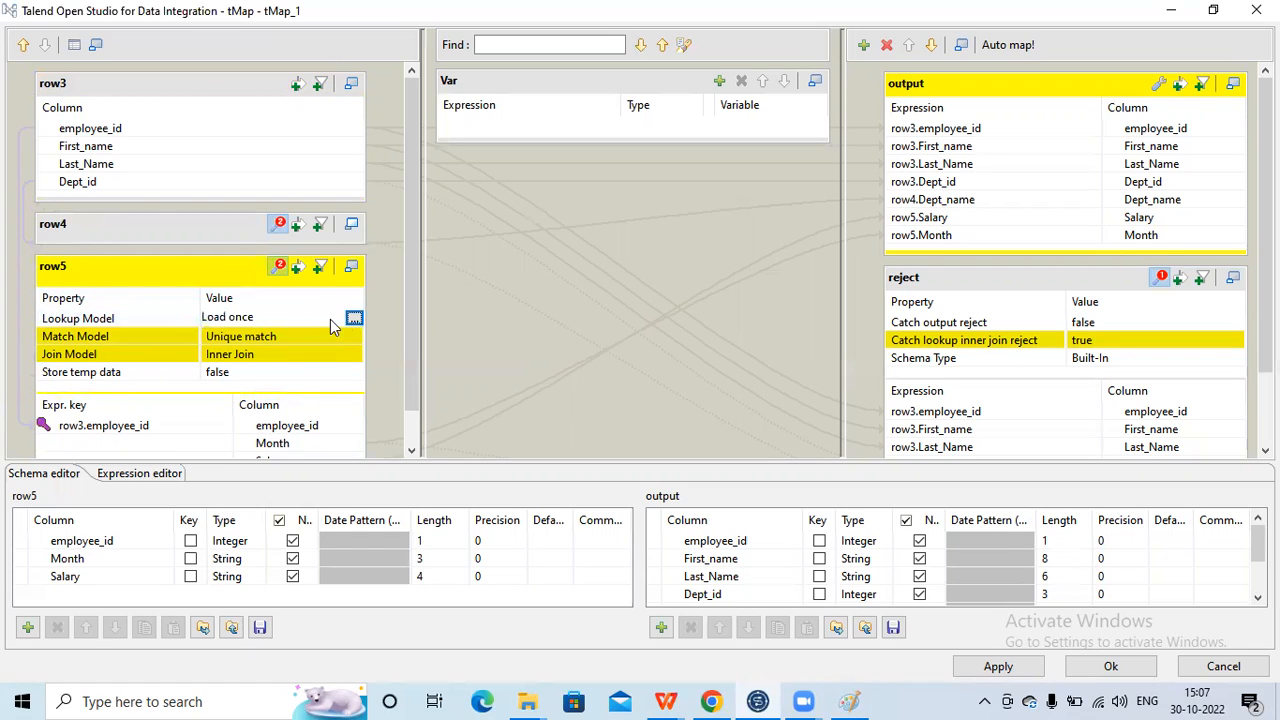
left_click(354, 318)
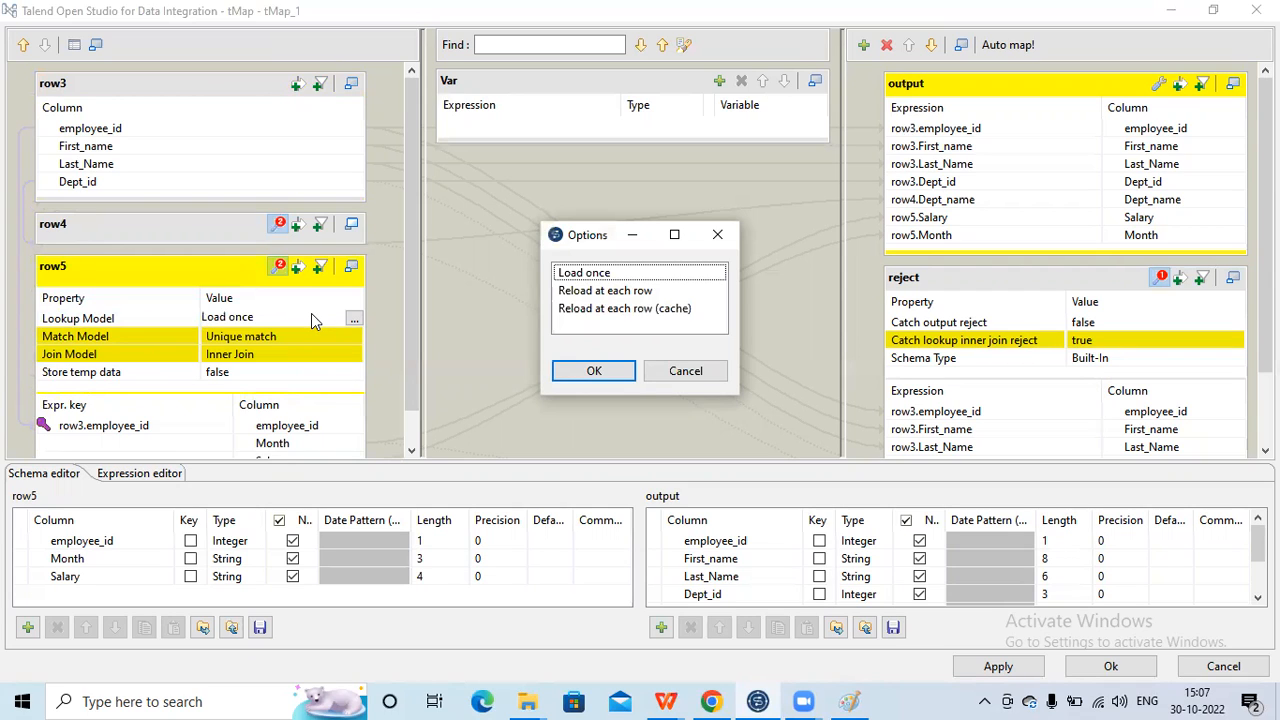
mouse_move(227, 313)
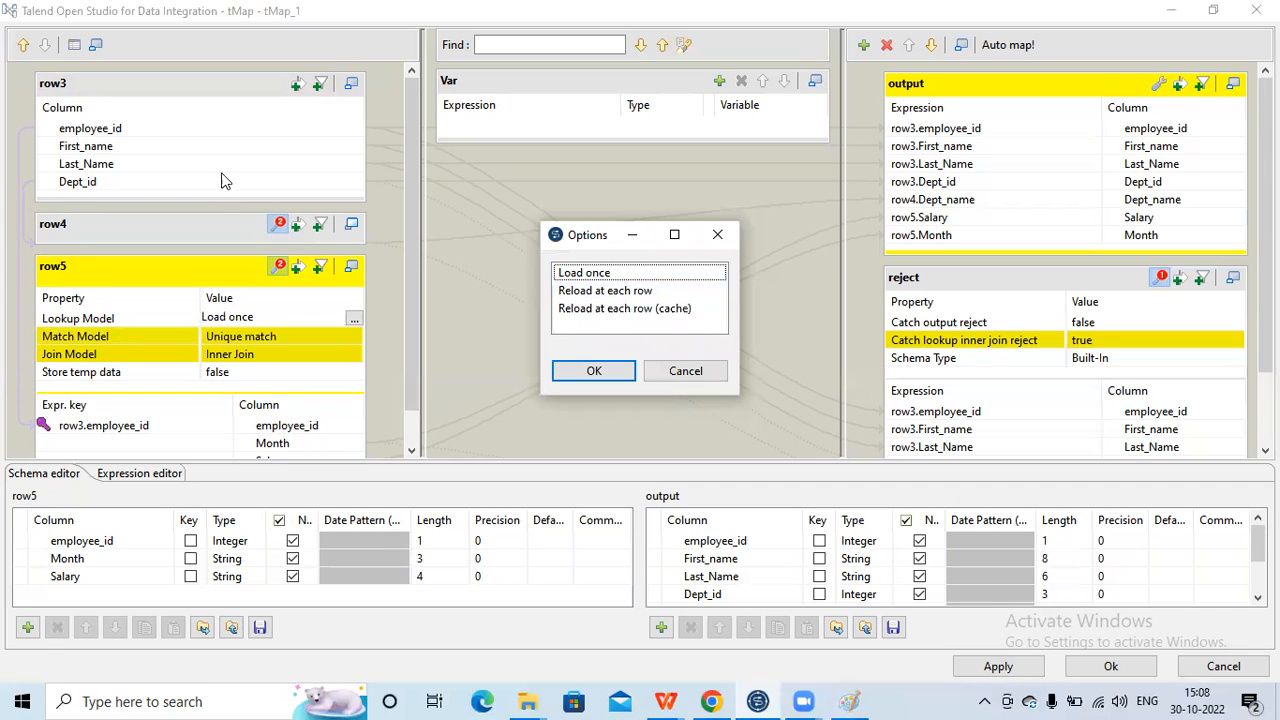
mouse_move(170, 133)
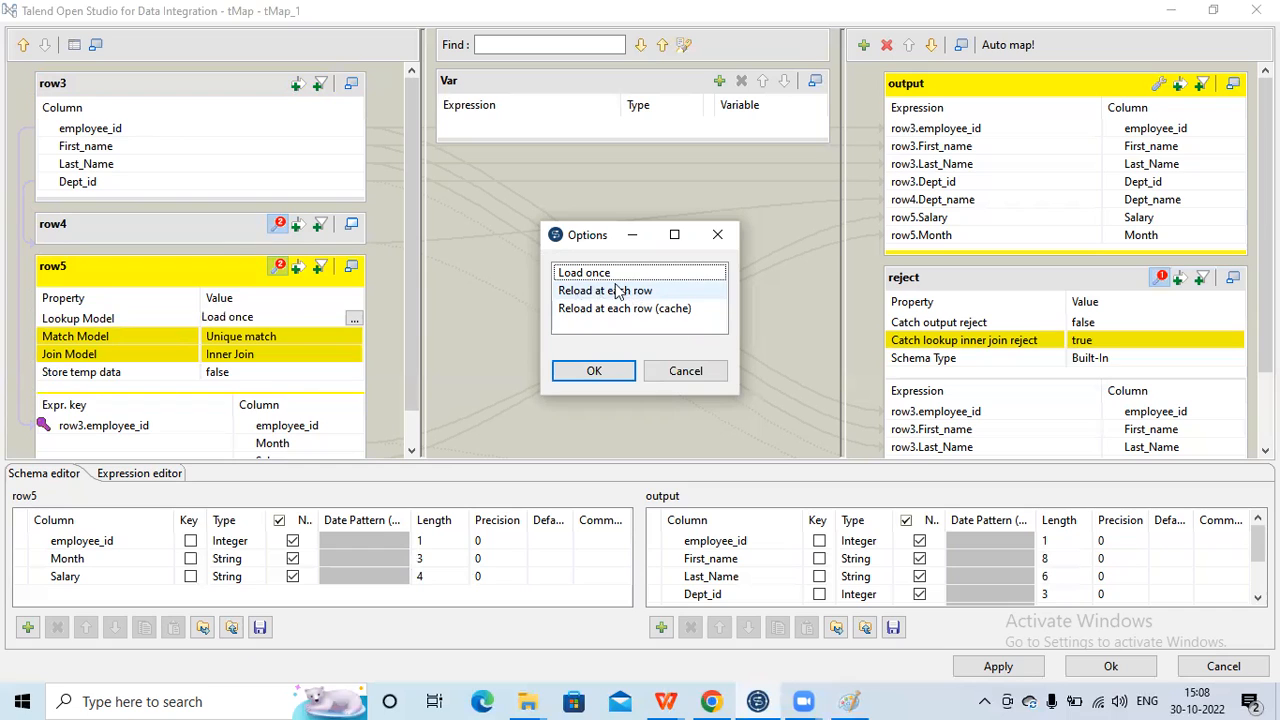
mouse_move(605, 300)
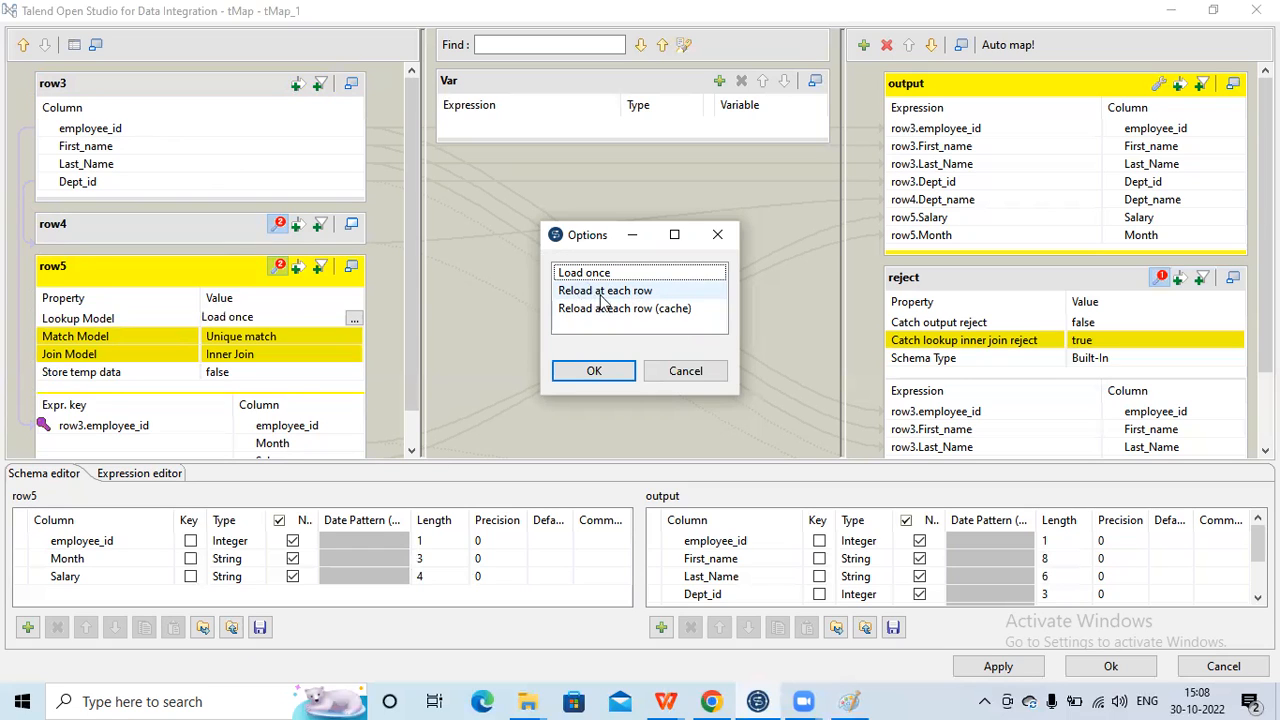
mouse_move(600, 295)
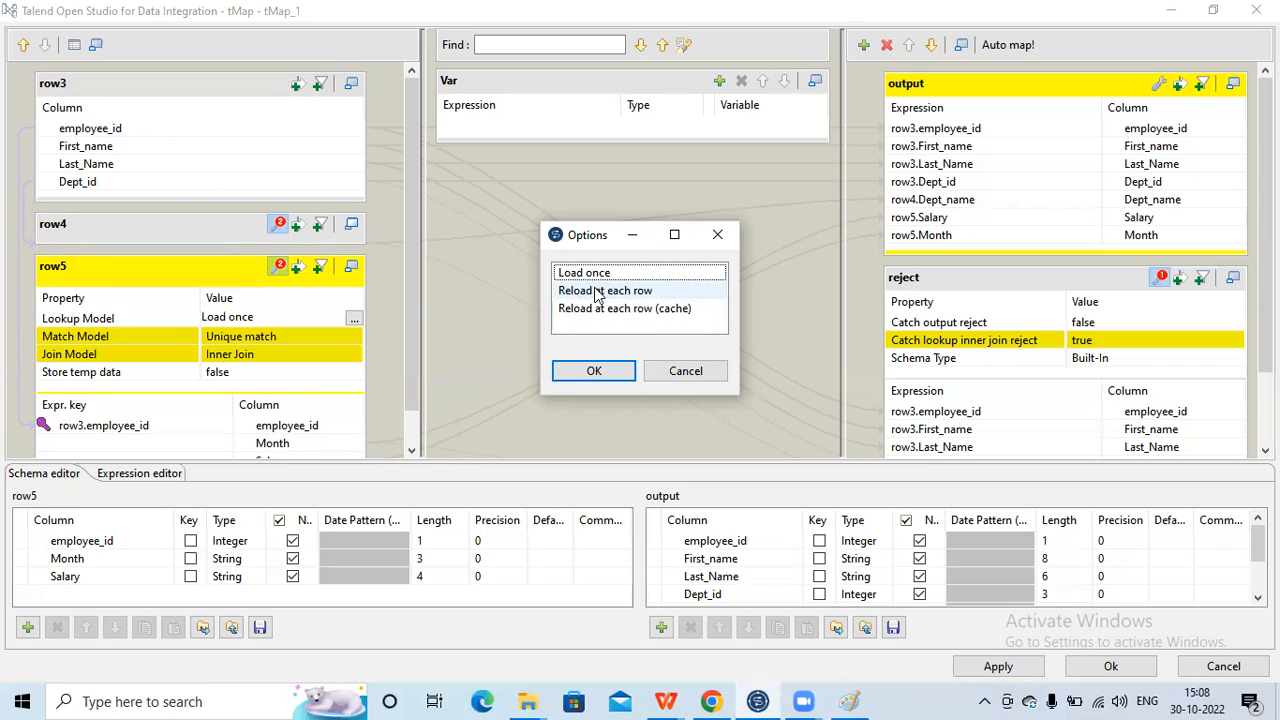
mouse_move(505, 261)
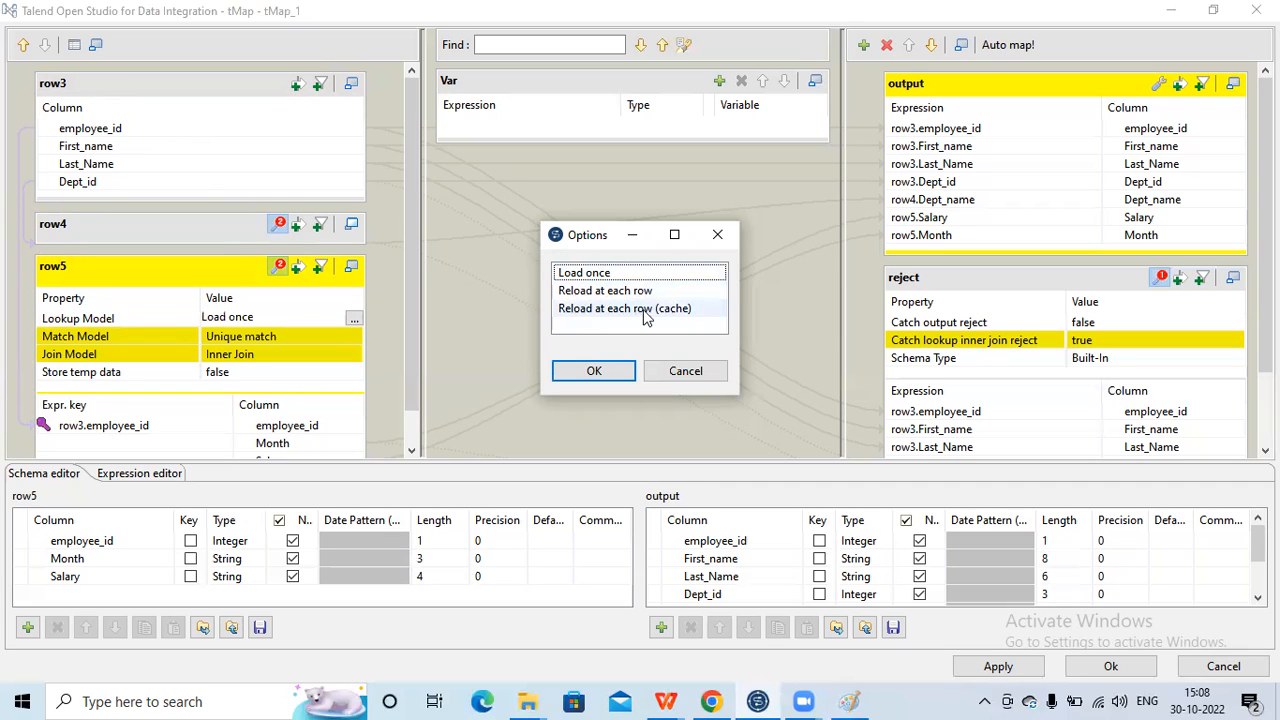
mouse_move(655, 315)
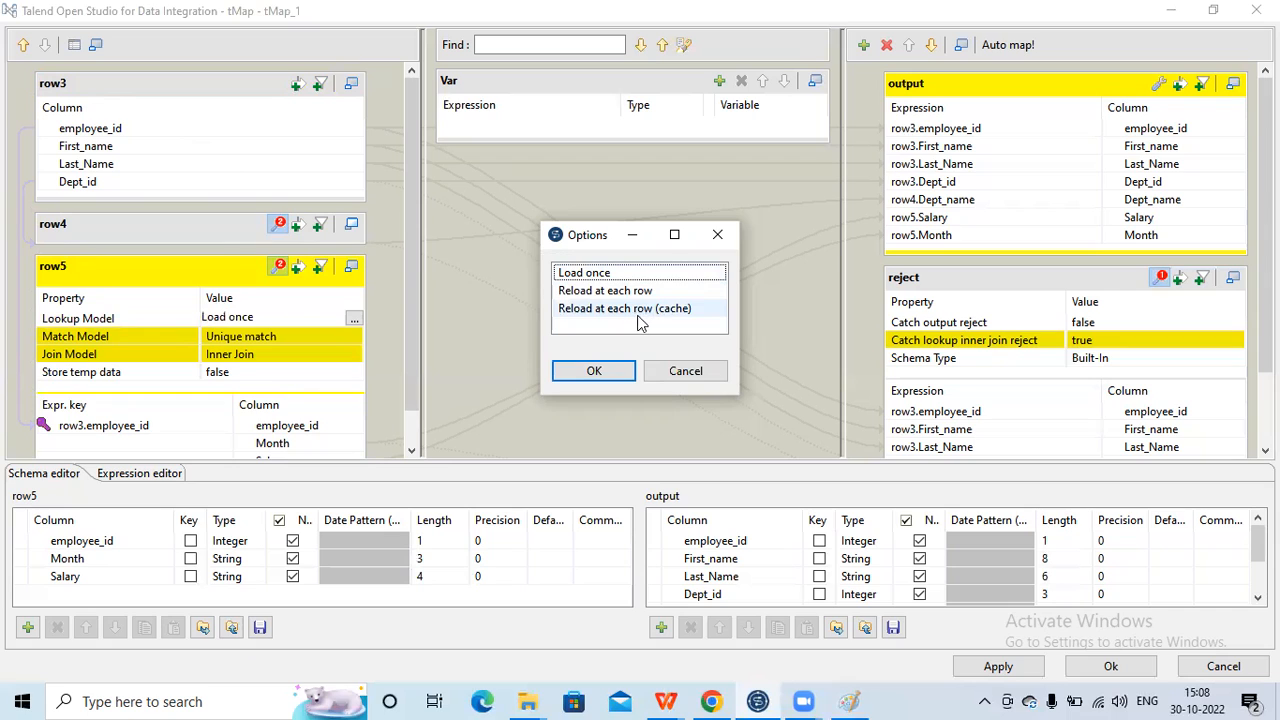
mouse_move(630, 320)
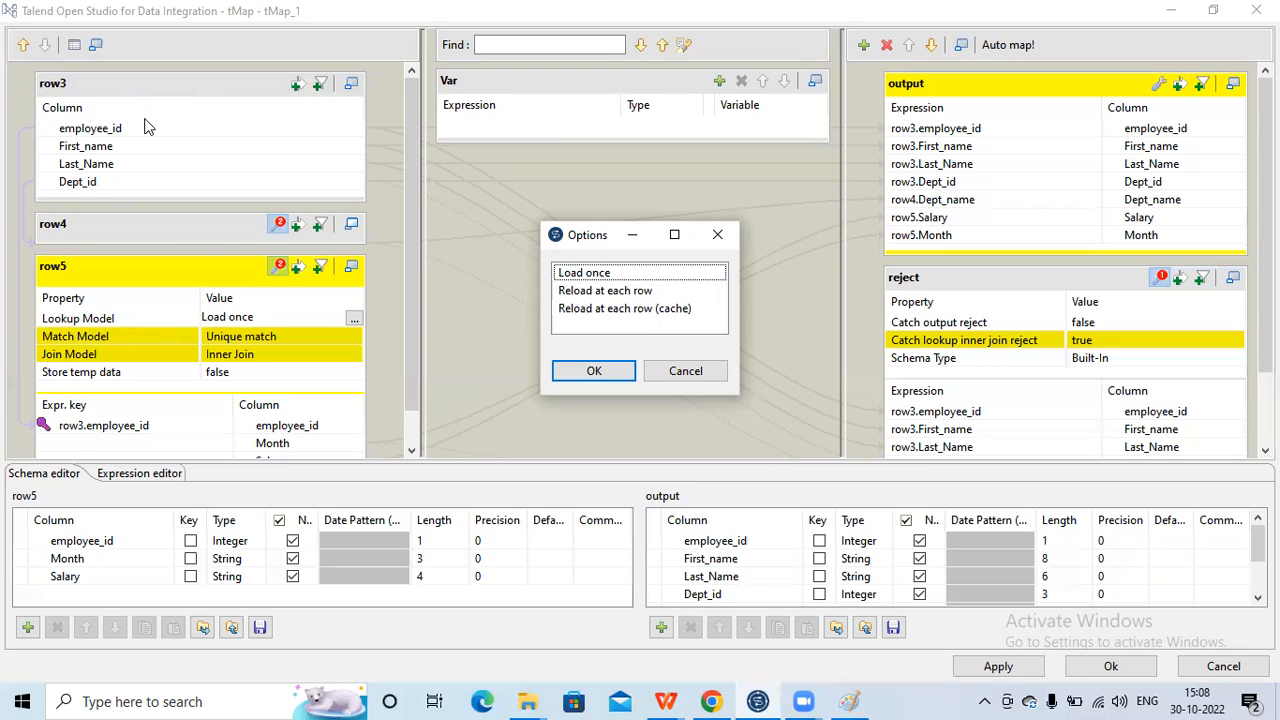
mouse_move(620, 321)
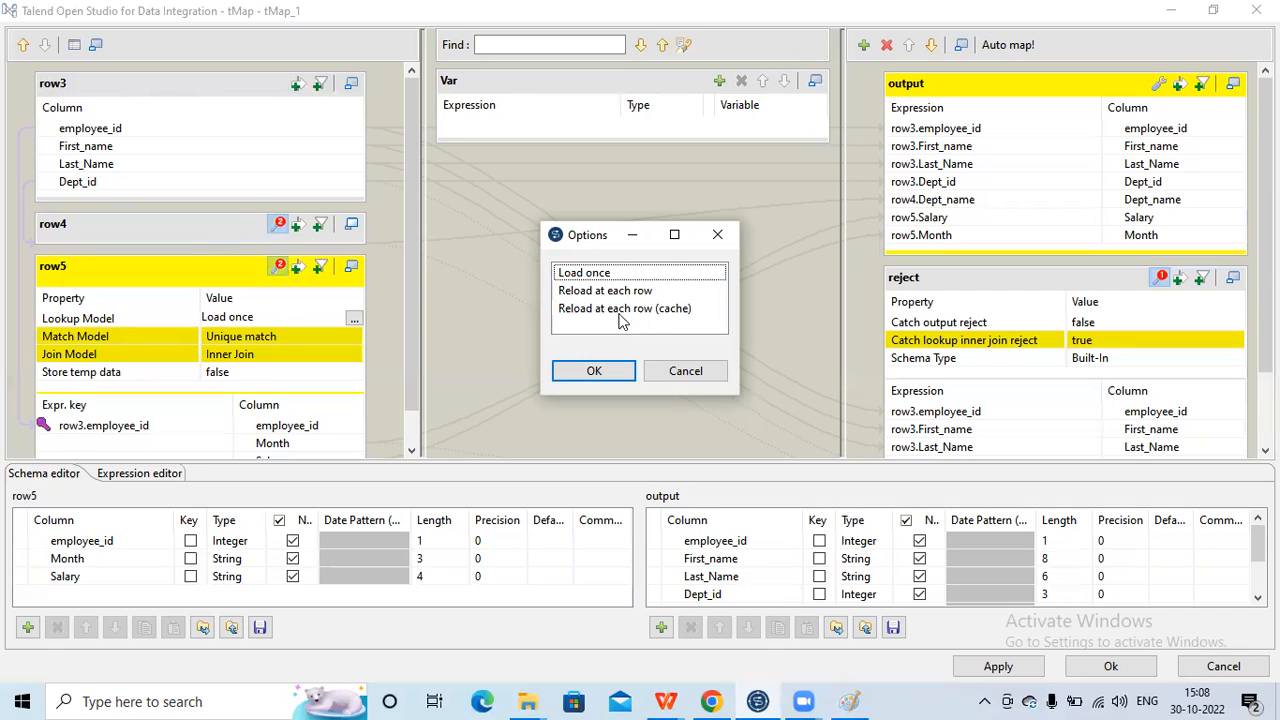
mouse_move(673, 335)
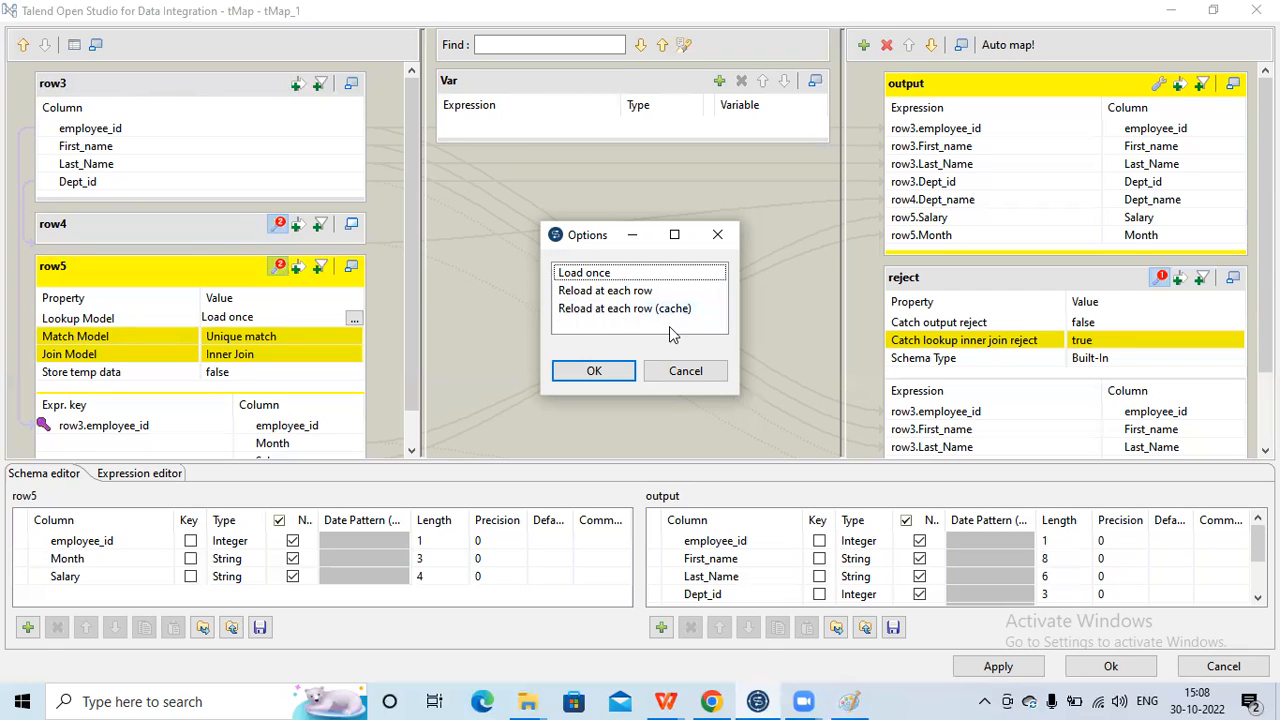
left_click(685, 370)
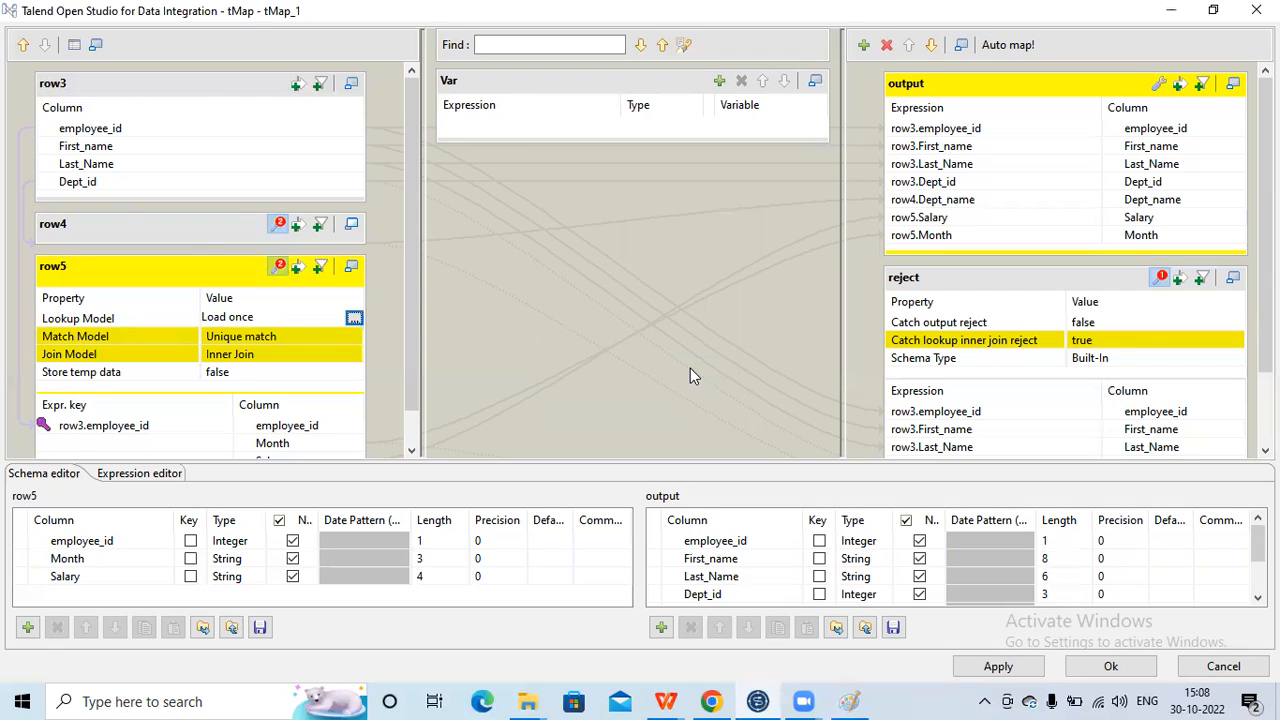
mouse_move(1032, 497)
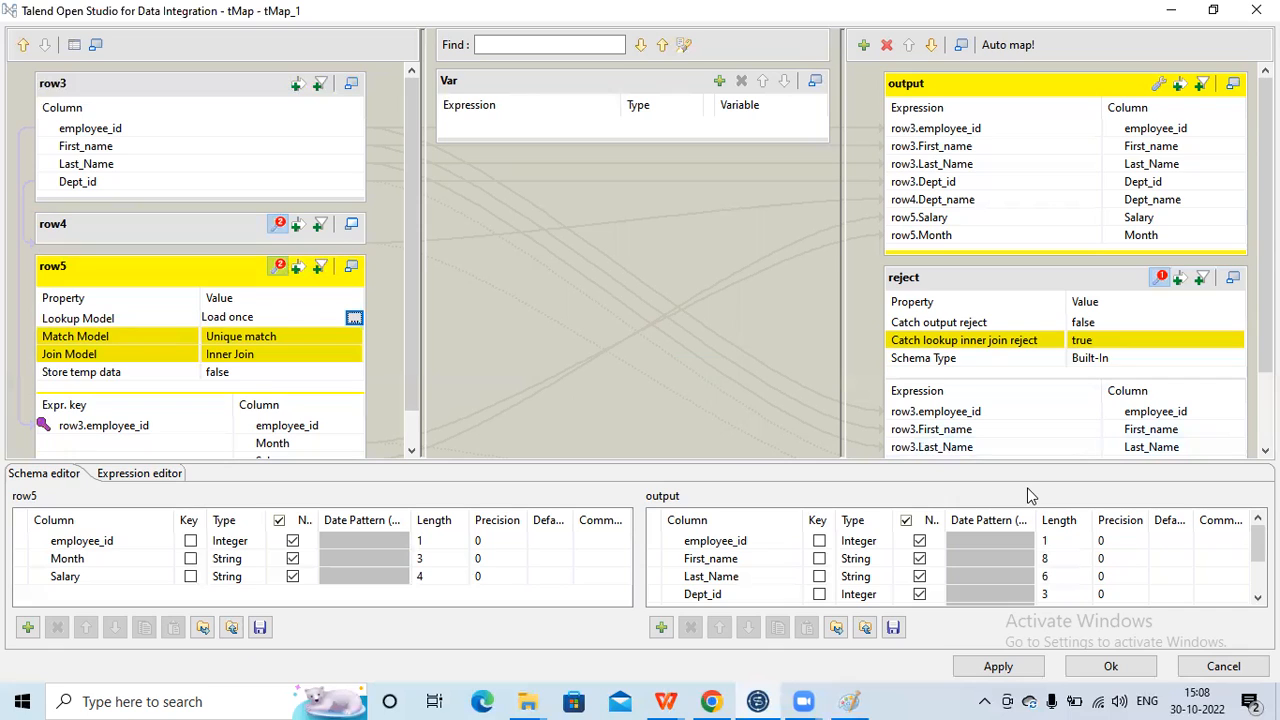
mouse_move(867, 256)
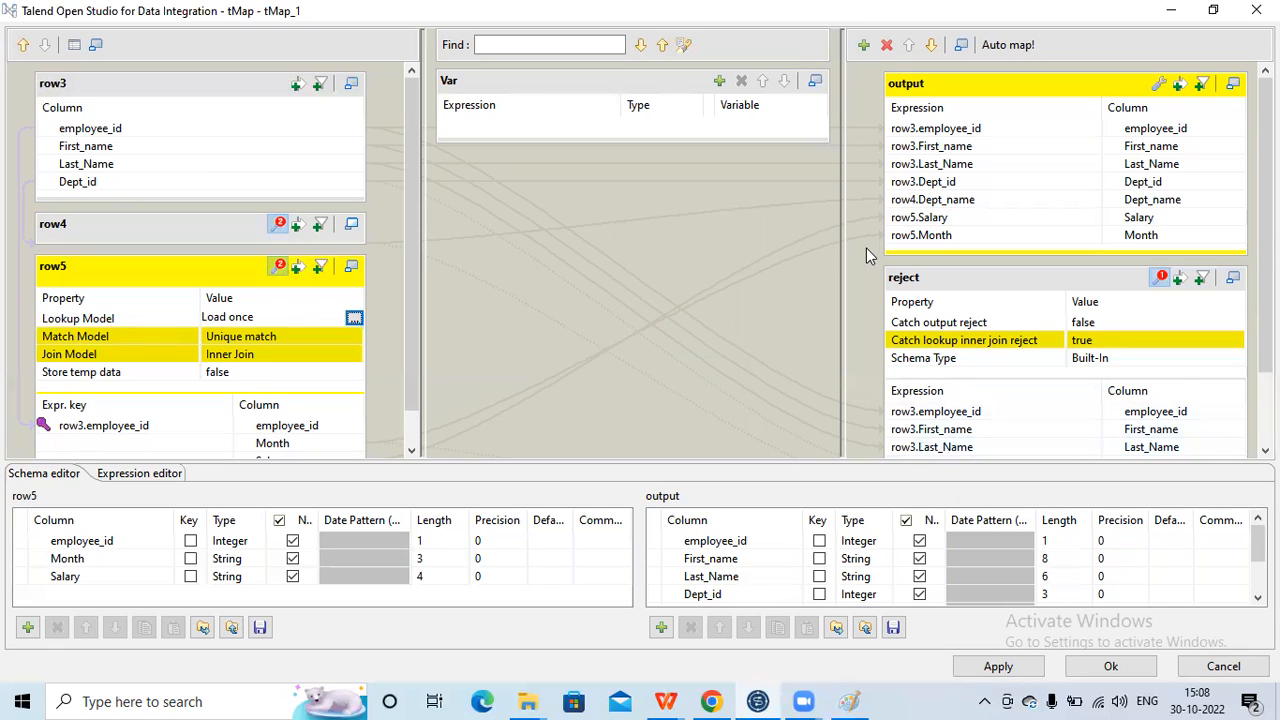
mouse_move(700, 46)
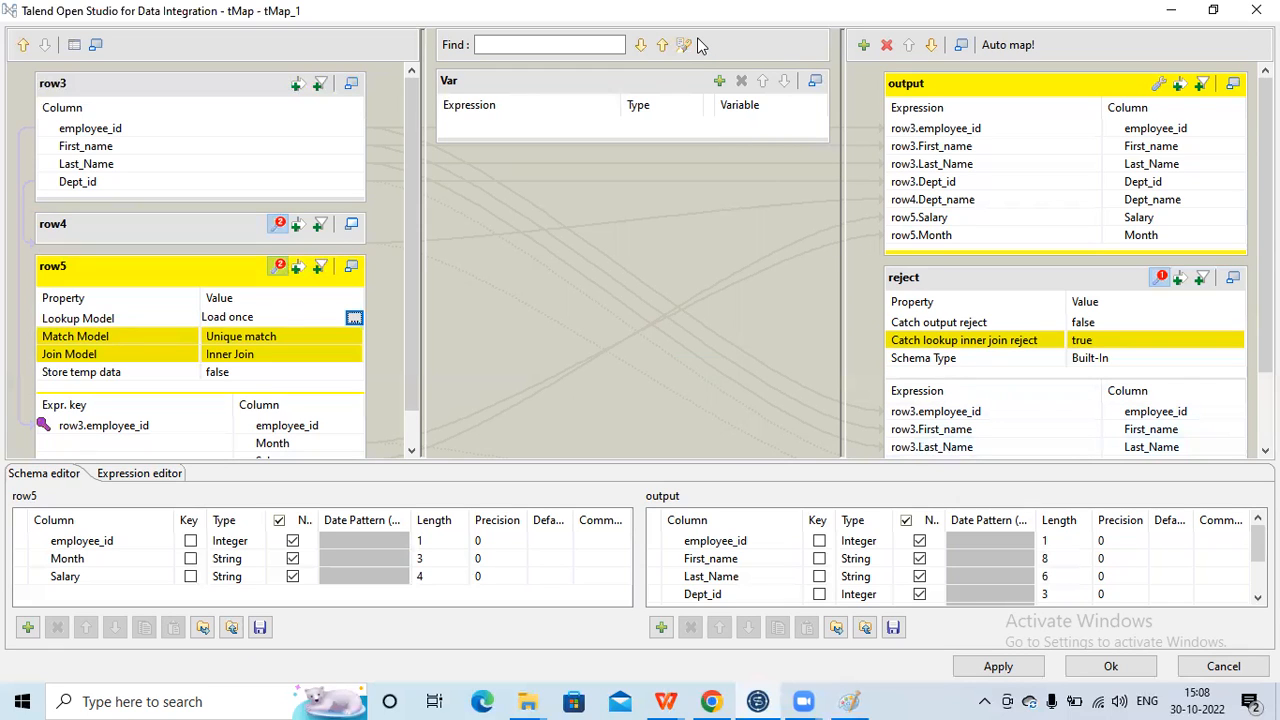